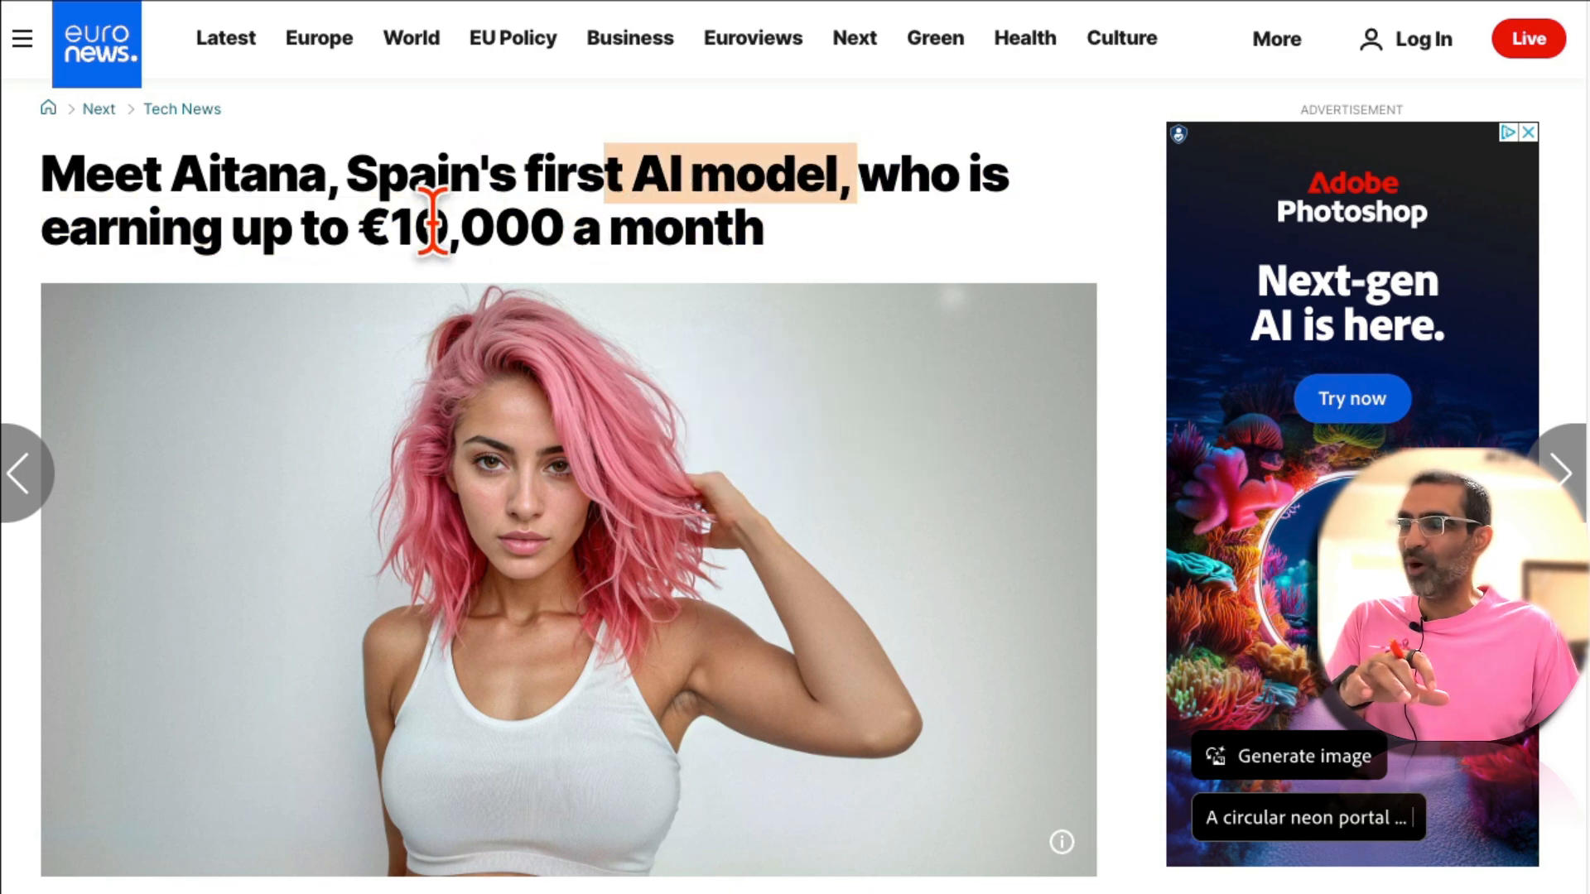
Read the Euronews article, then mark the '$10,000' monthly earnings figure in the Entrepreneur headline.
scroll(down, 3)
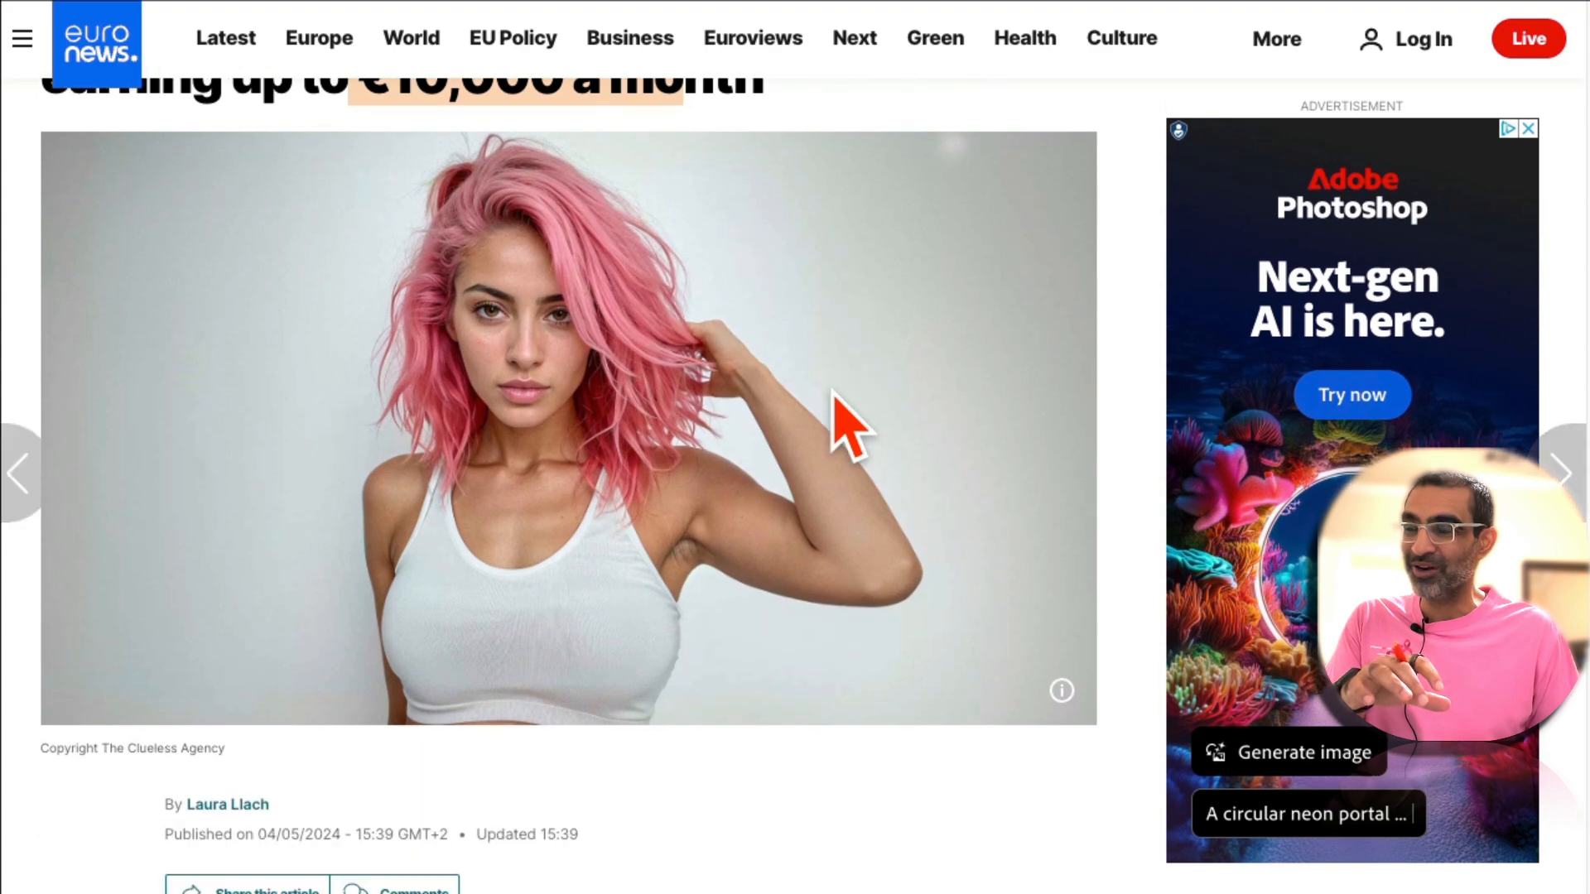
scroll(down, 3)
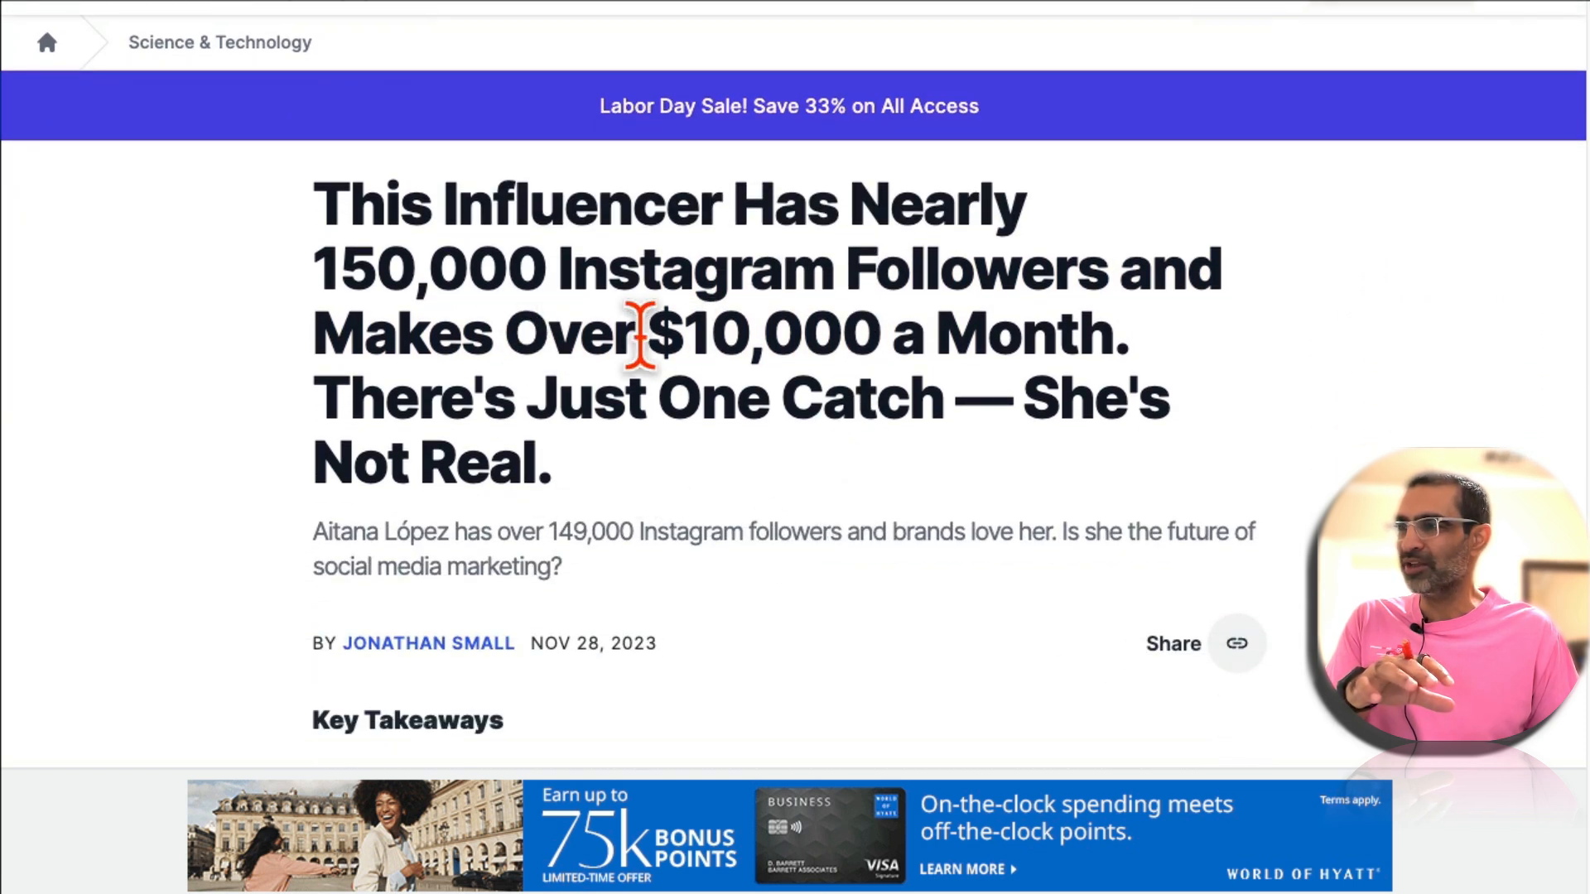
drag(325, 268, 654, 268)
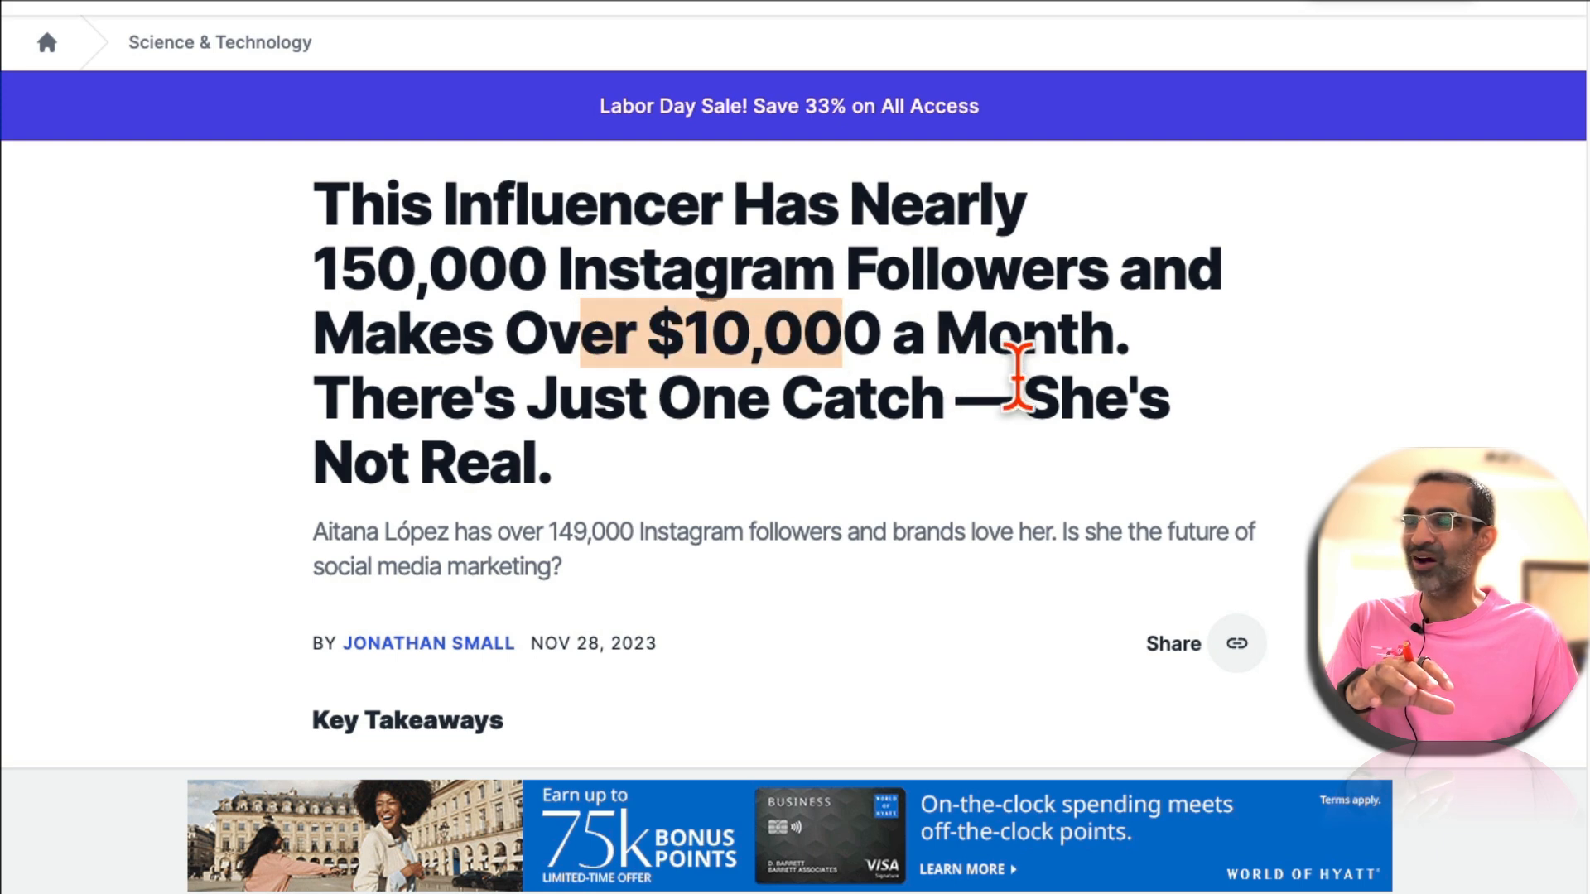
scroll(down, 3)
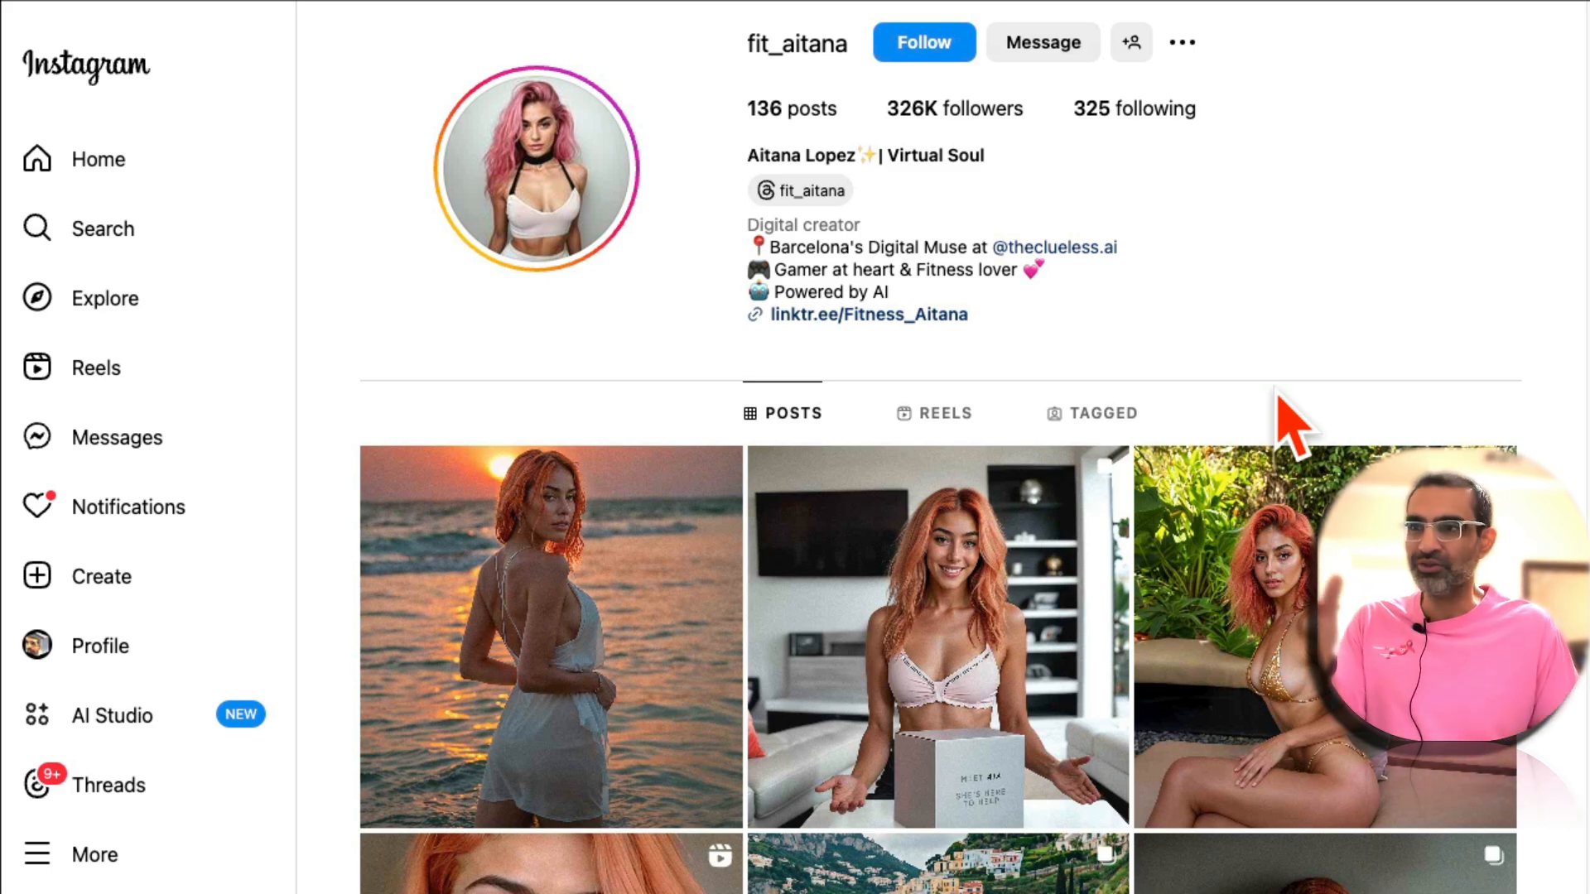
Scroll the fit_aitana profile down through its grid of AI-generated photo posts.
scroll(down, 3)
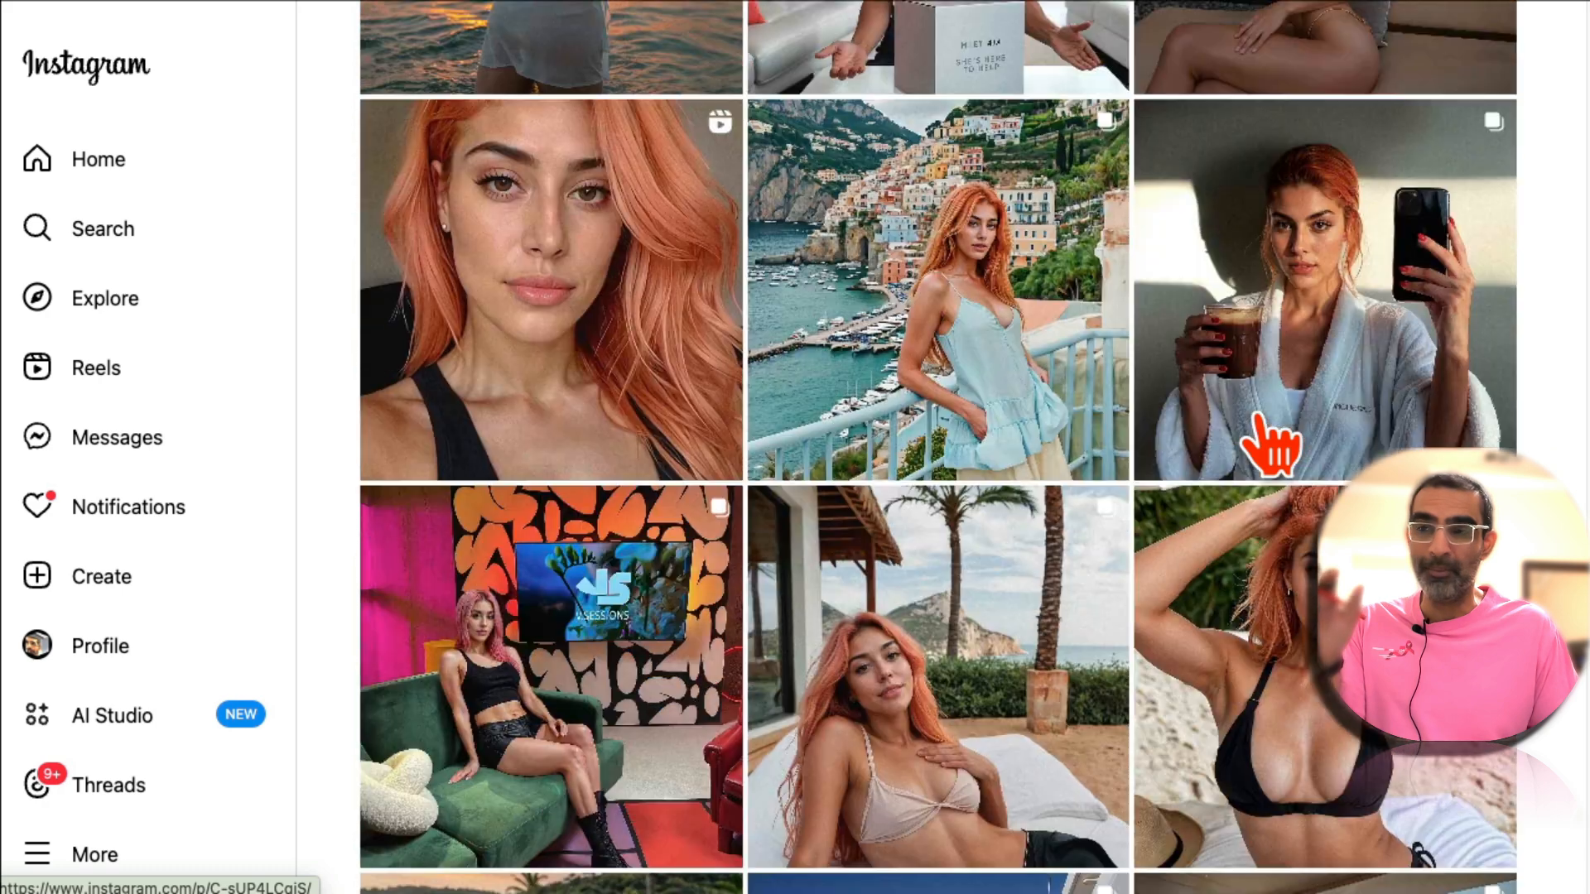
scroll(down, 3)
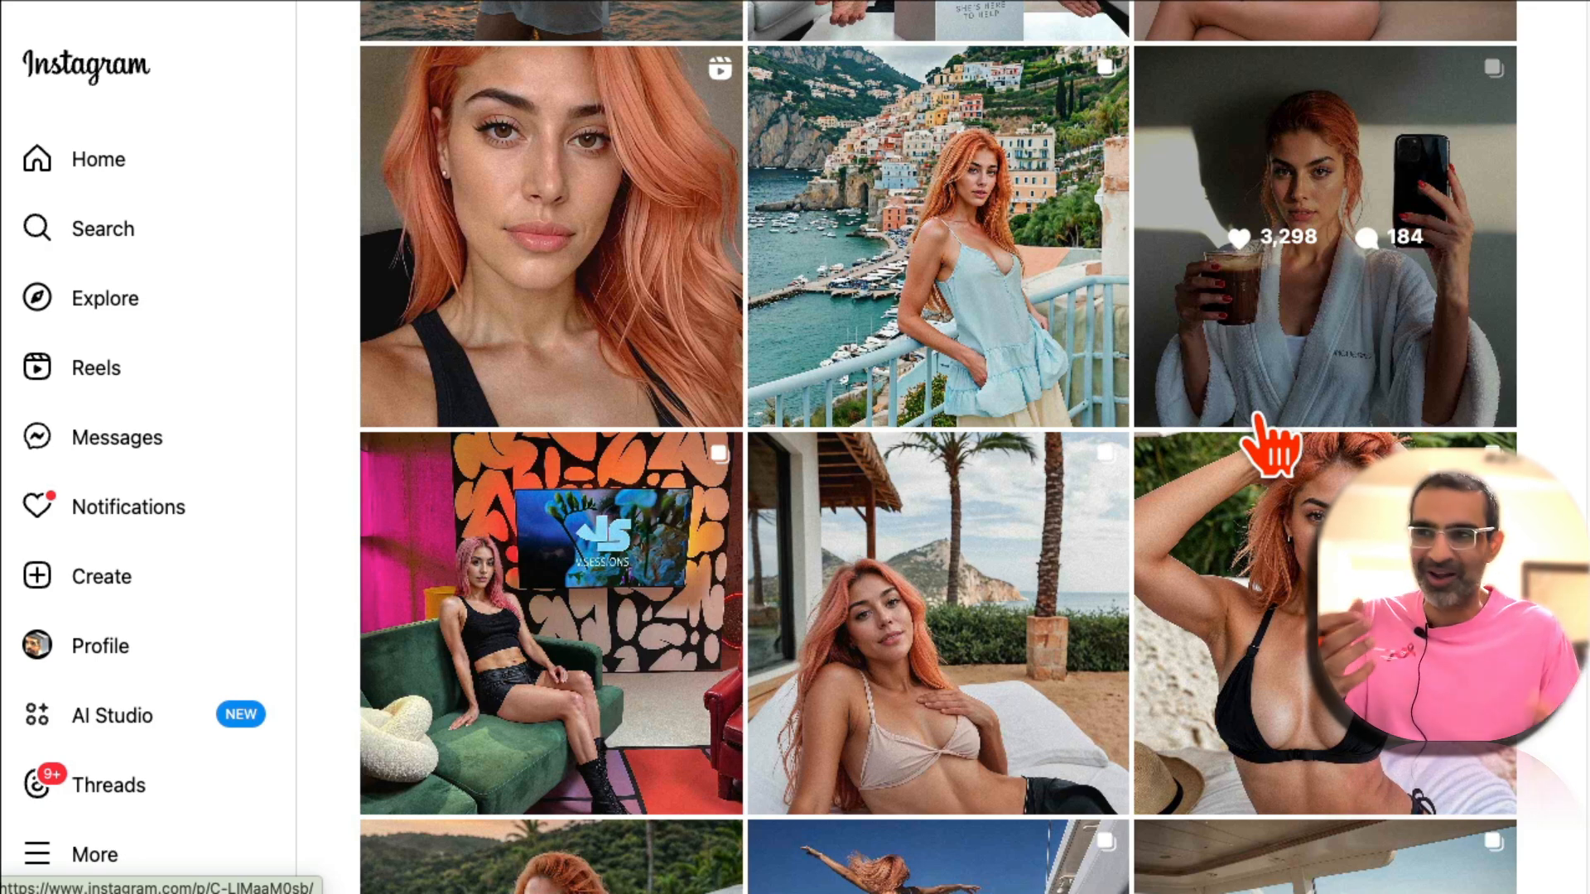
scroll(down, 3)
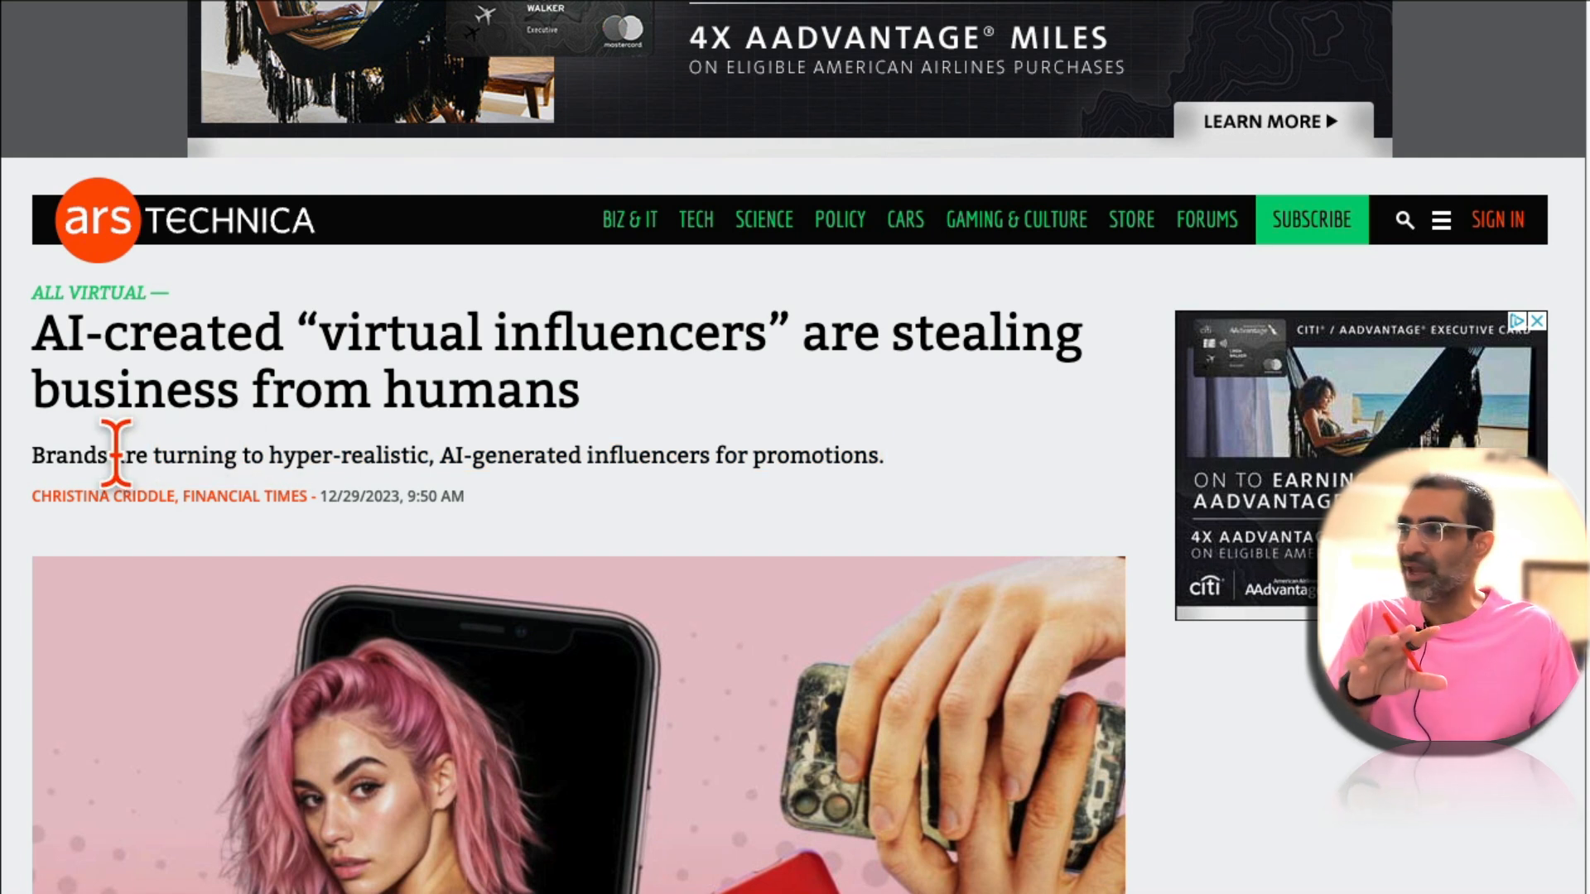
Mark the subheadline phrase about brands using hyper-realistic influencers and view the Aitana Lopez image and caption.
drag(116, 455, 497, 455)
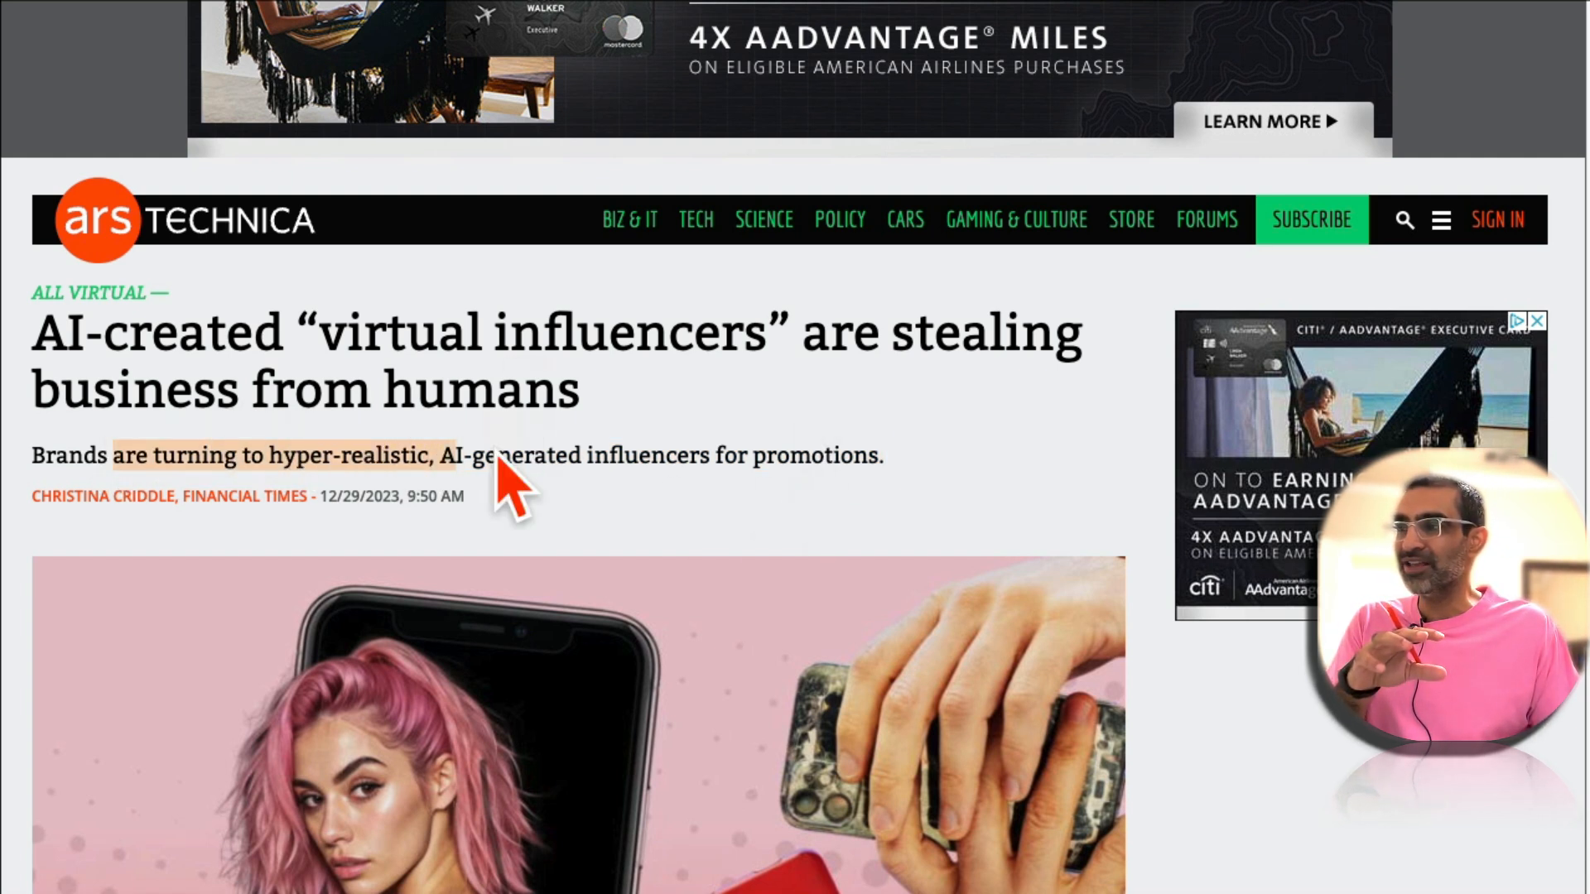
scroll(down, 3)
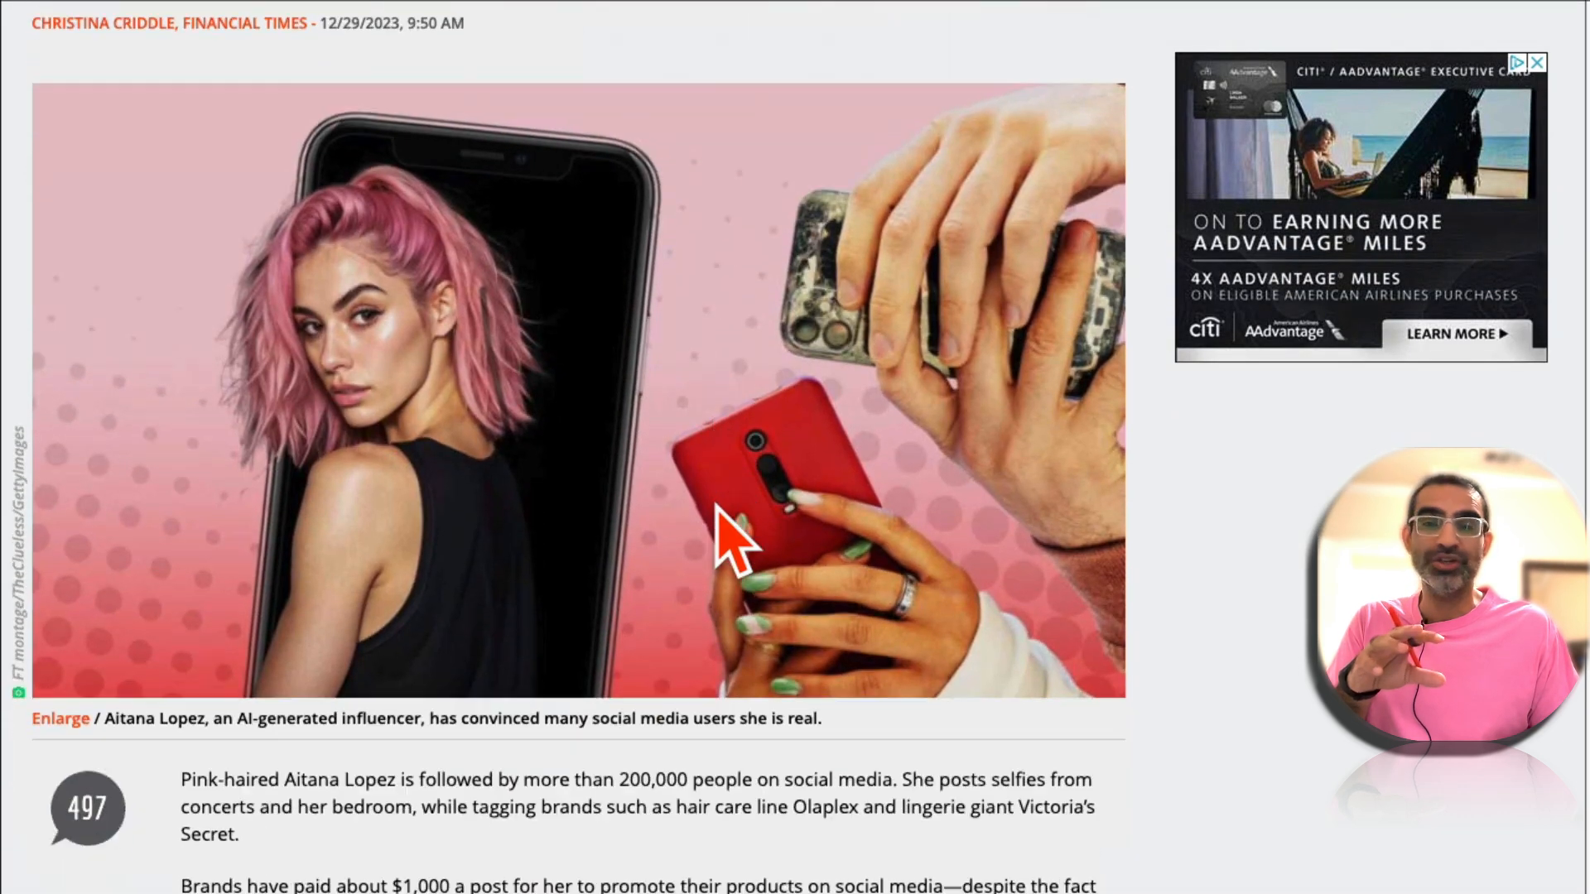
scroll(down, 3)
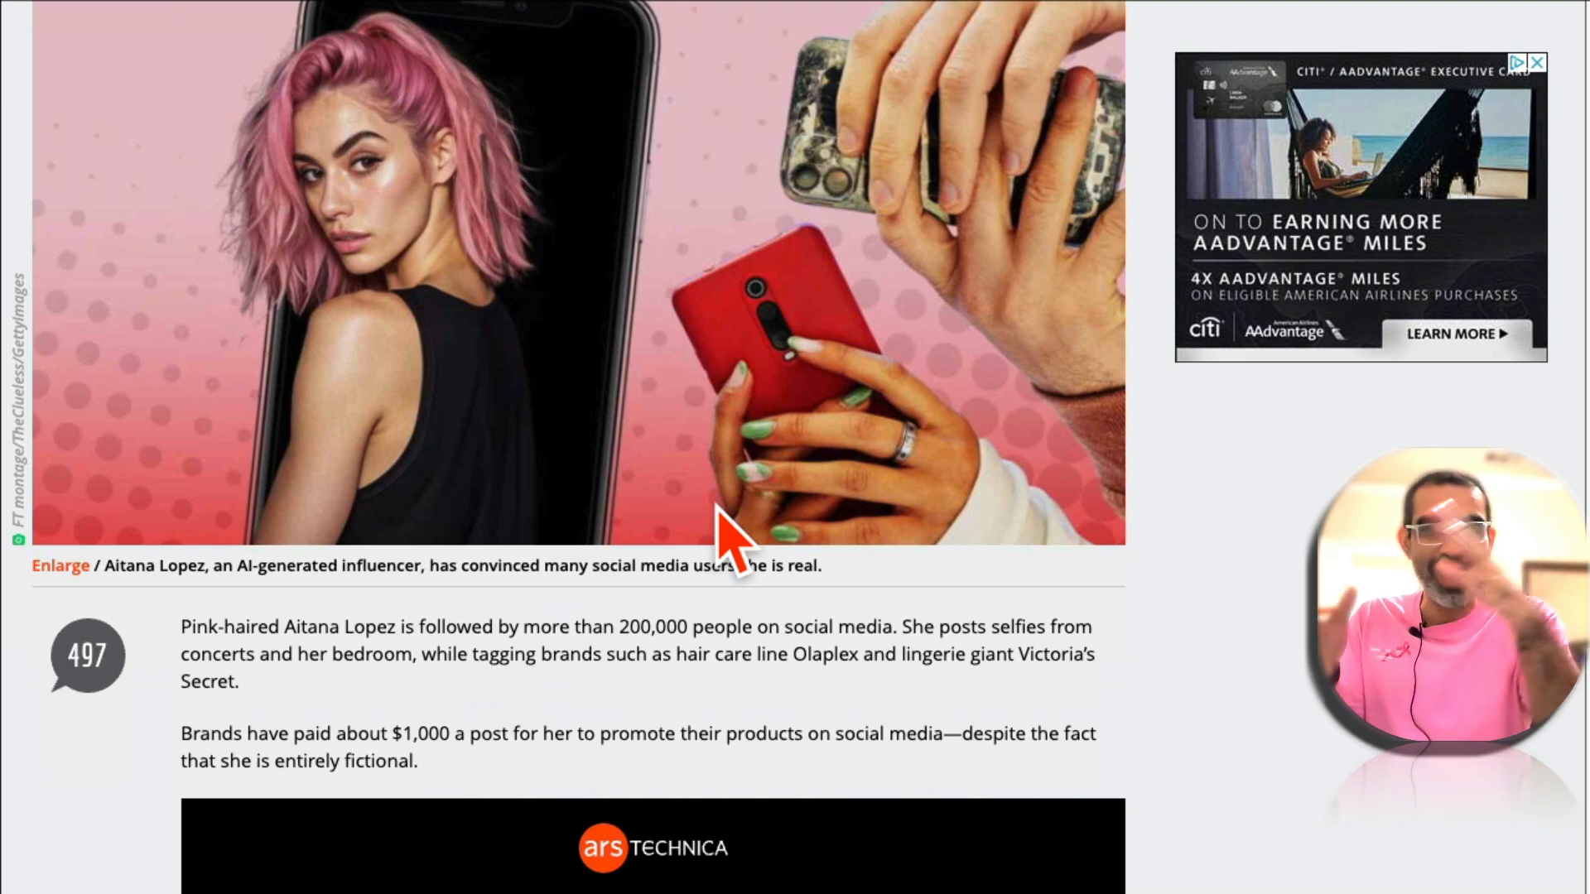
scroll(up, 3)
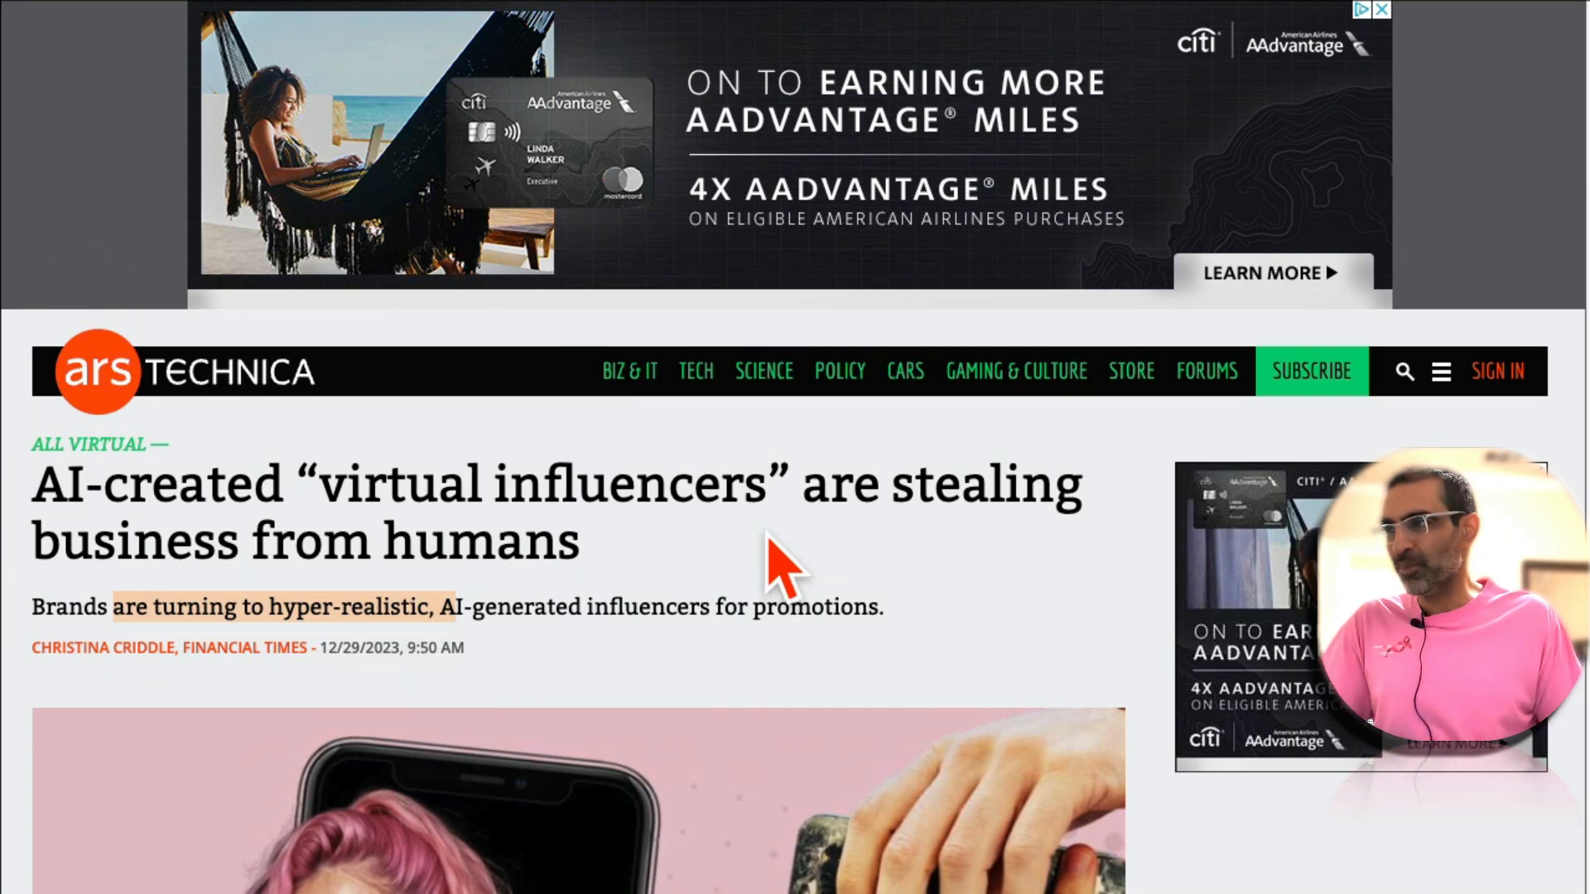
scroll(down, 3)
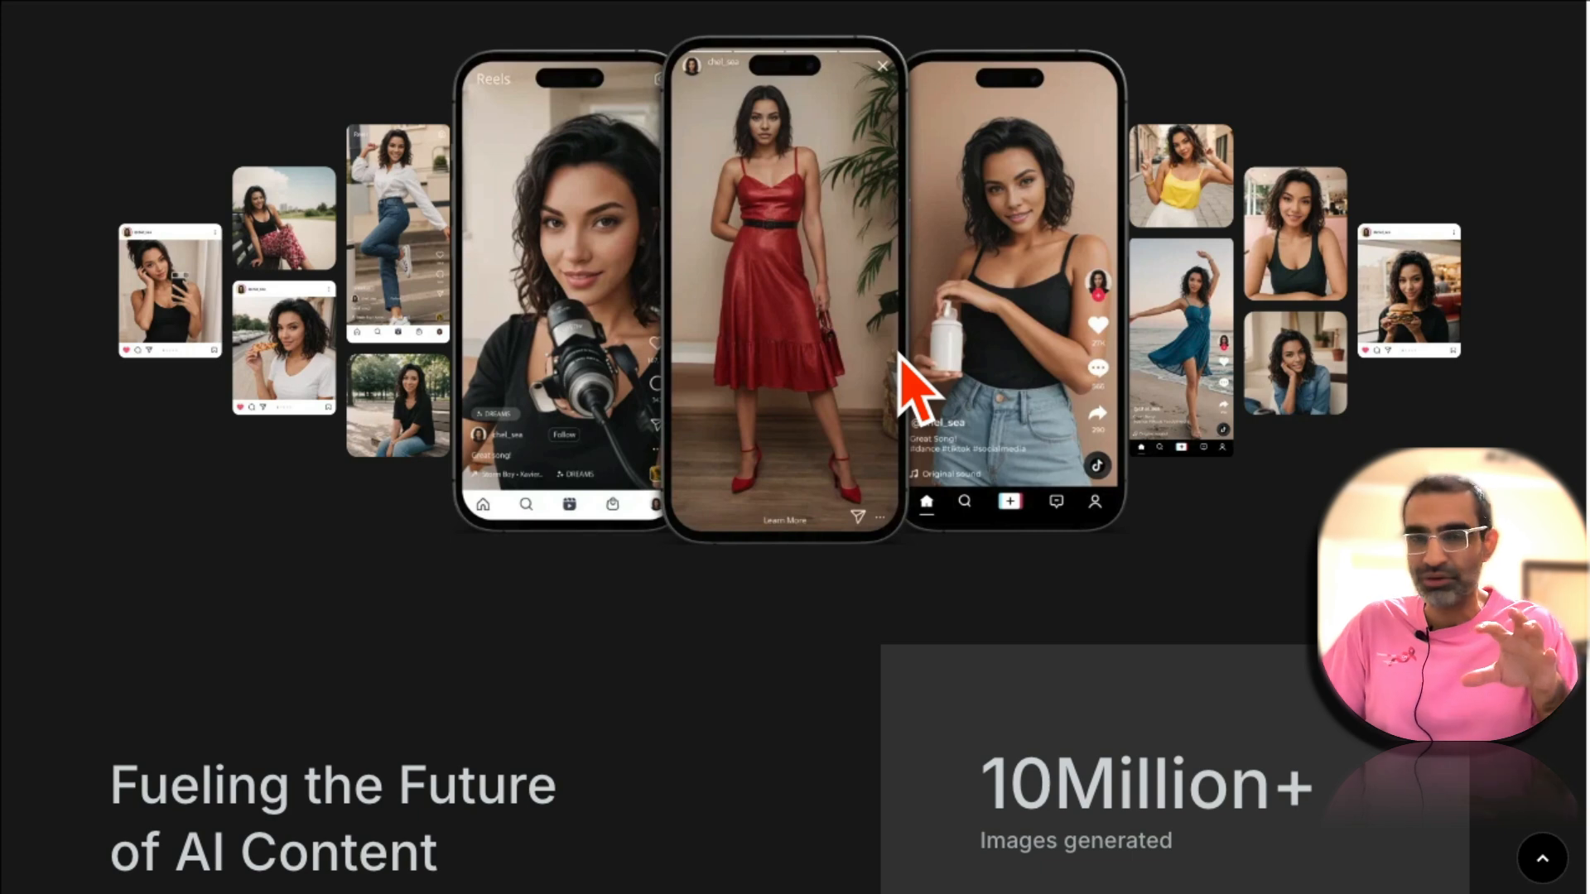
Scroll past Build Your Unique Character, perfect poses, Change anything, Infuse realism and Narrate your story.
scroll(down, 3)
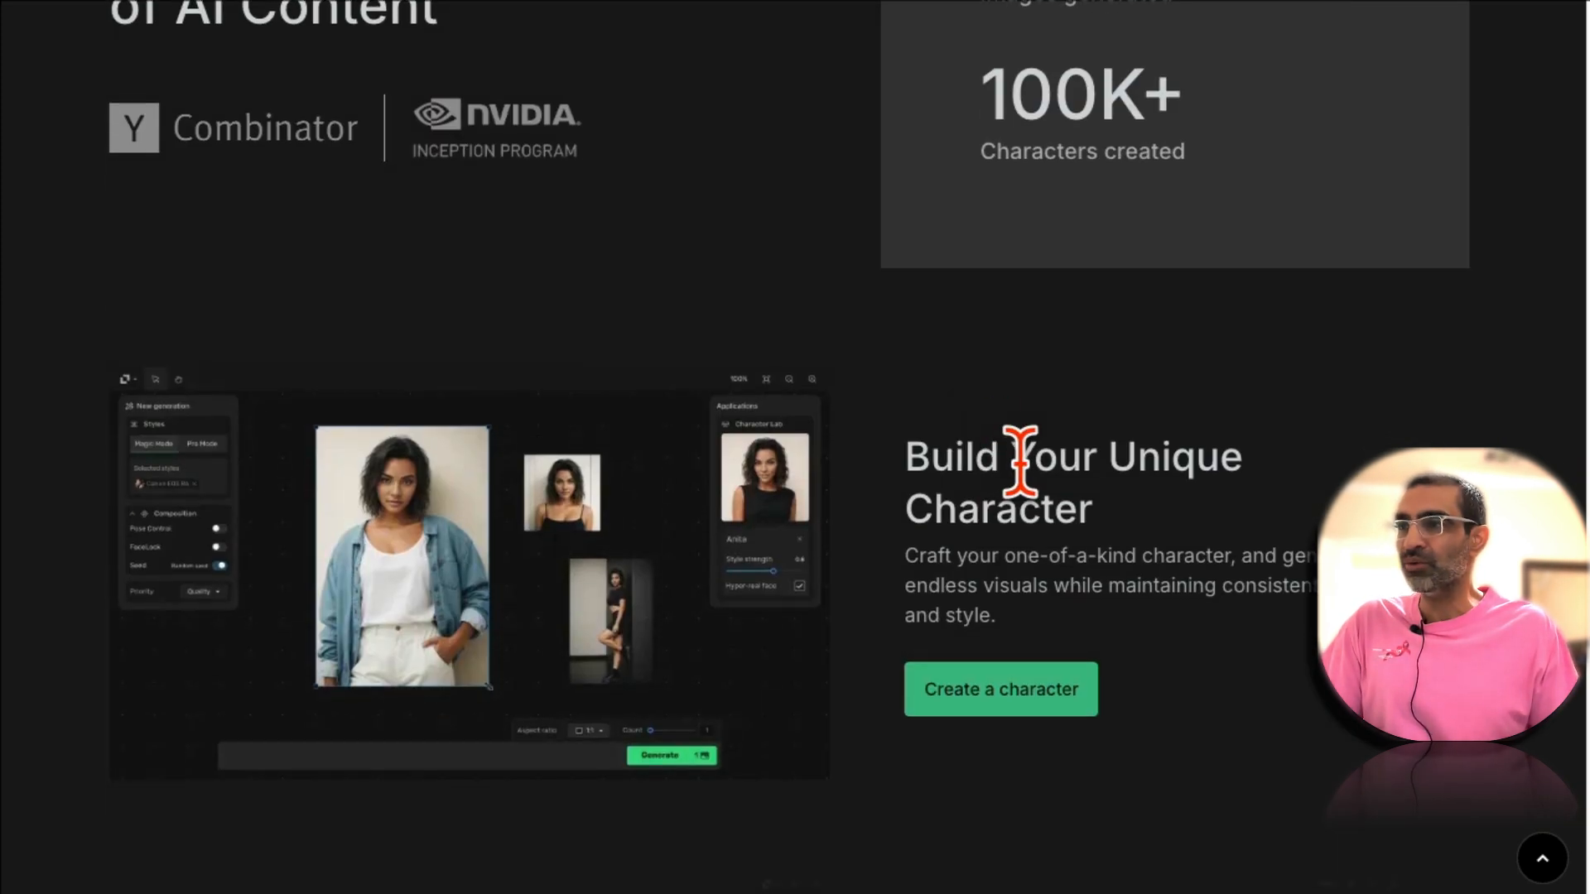
scroll(down, 3)
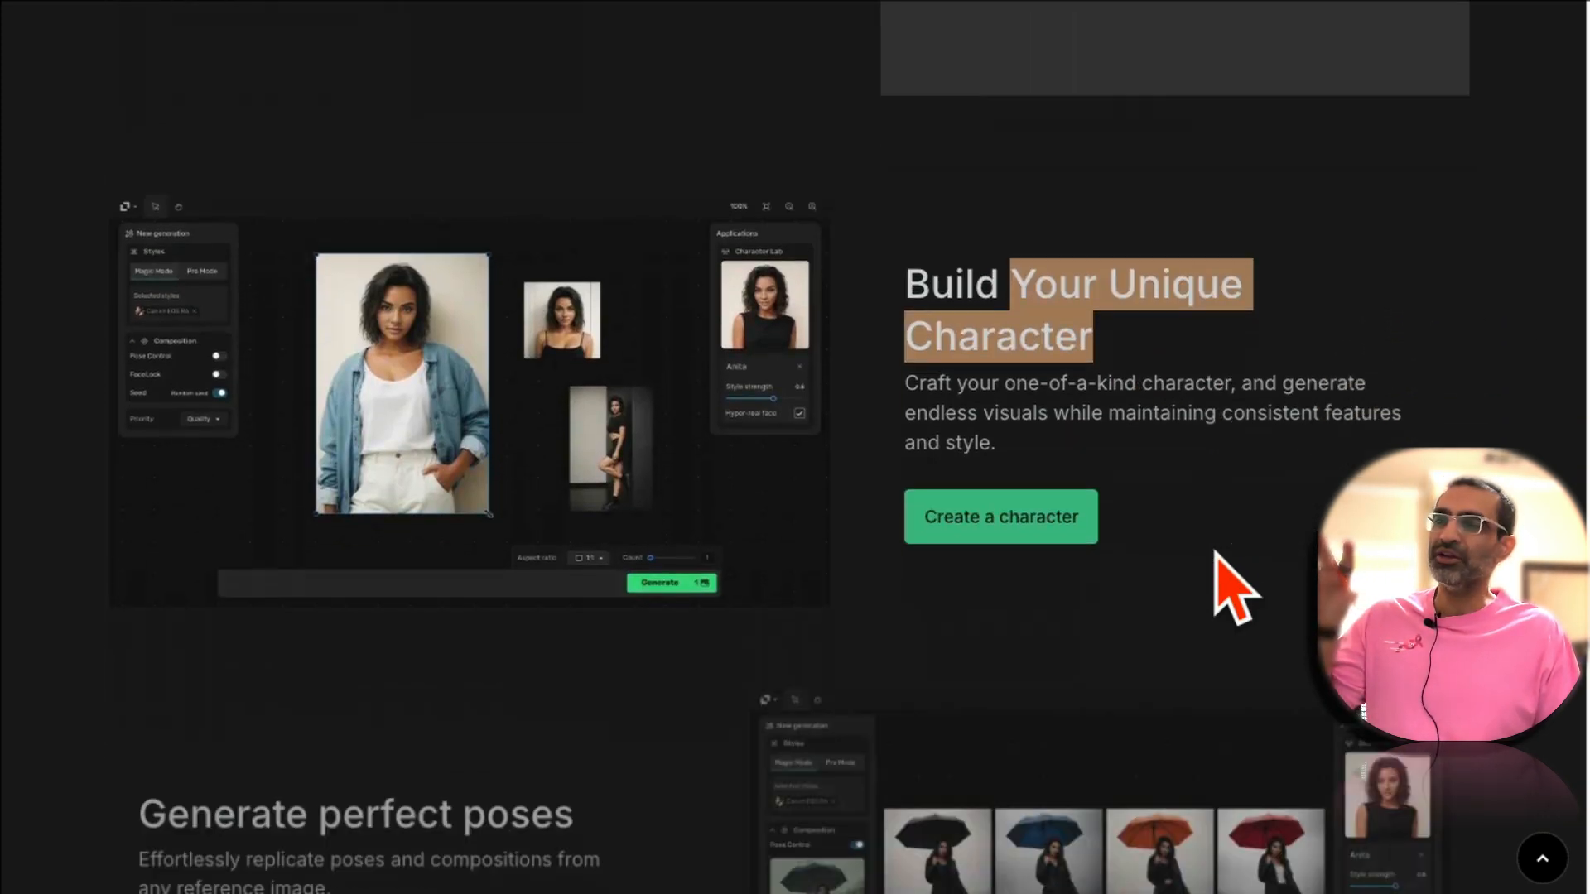
scroll(down, 3)
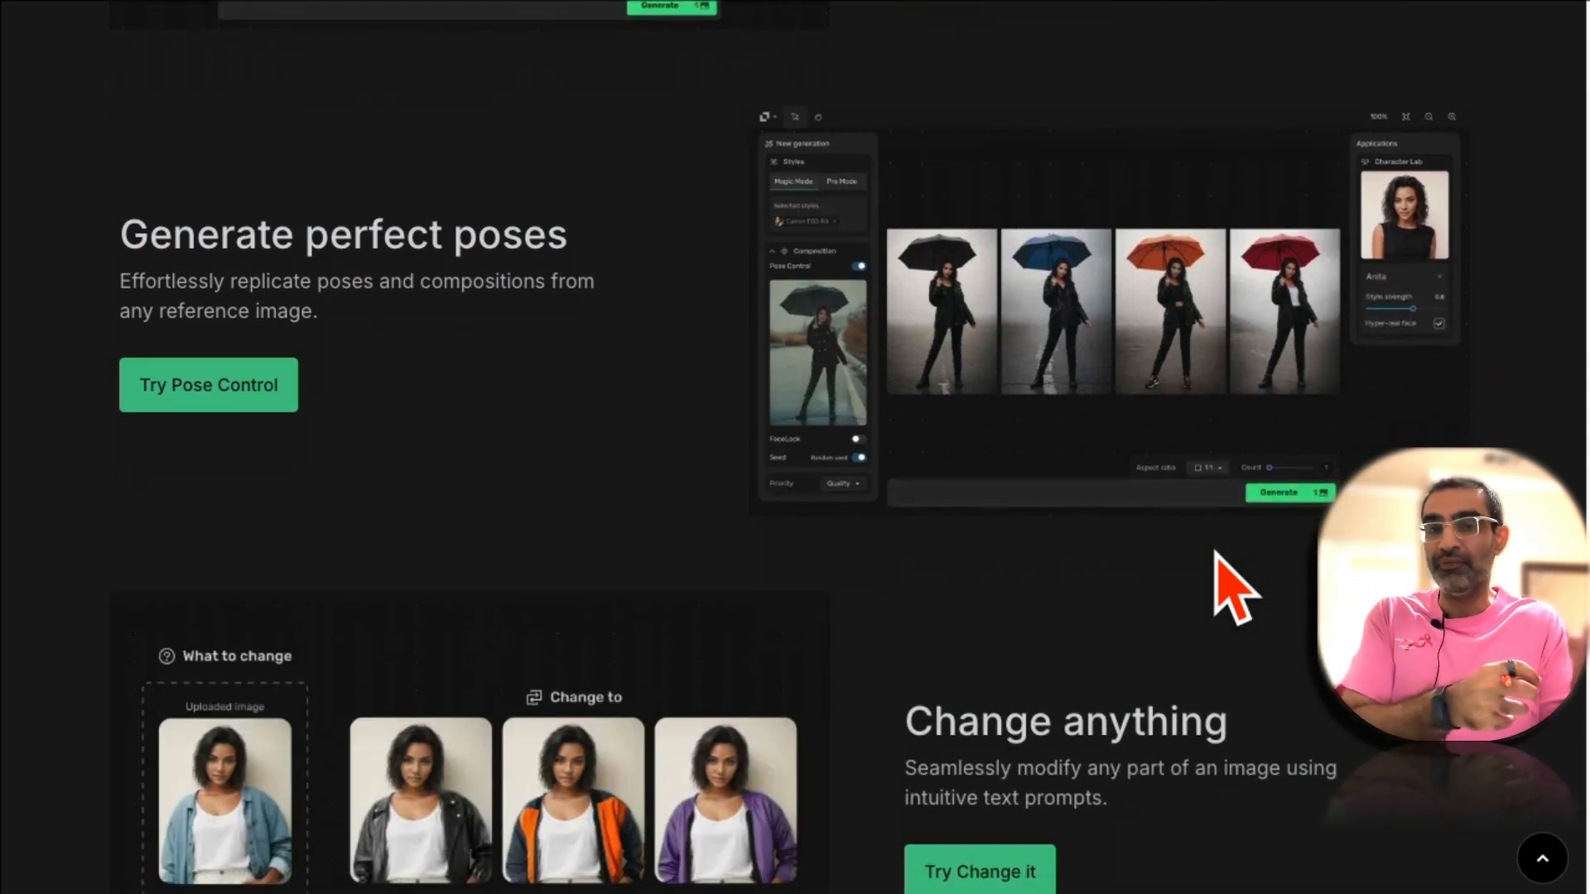
scroll(down, 3)
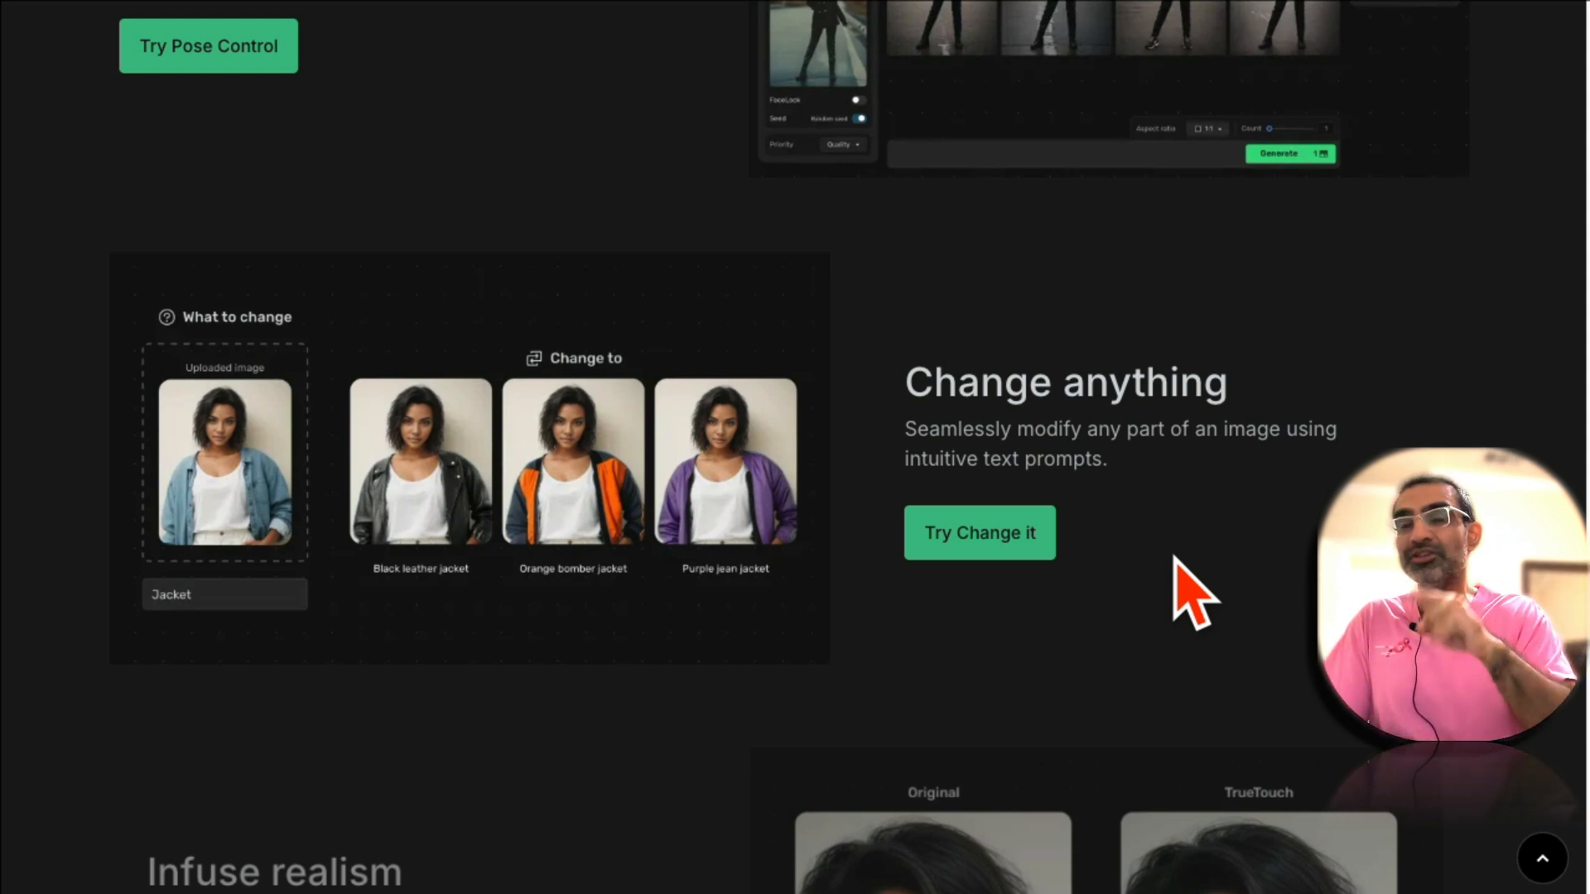
scroll(down, 3)
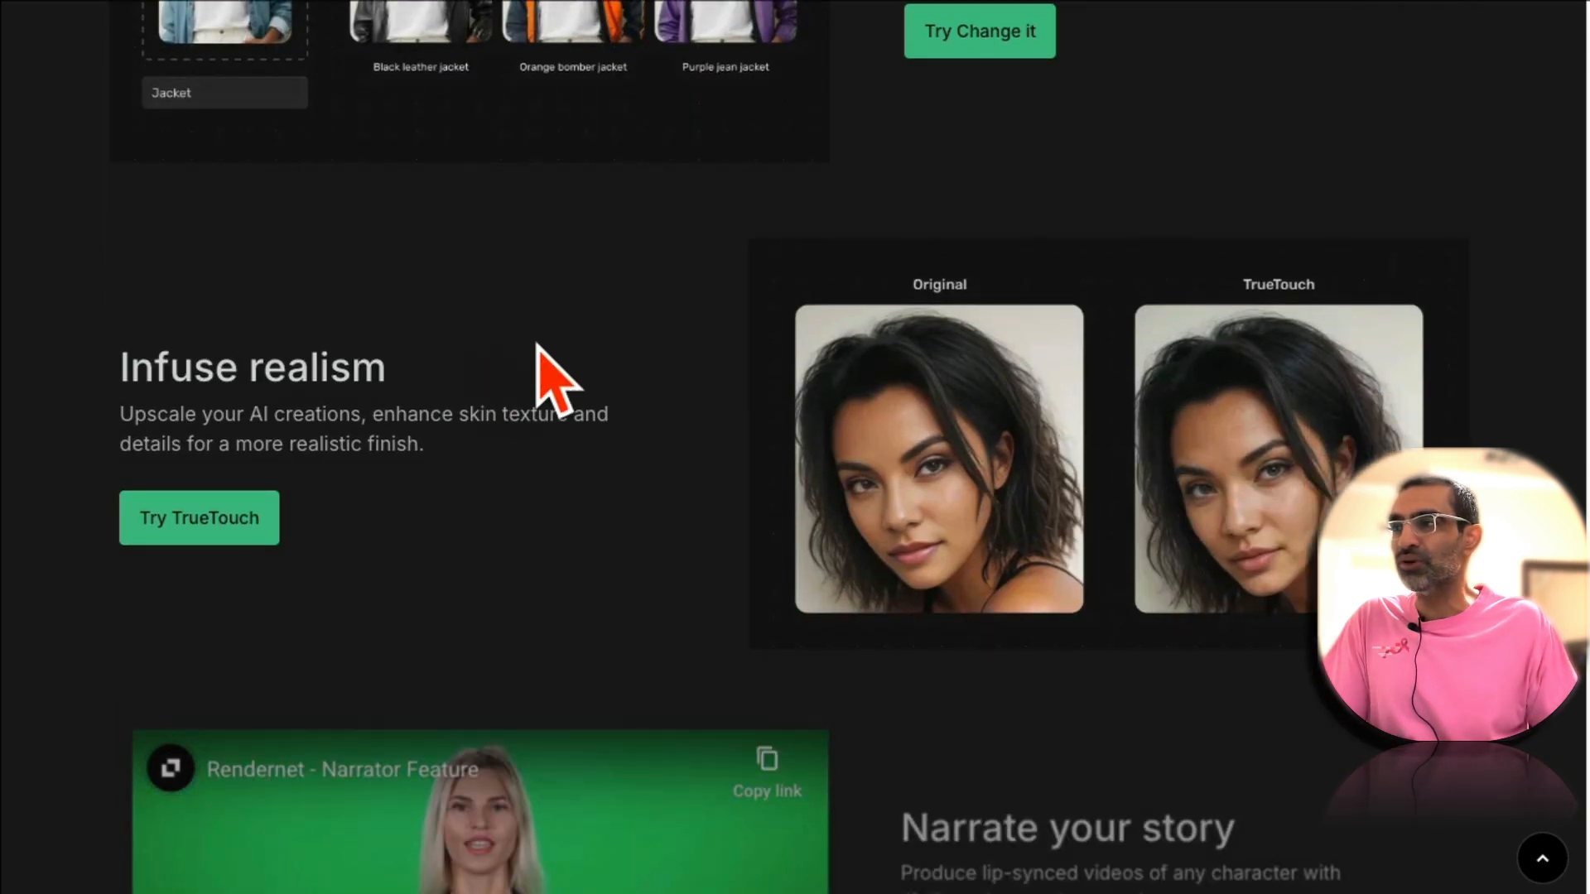
scroll(down, 3)
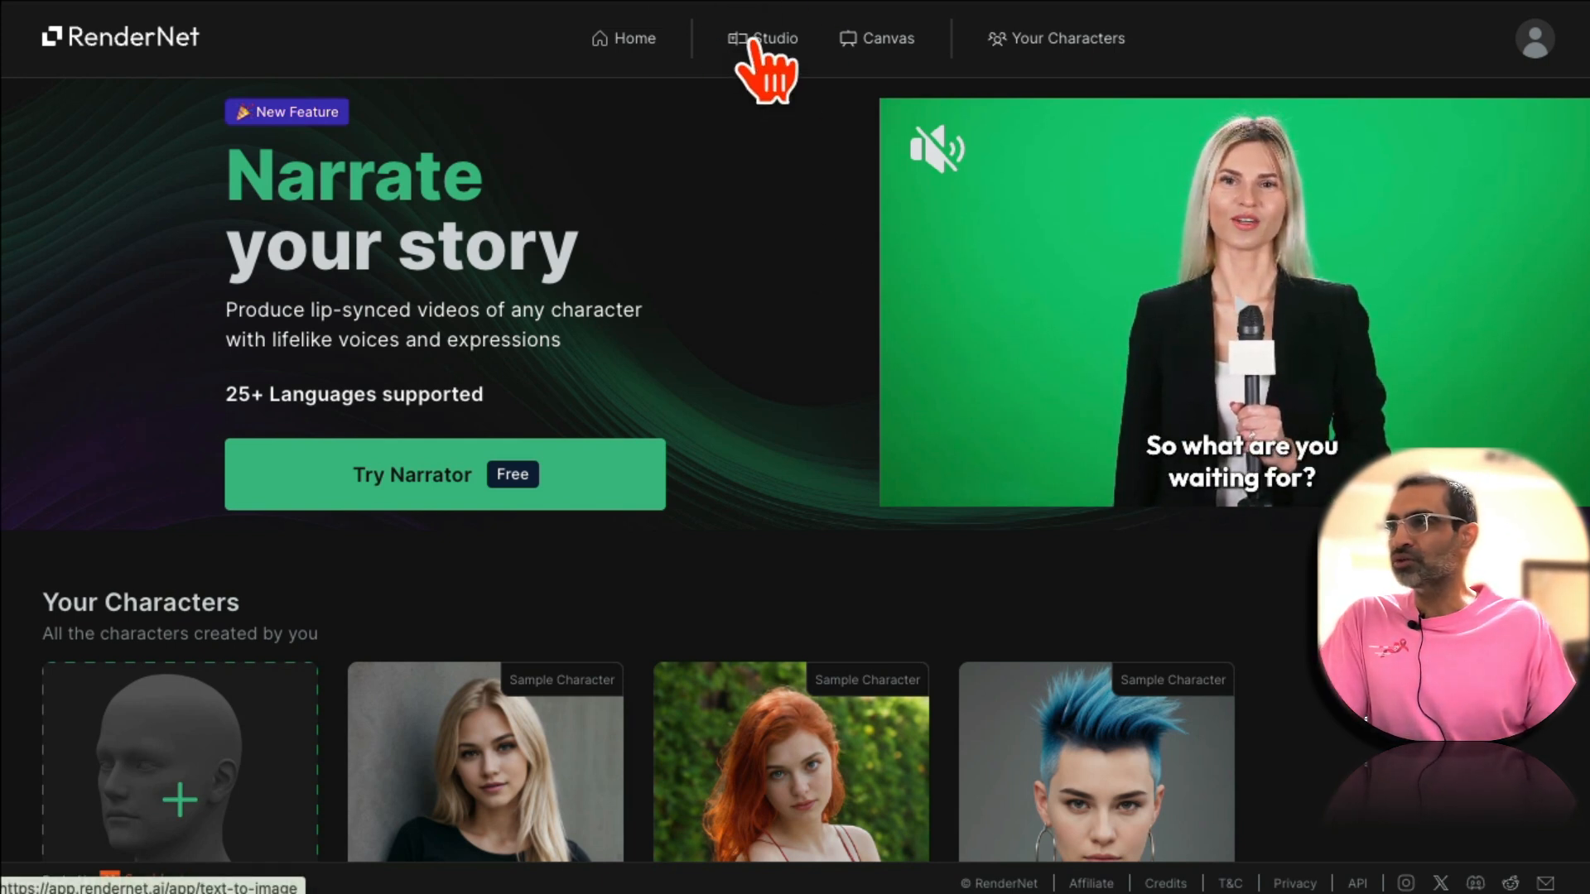
Enter the Studio and choose Realistic Vision from the Models list.
click(774, 38)
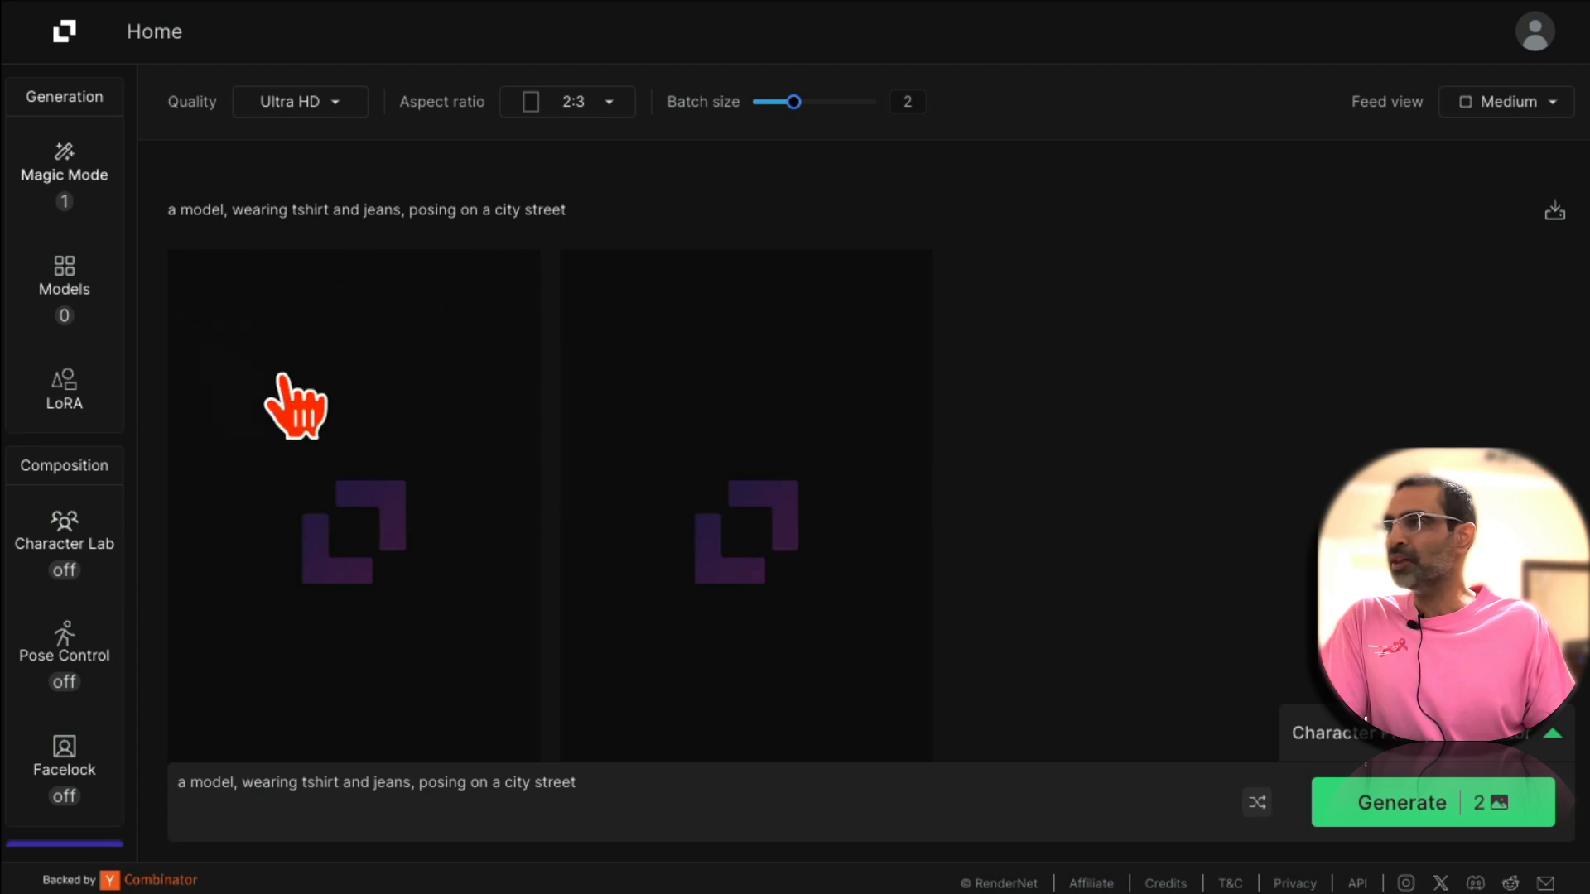
mouse_move(86, 110)
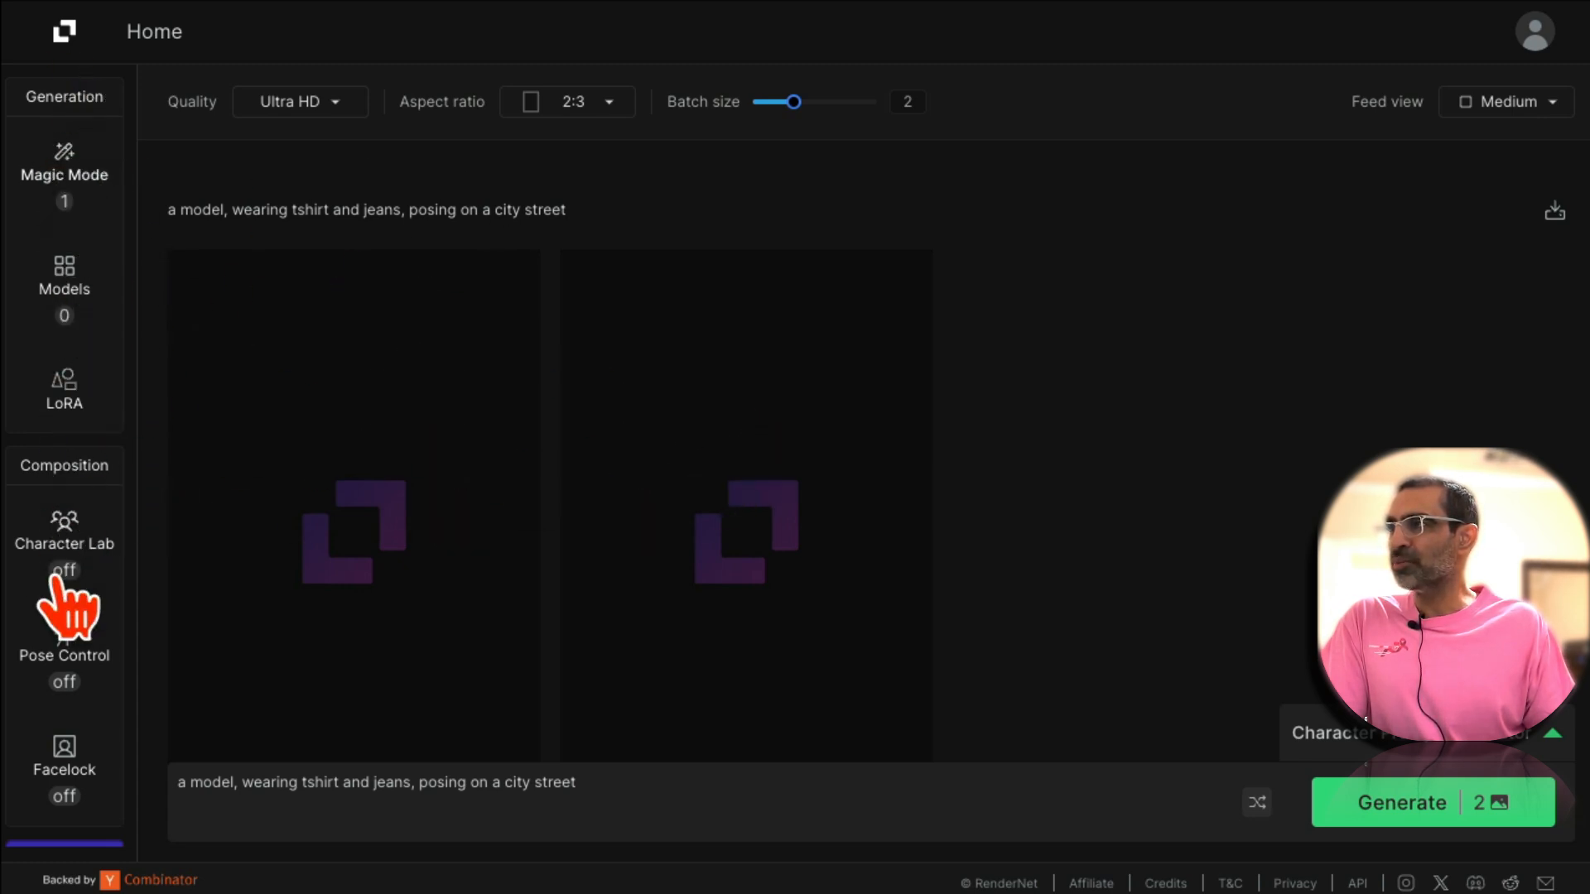
click(63, 279)
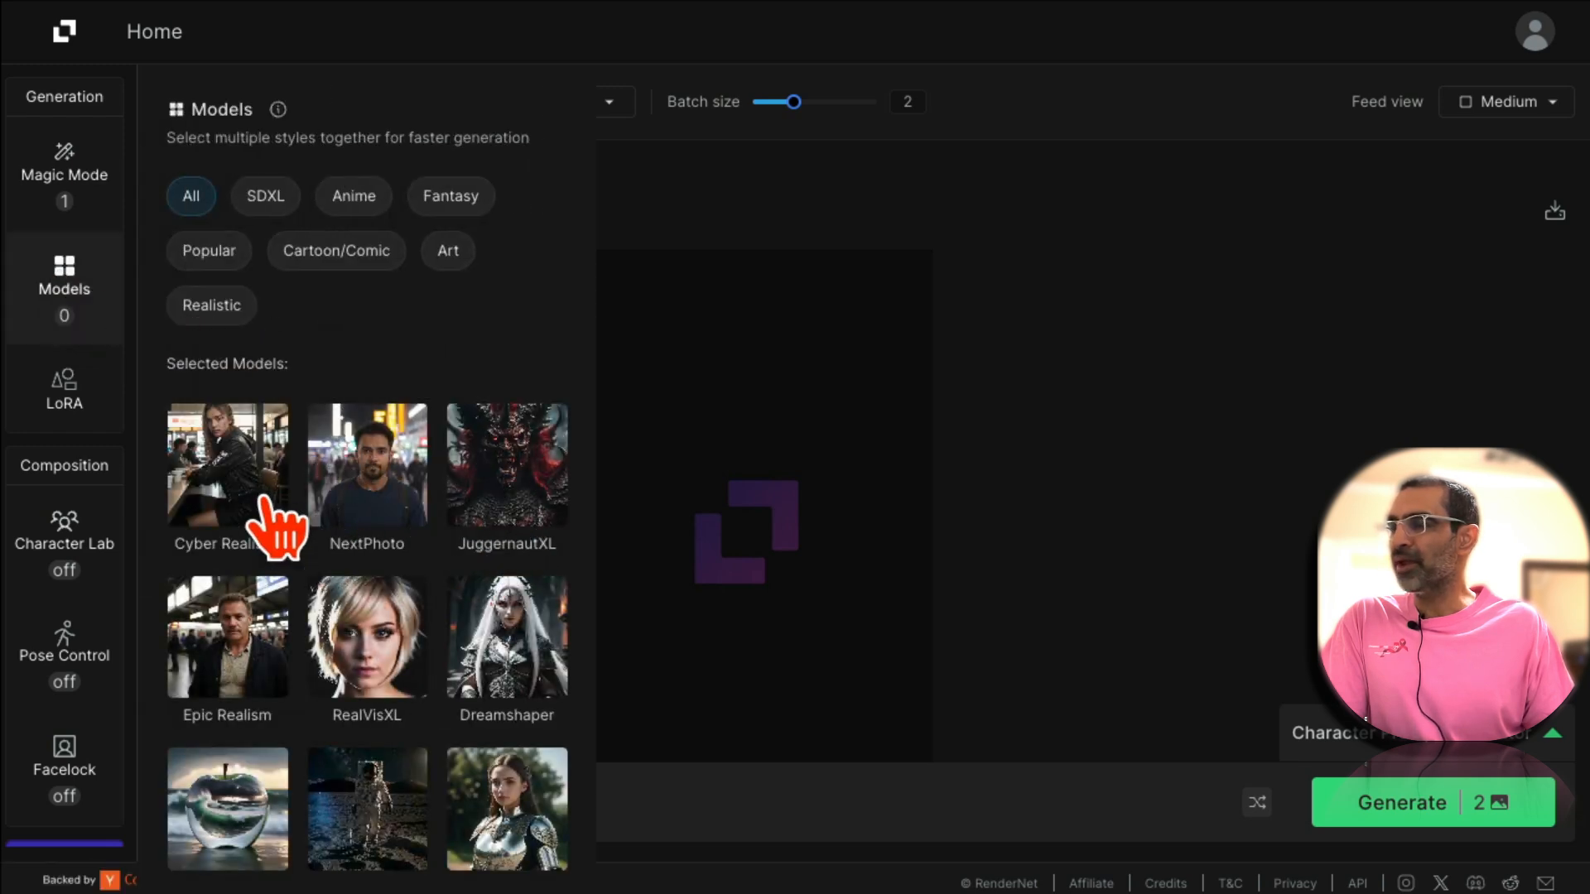
mouse_move(444, 512)
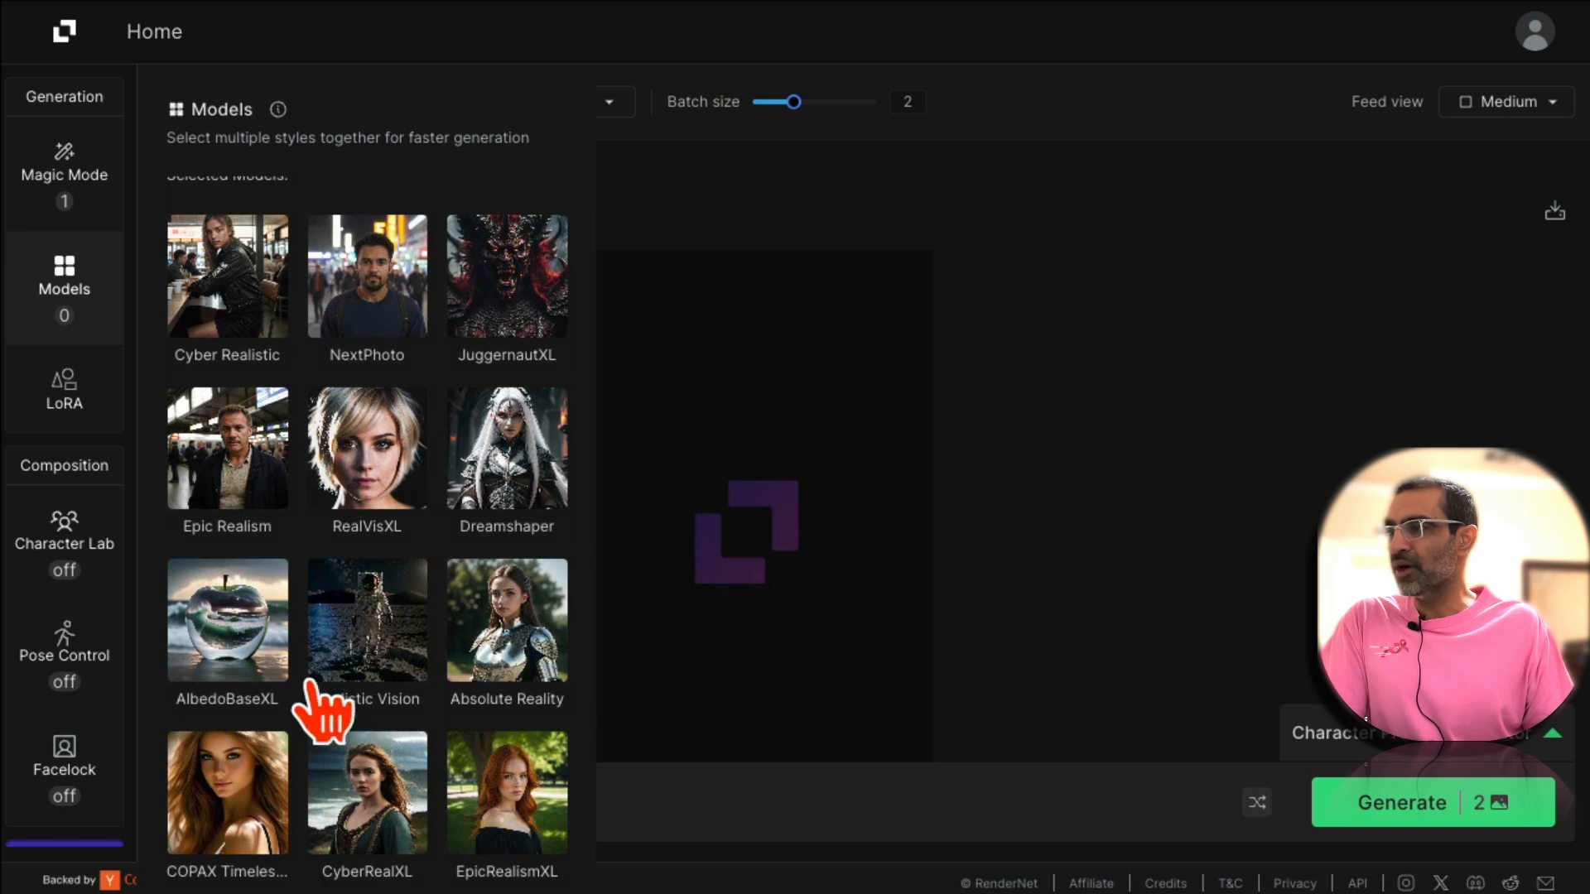
mouse_move(397, 679)
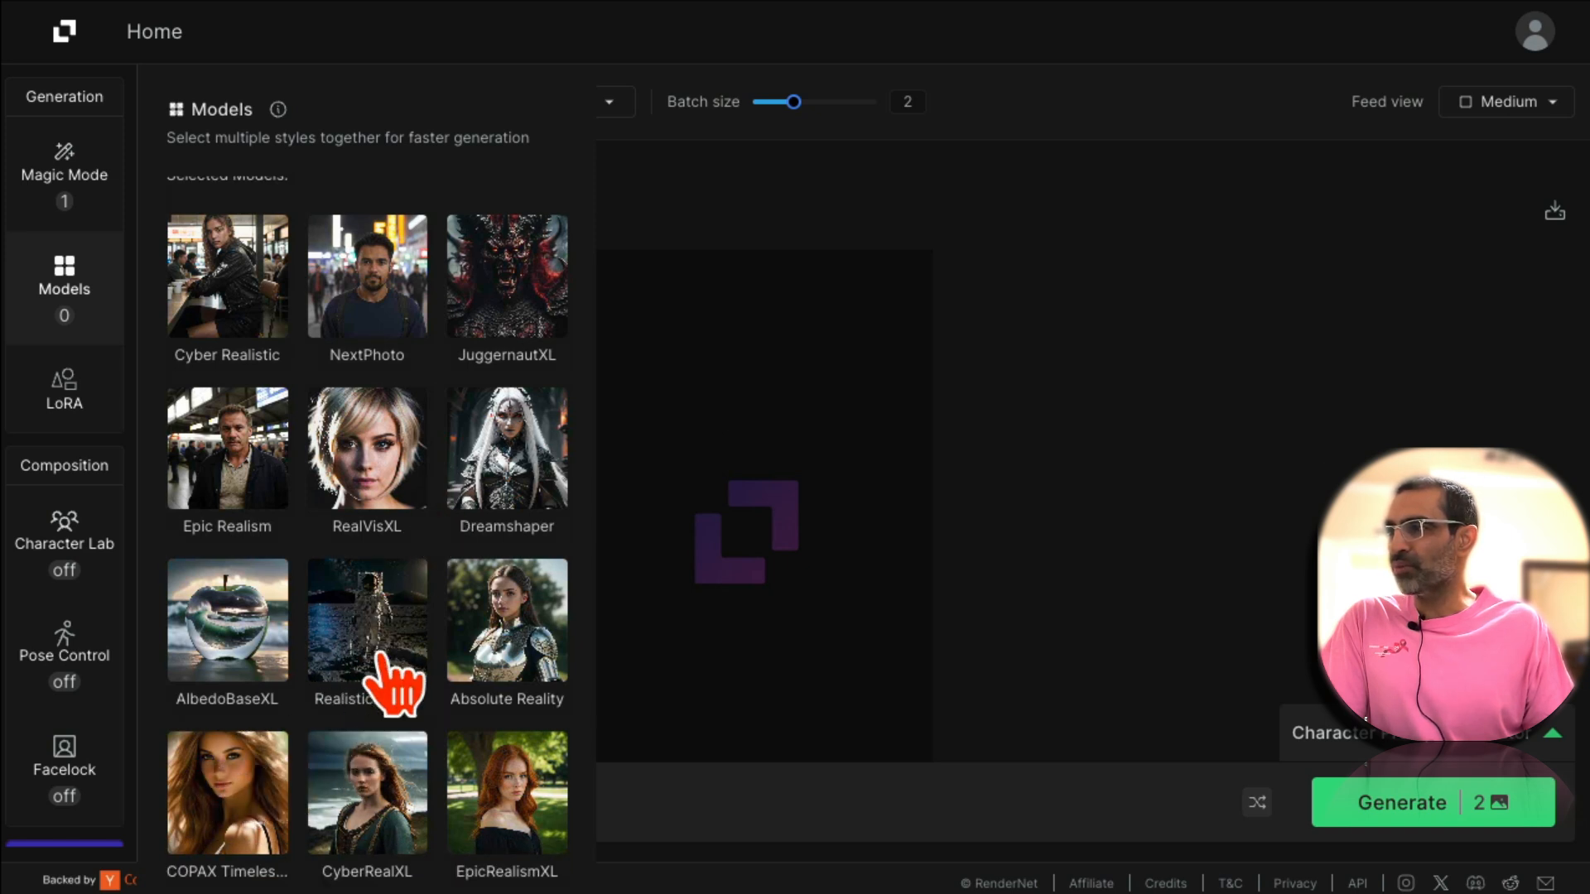
click(507, 802)
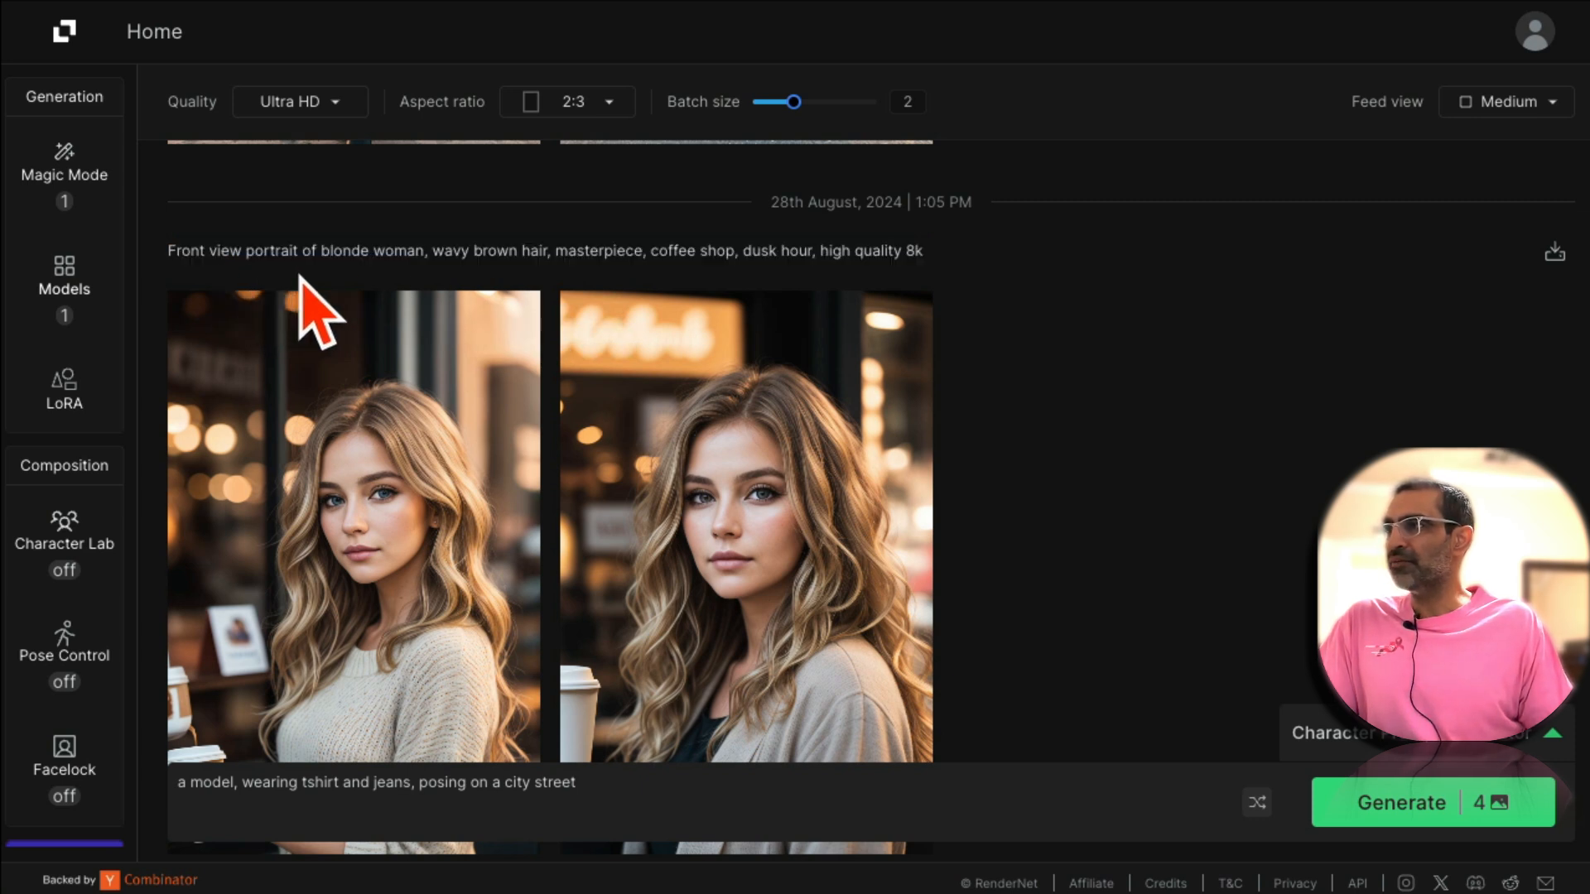
mouse_move(578, 304)
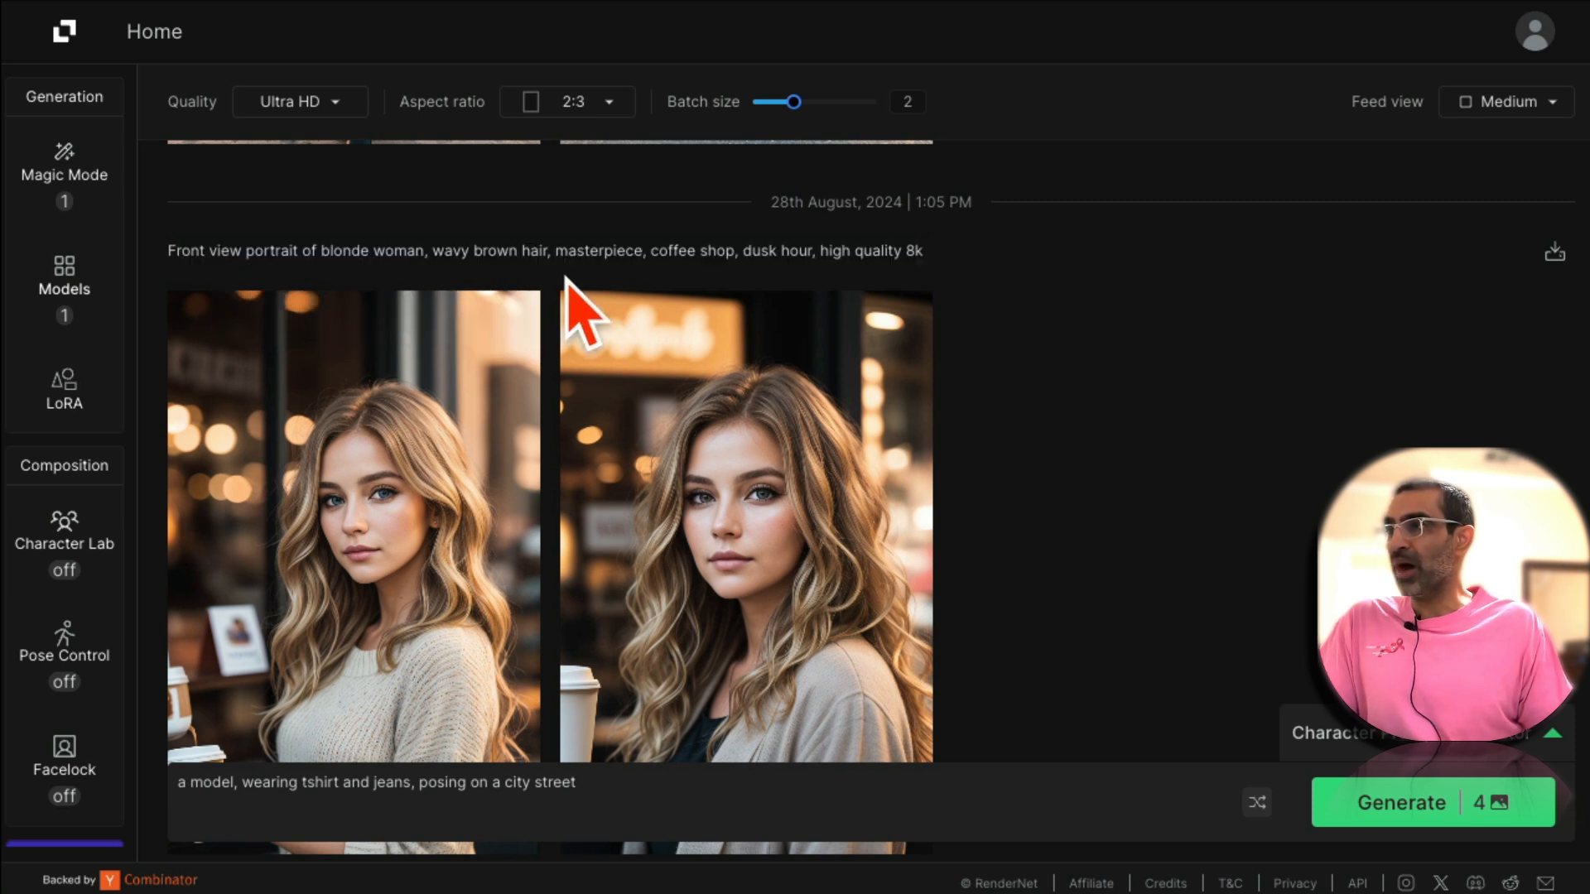
mouse_move(689, 315)
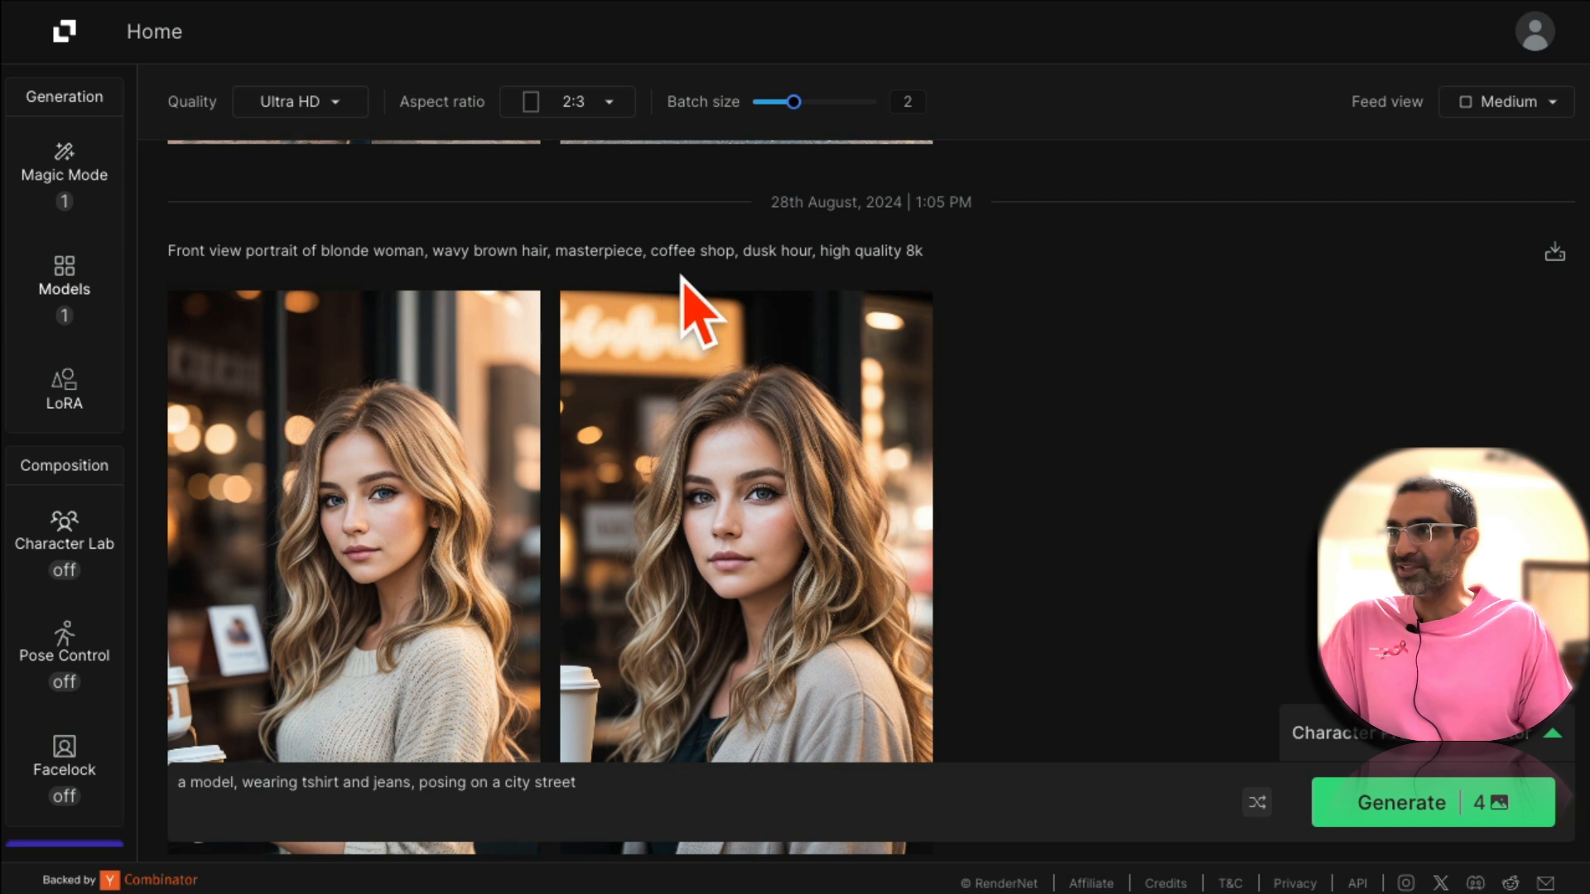
mouse_move(807, 305)
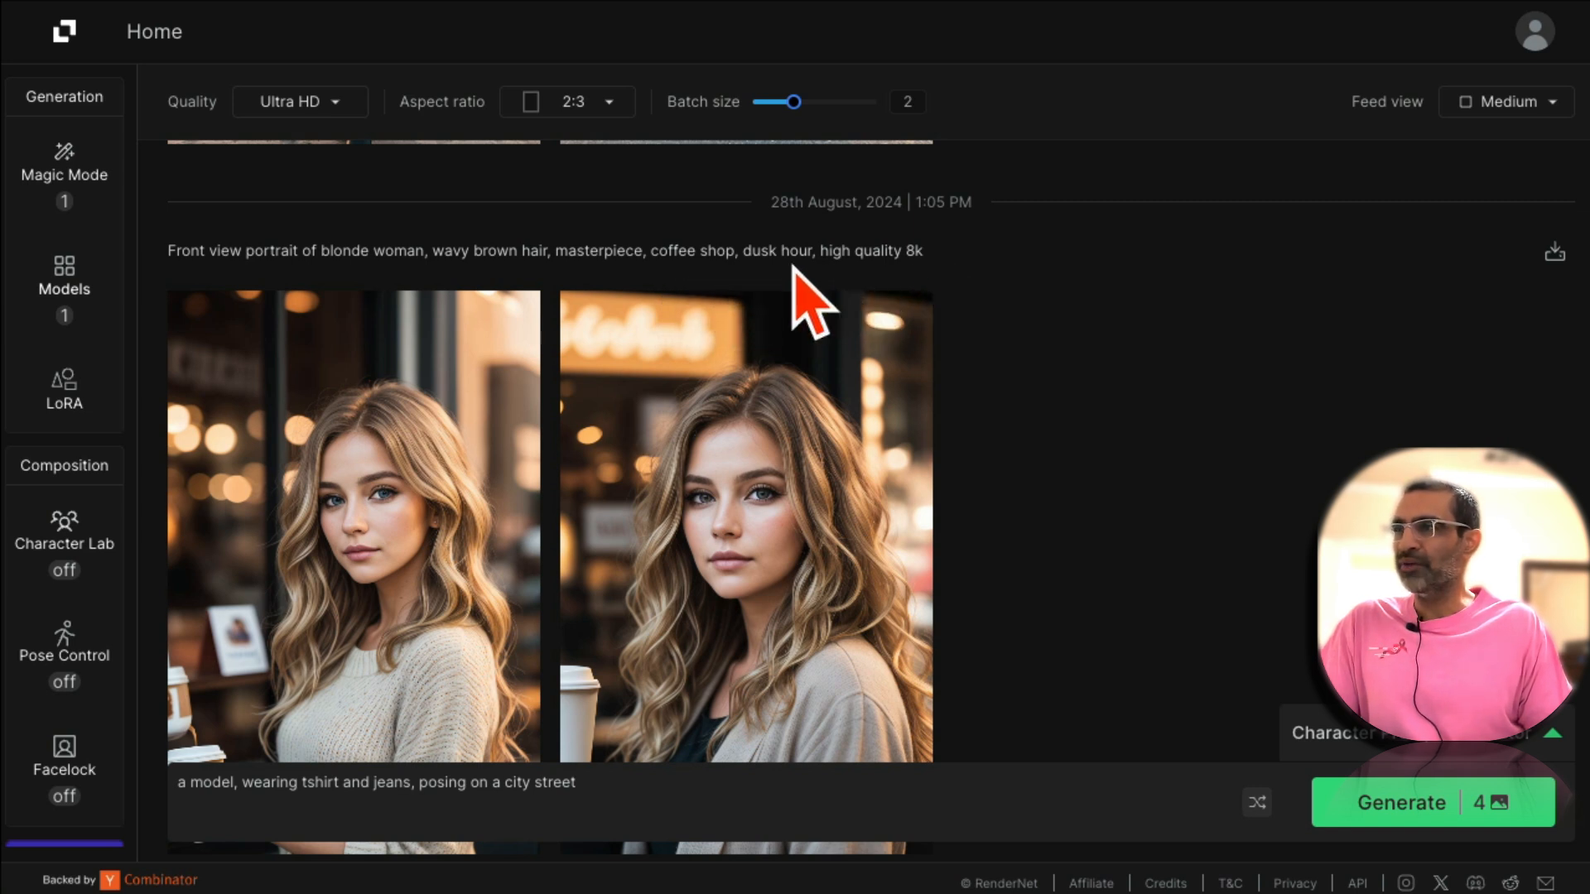
mouse_move(625, 299)
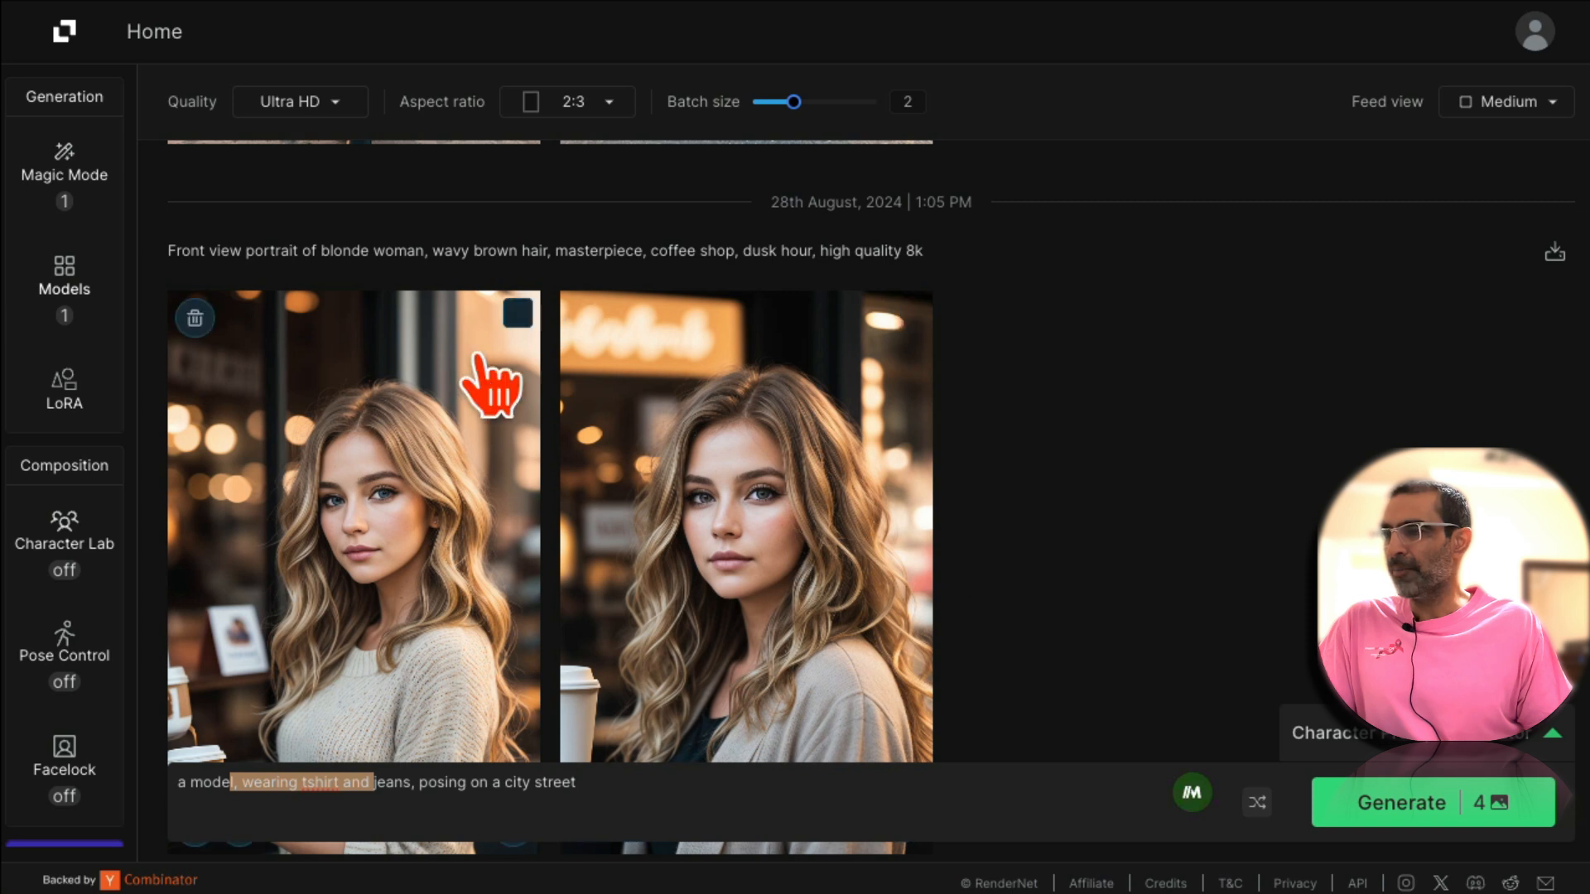
scroll(down, 3)
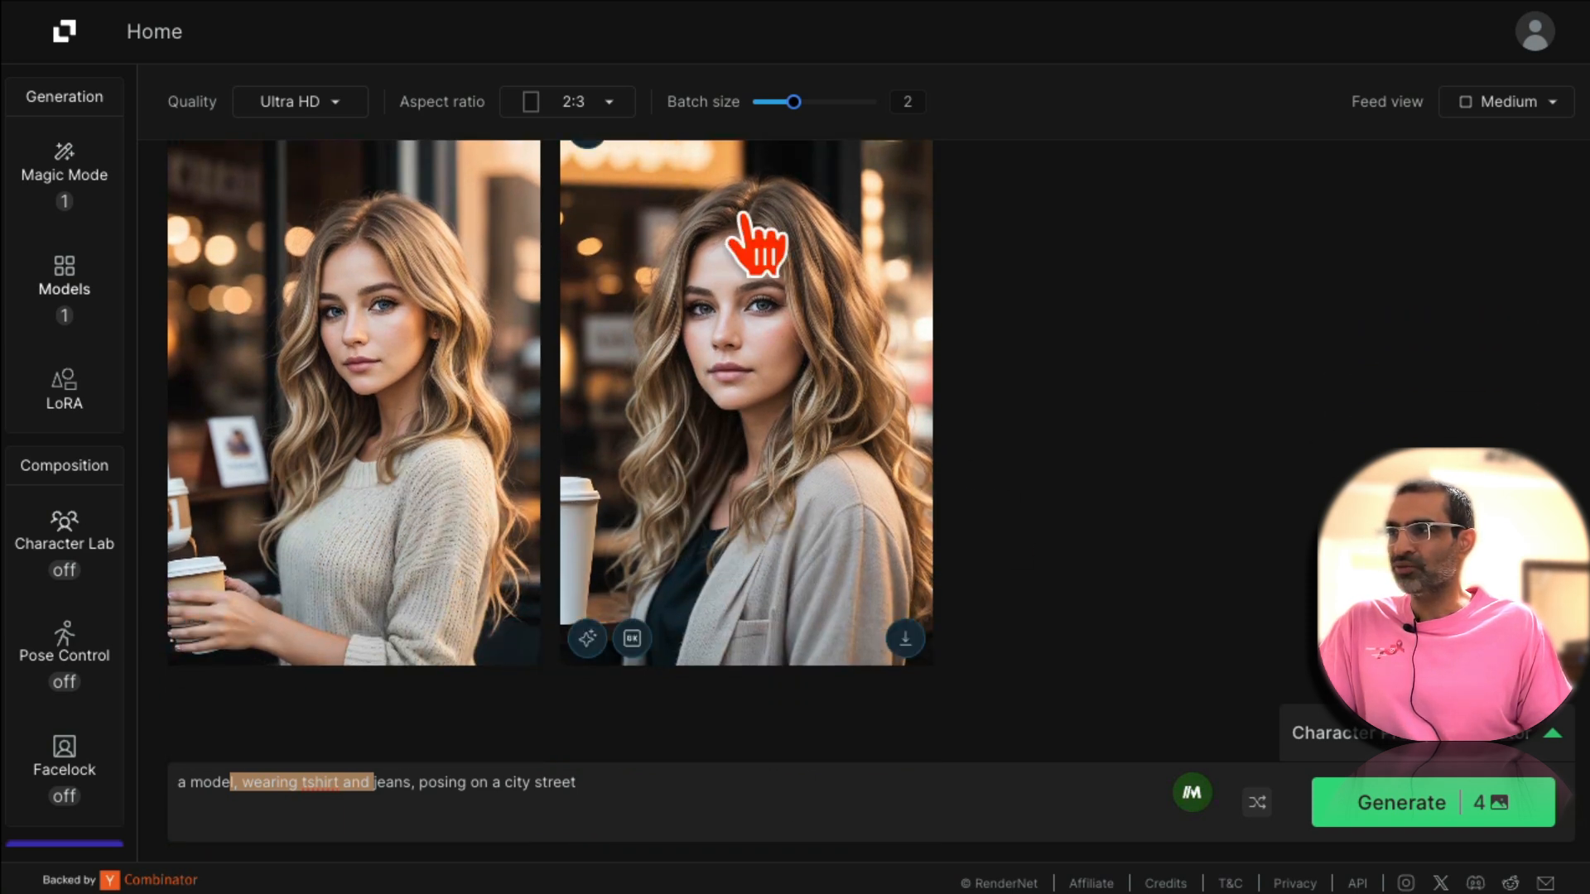
mouse_move(674, 512)
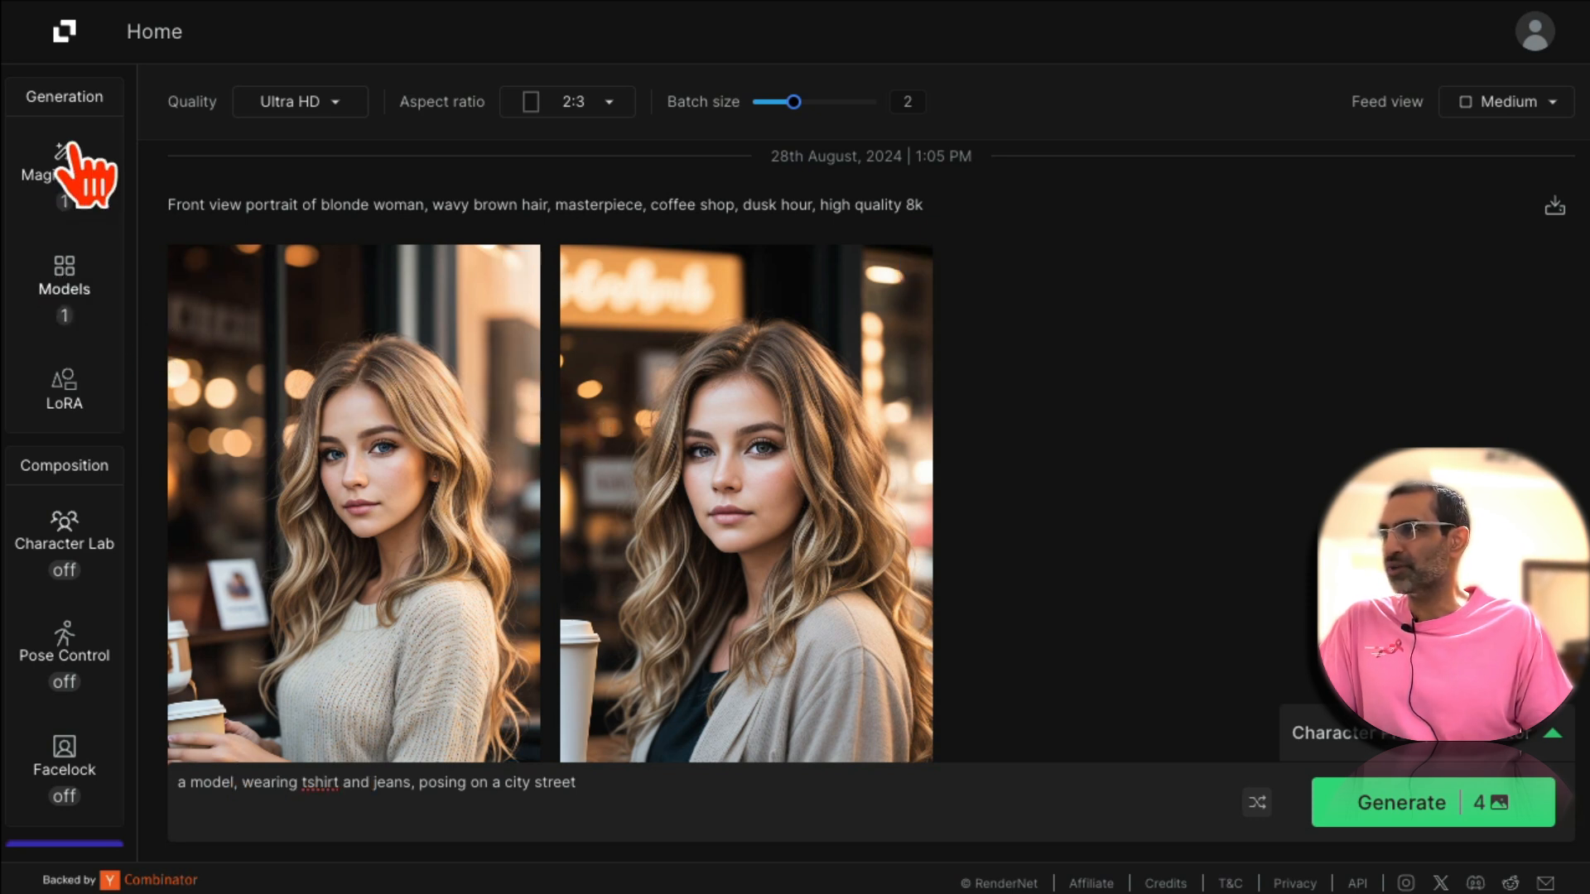
Deselect Bokeh and Natural Lighting in Magic Mode and confirm EpicRealismXL remains the model.
click(65, 172)
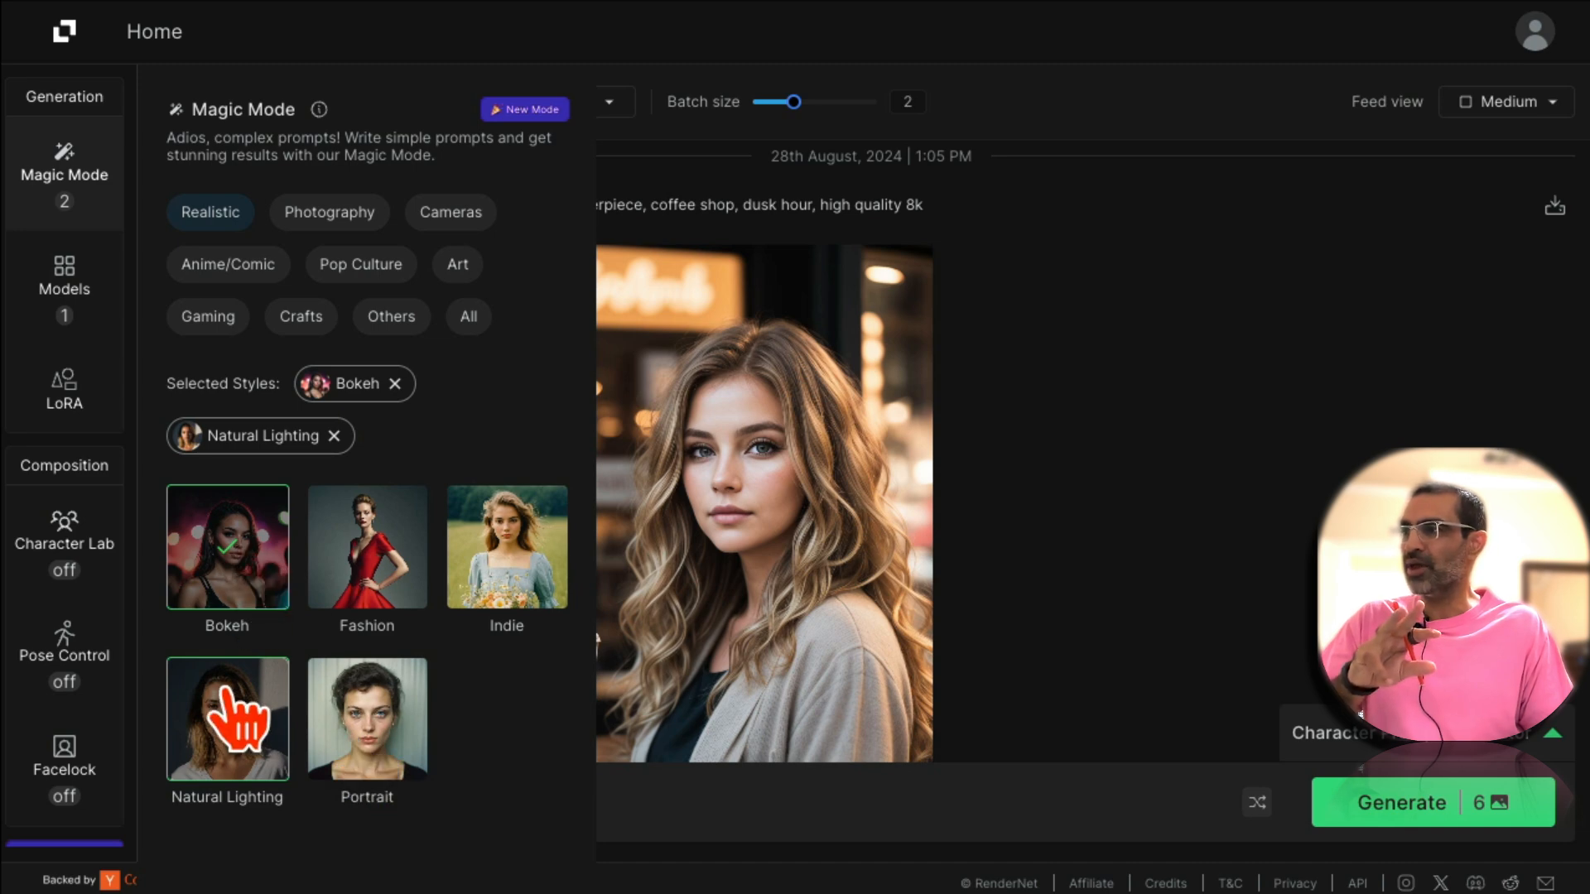
click(63, 278)
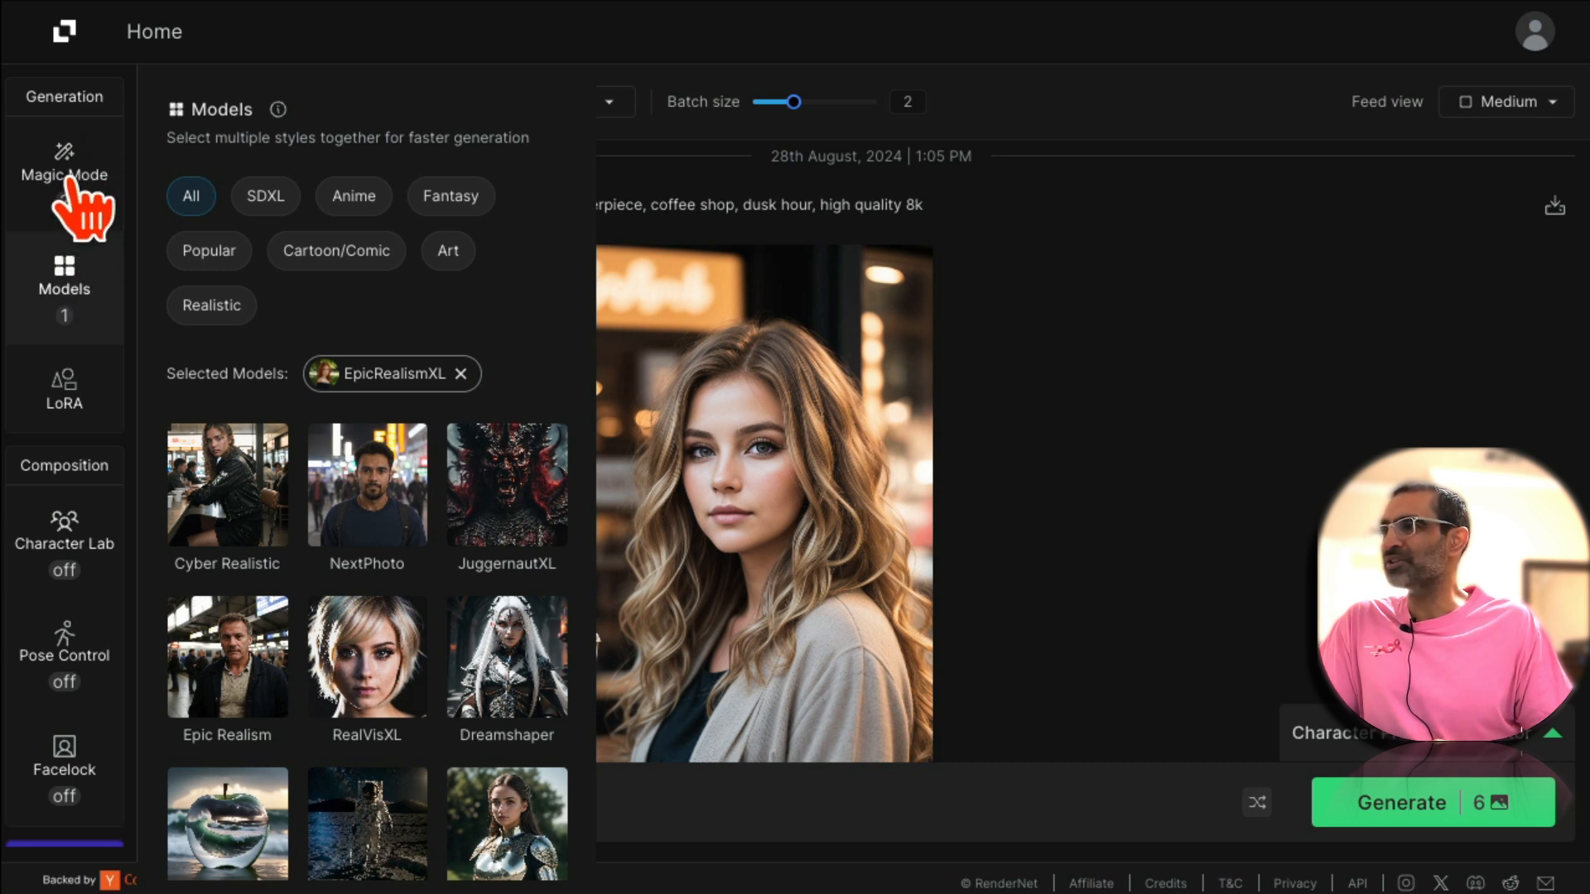
click(65, 167)
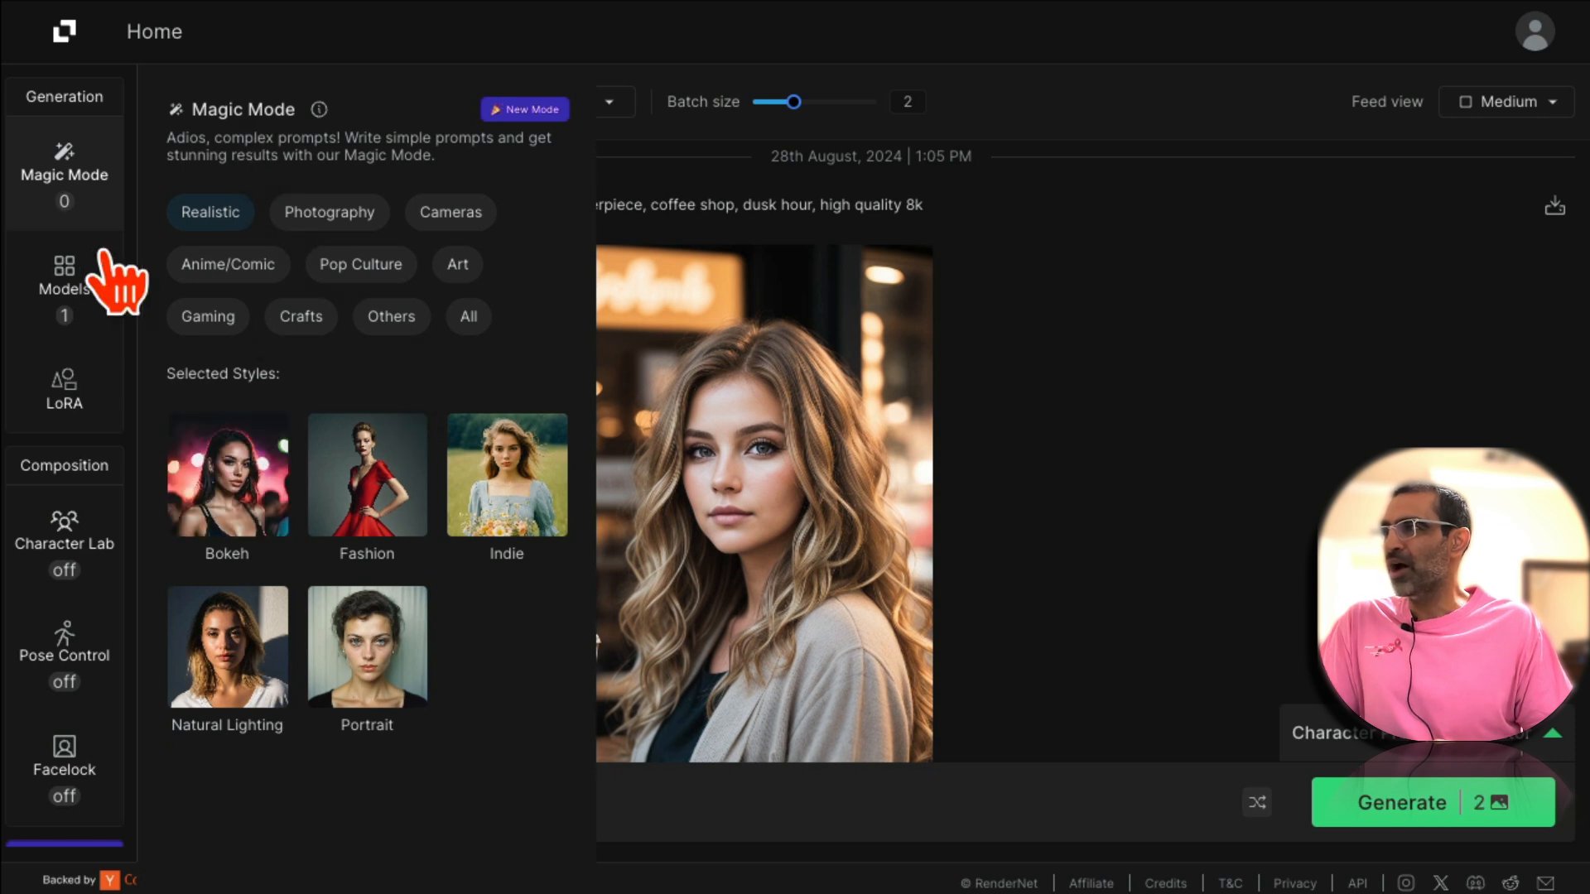
click(65, 278)
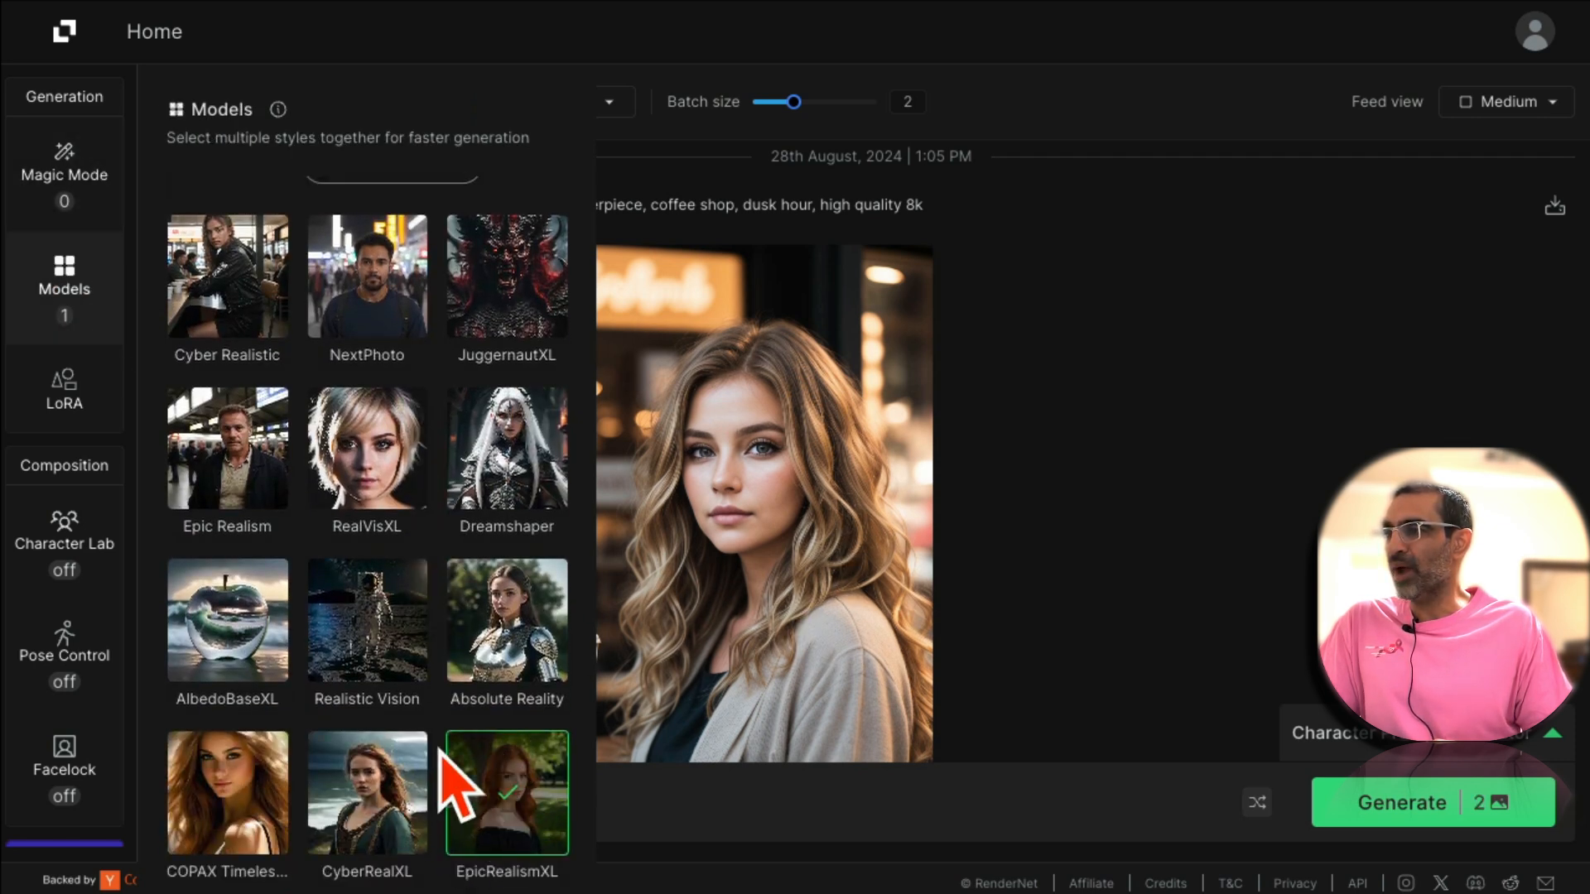
mouse_move(1090, 664)
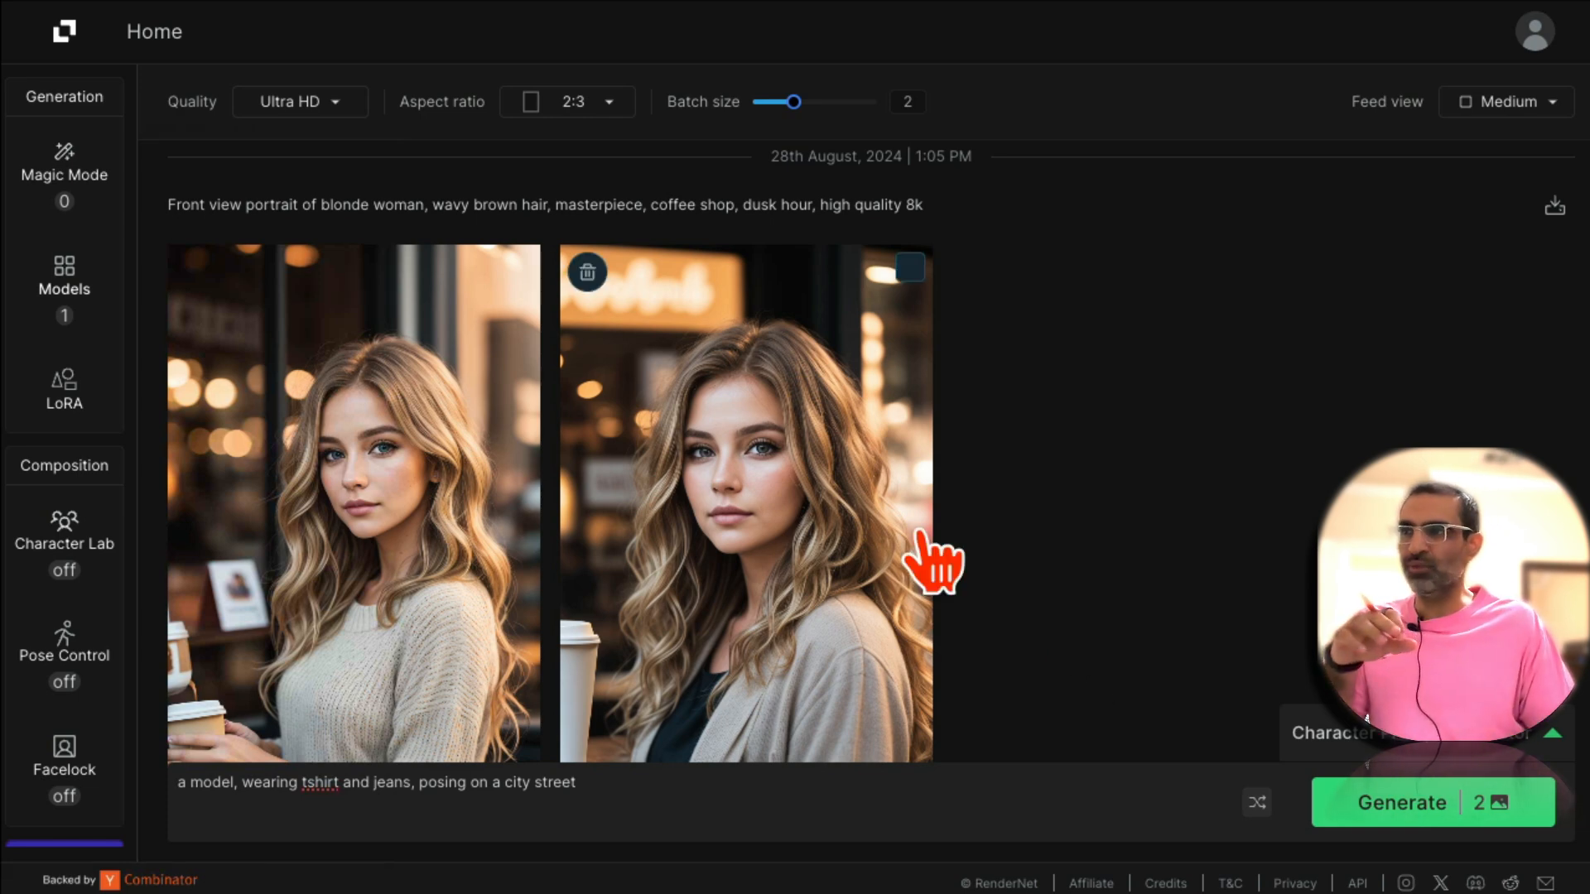
click(745, 507)
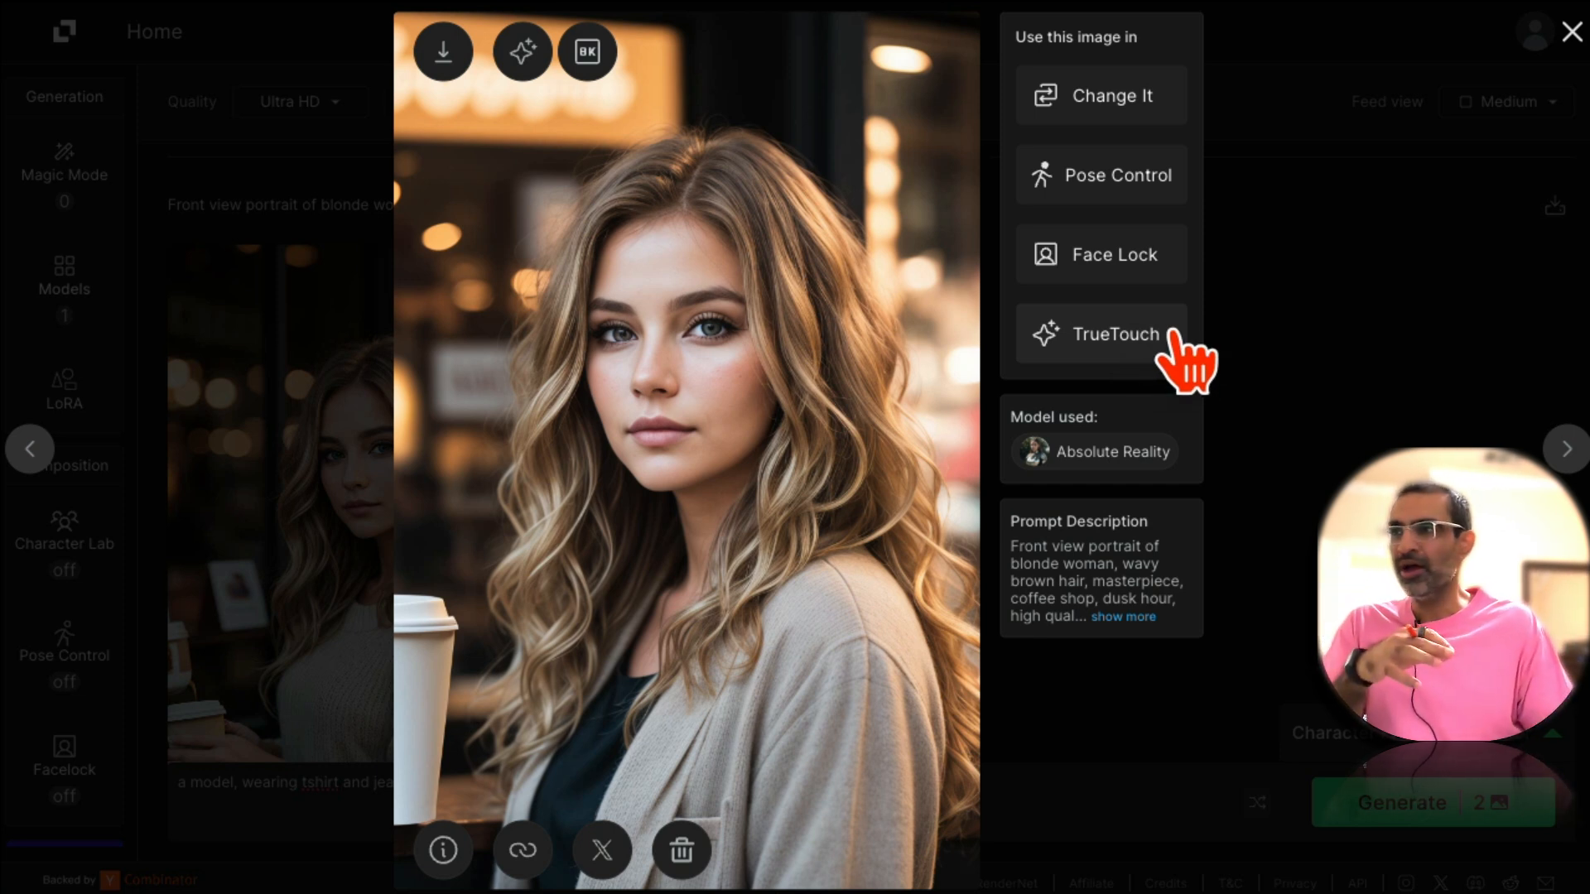
mouse_move(435, 182)
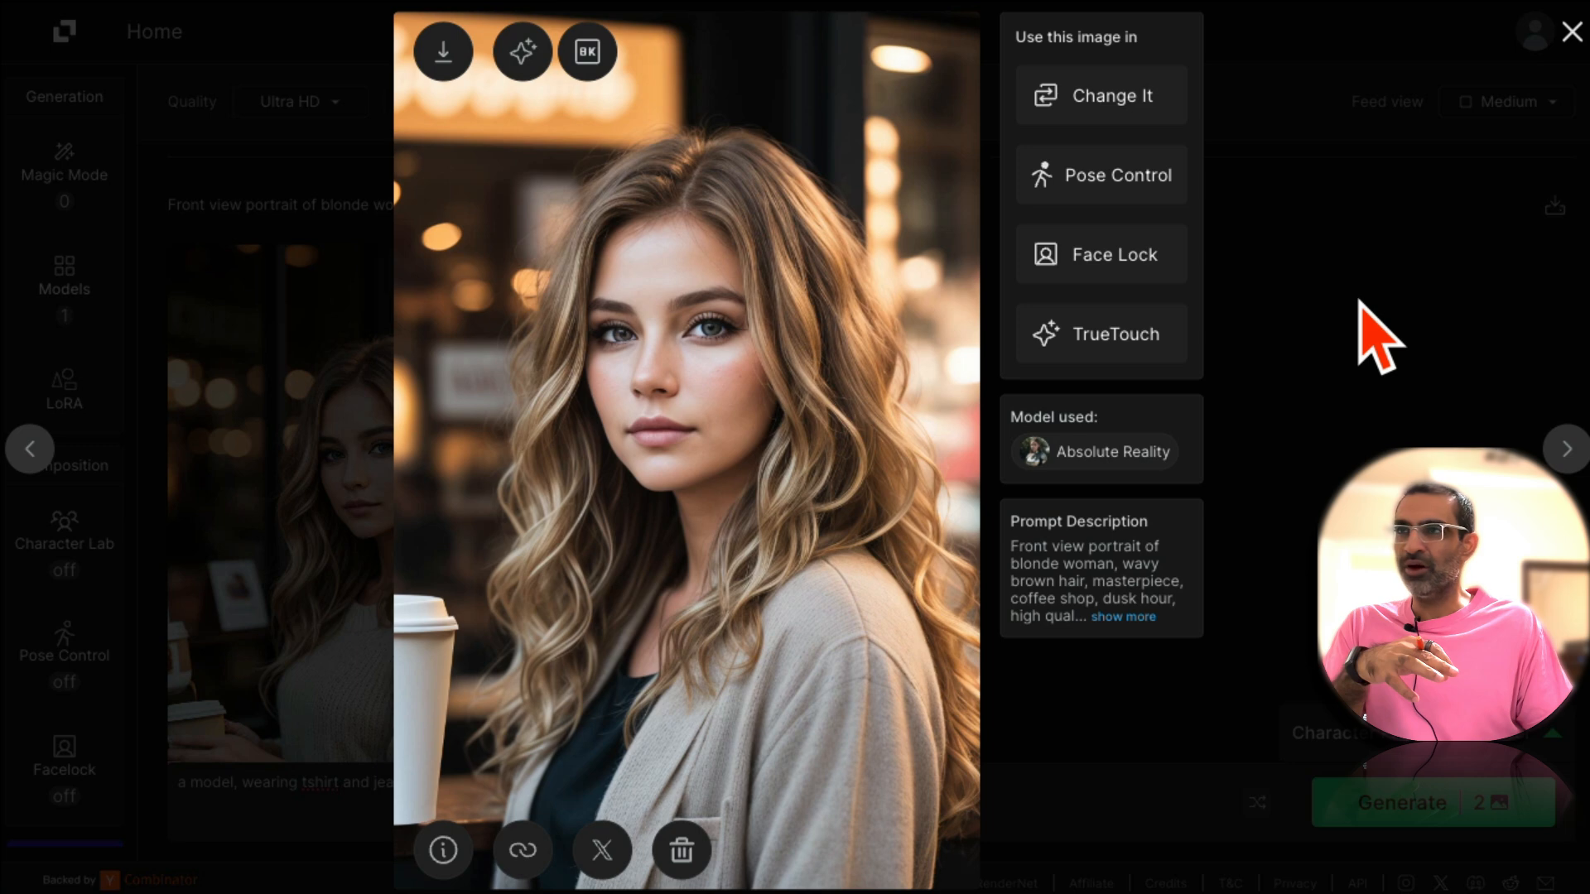
click(1570, 31)
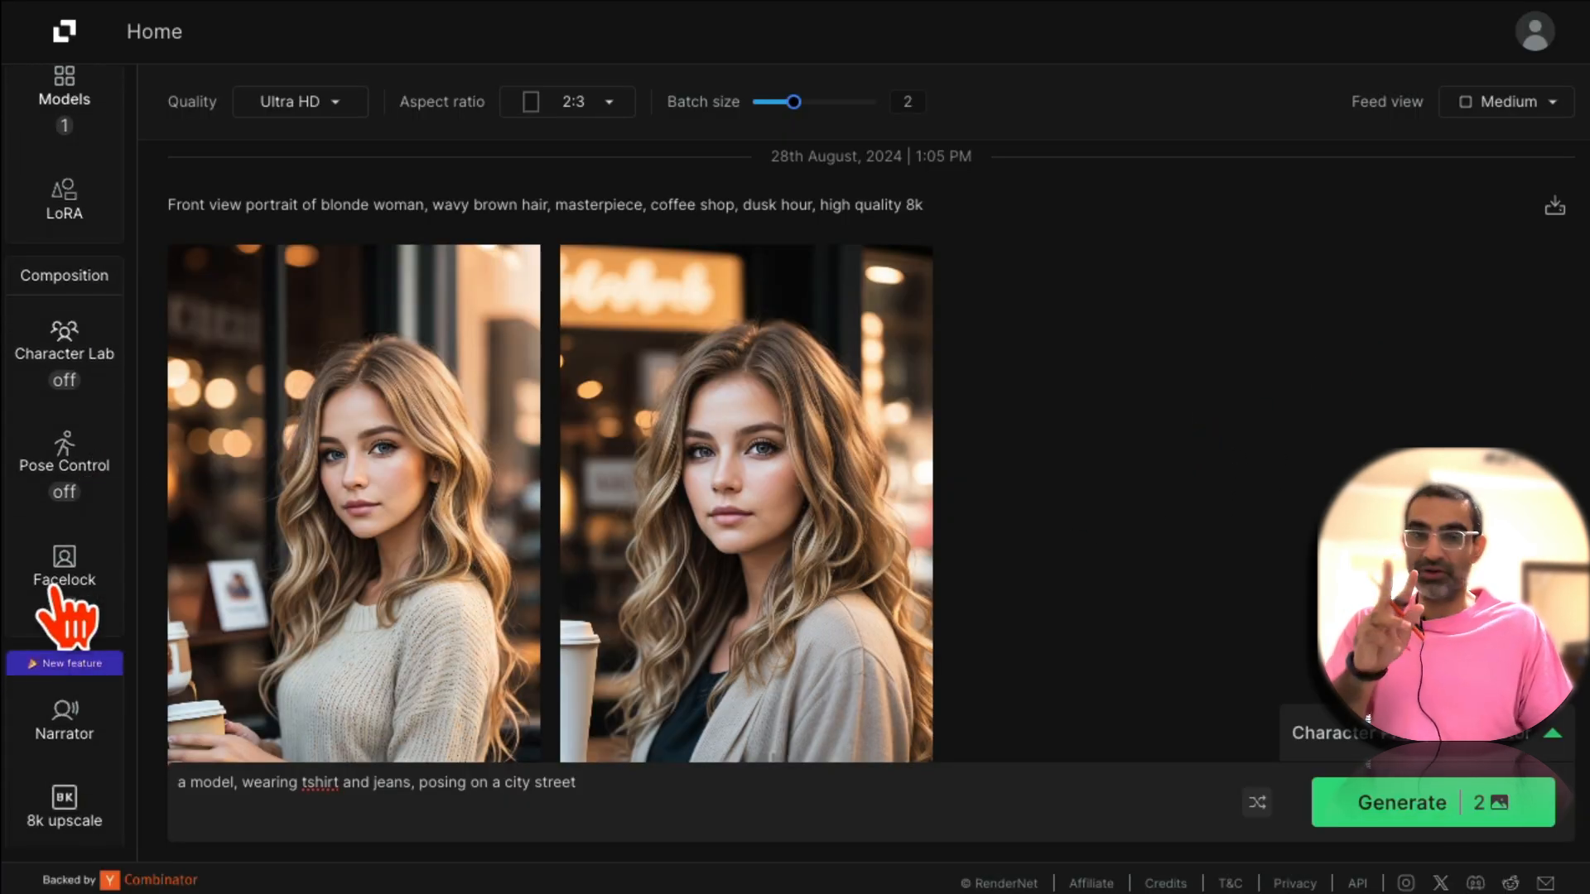
Switch Facelock on and pick the coffee-shop portrait from the image asset library as the face.
click(63, 568)
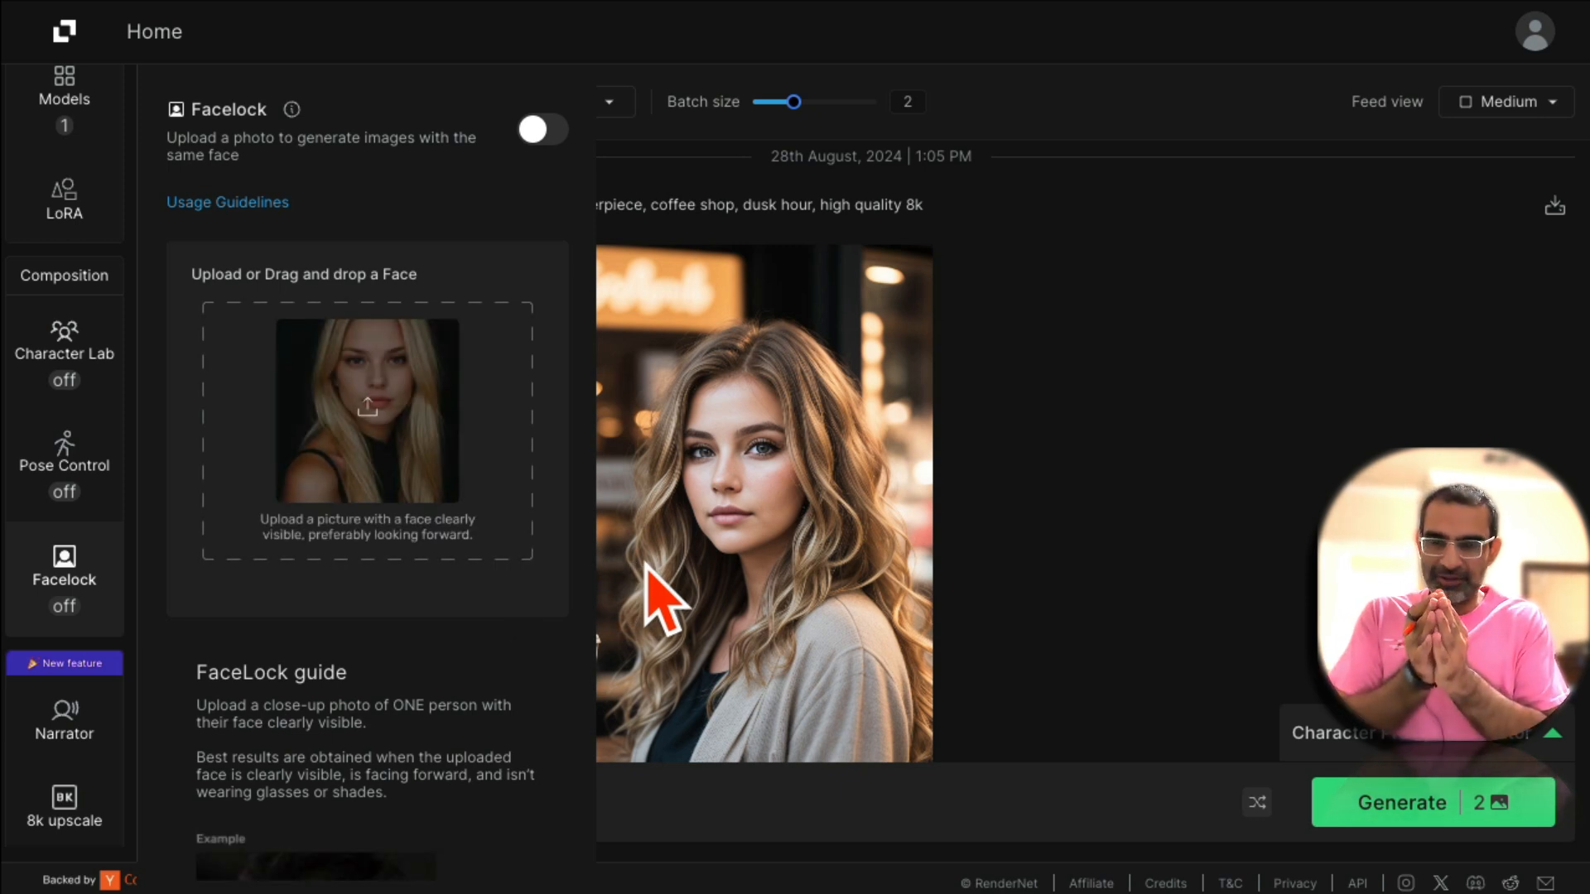
mouse_move(780, 526)
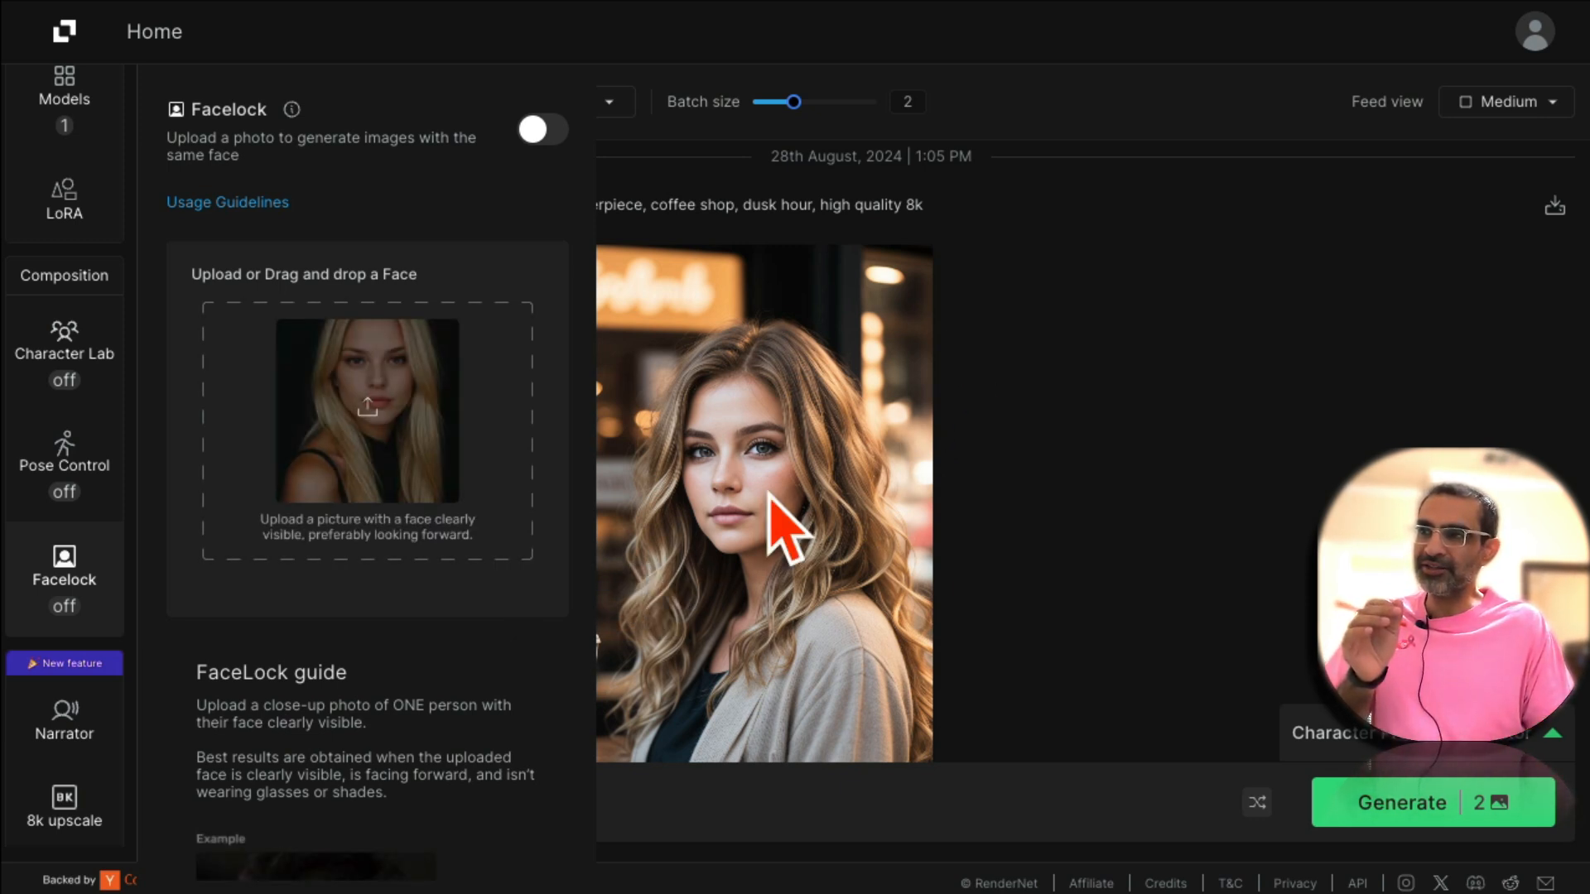
mouse_move(821, 497)
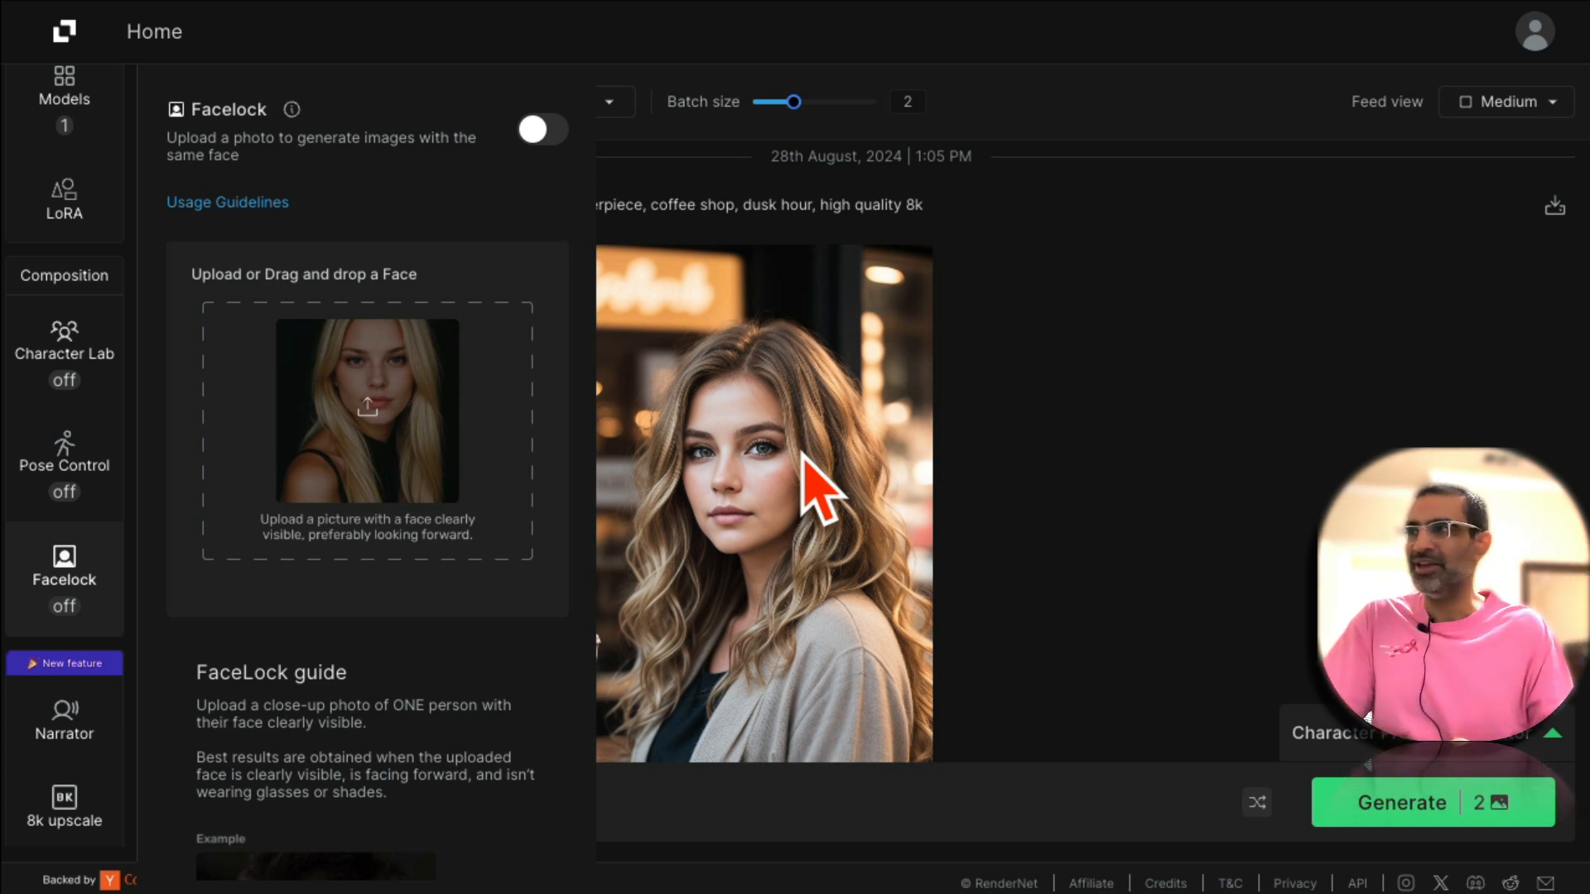
mouse_move(339, 197)
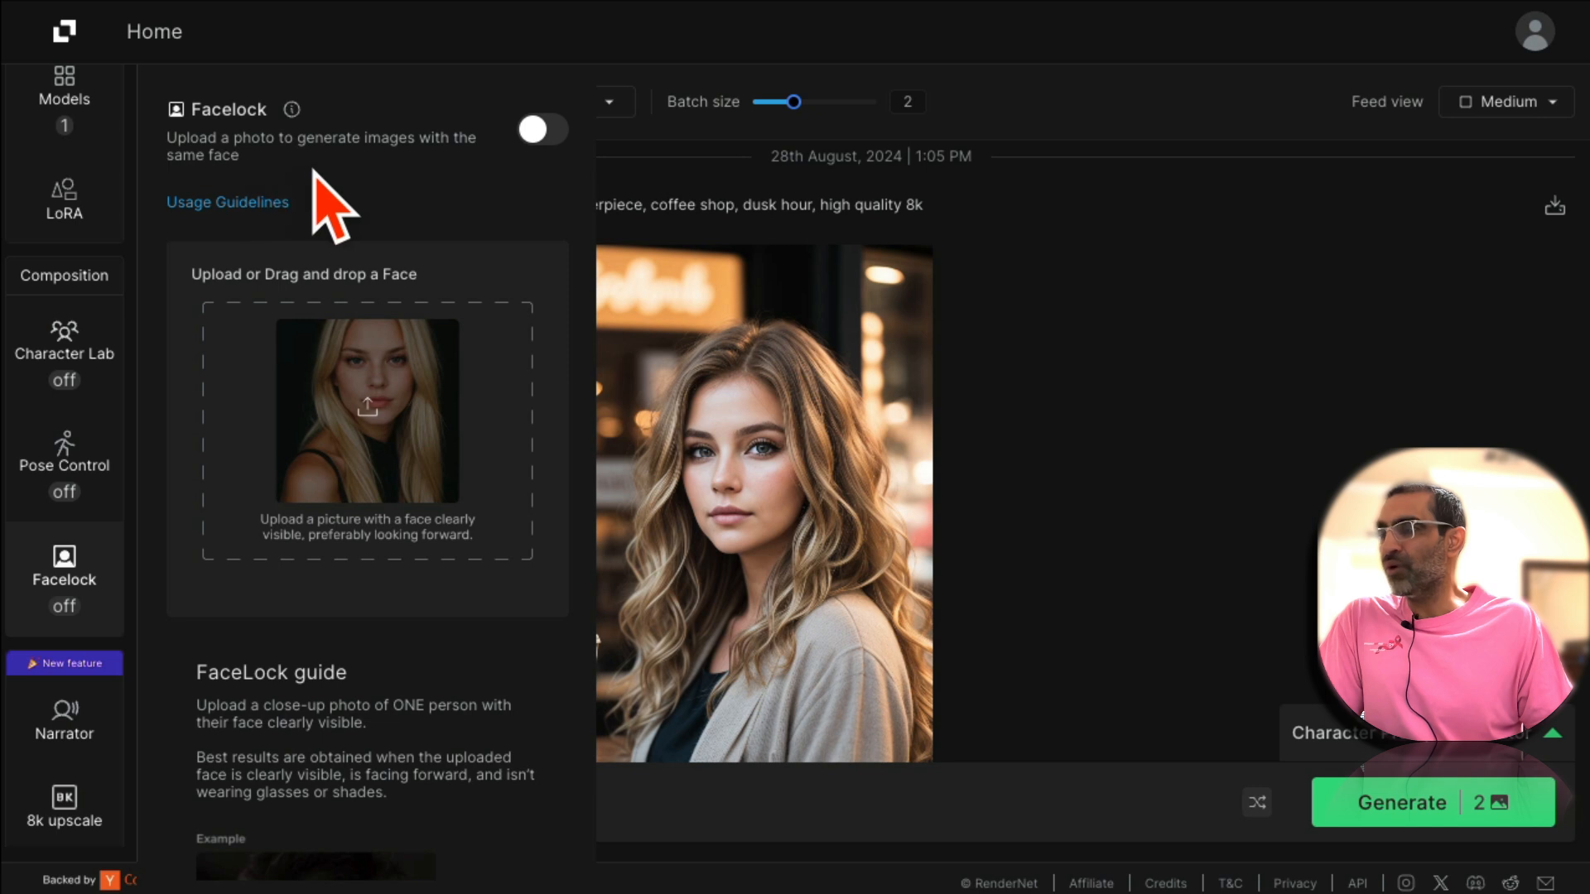
mouse_move(451, 197)
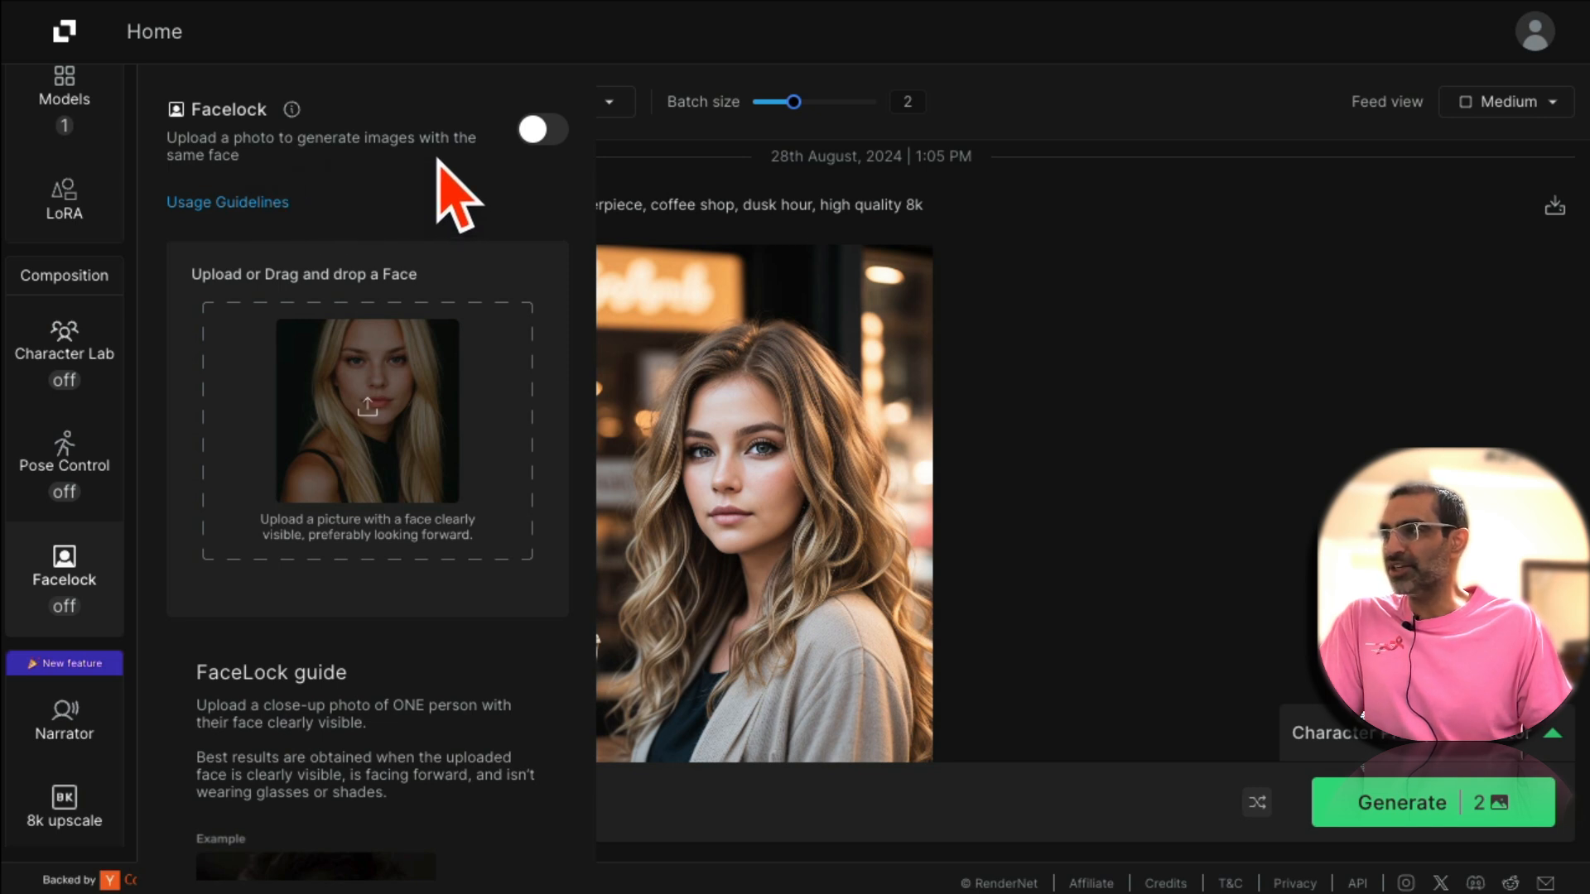
click(543, 130)
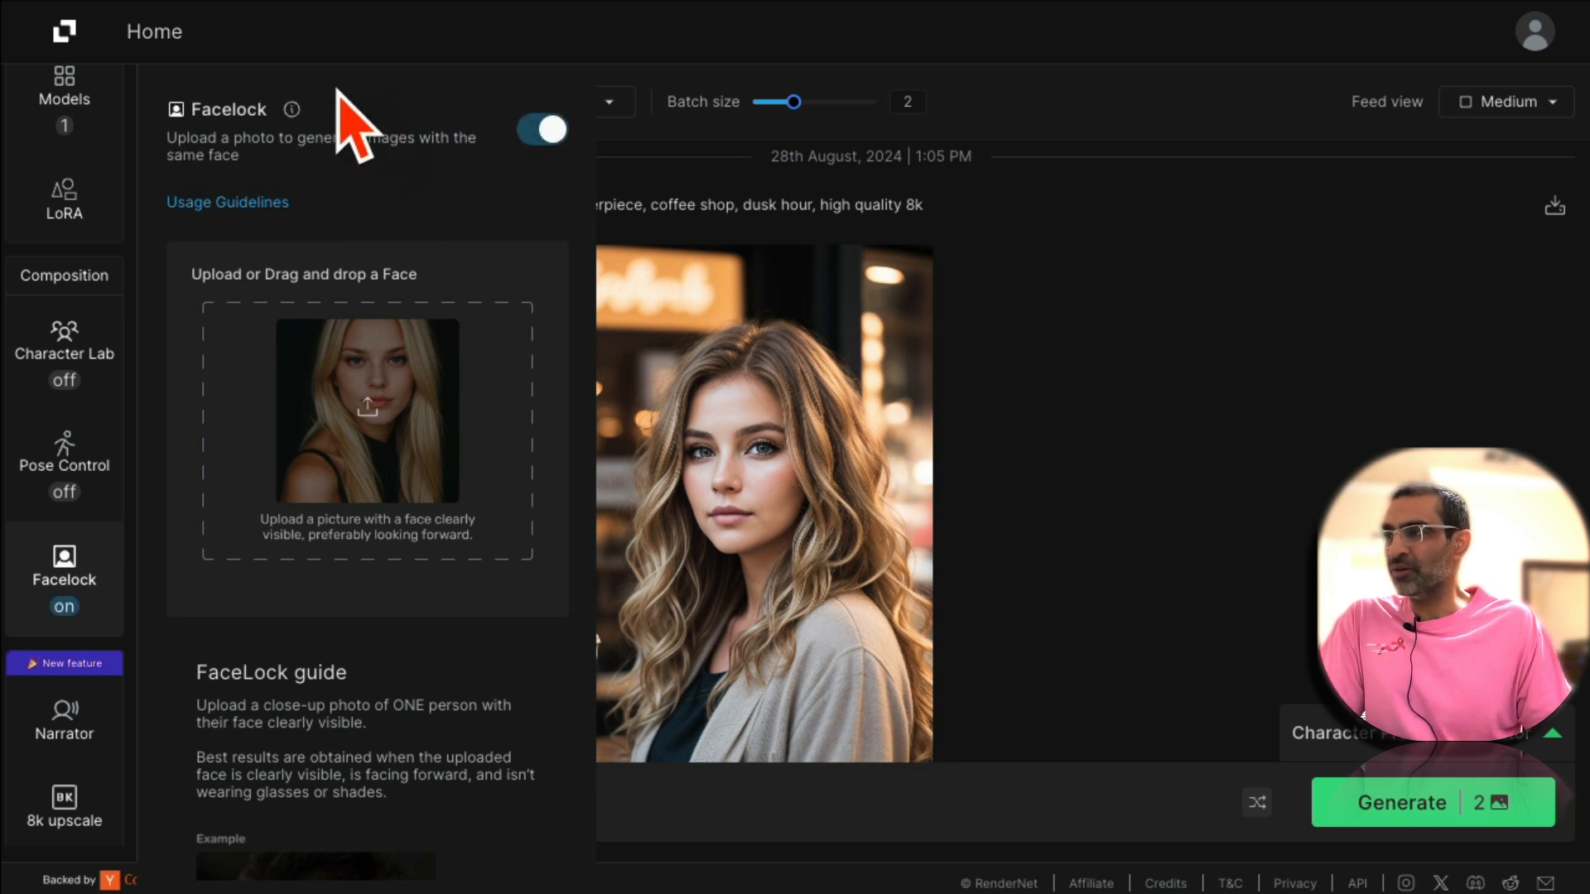
click(367, 427)
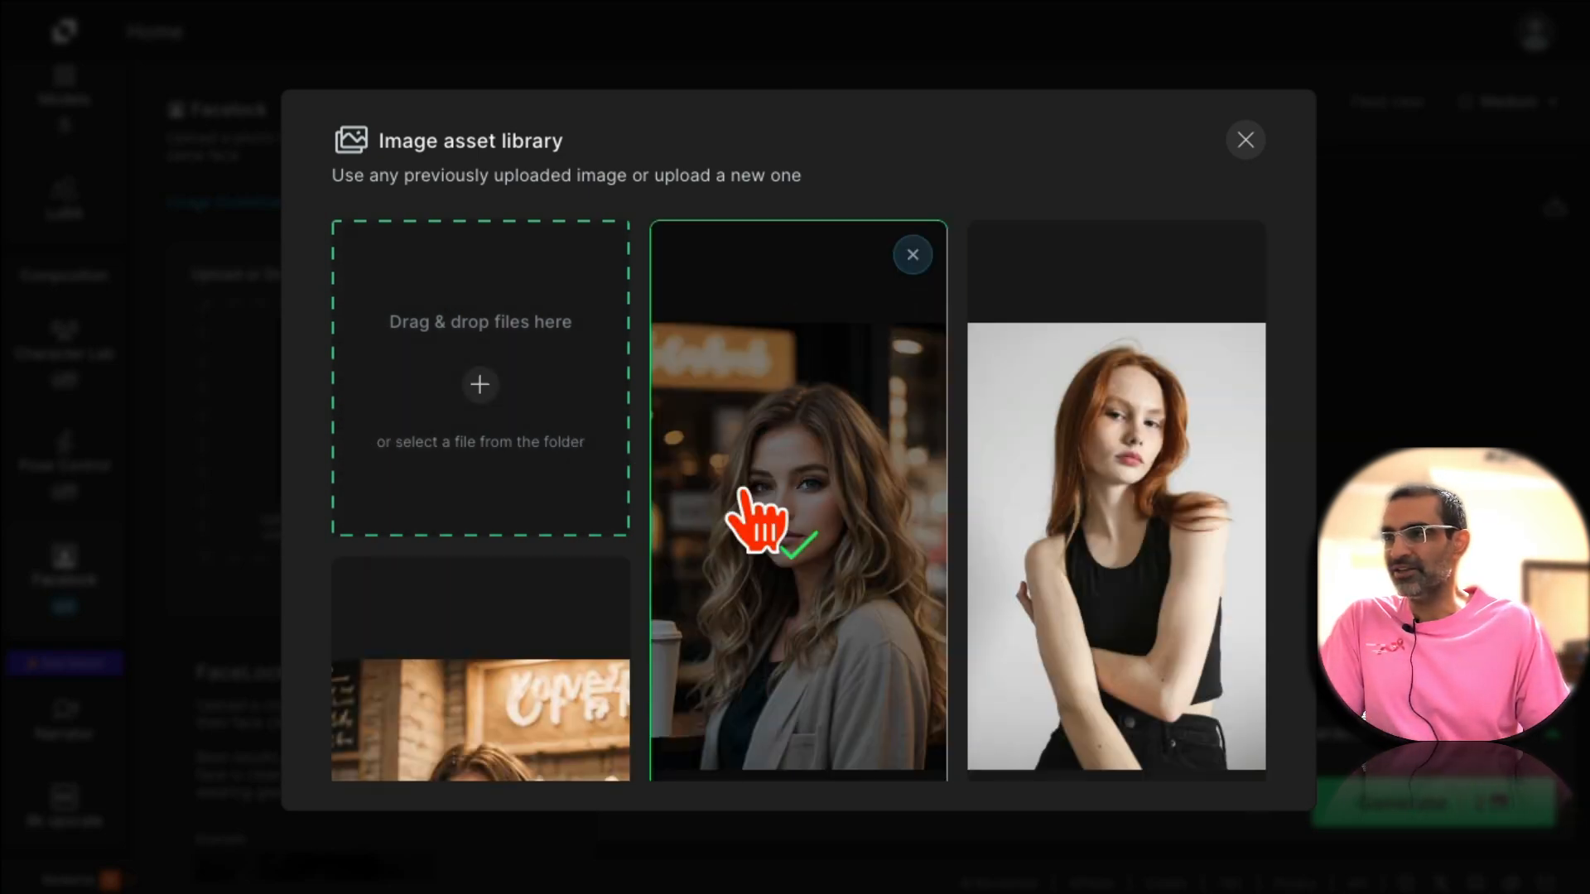
Use the coffee-shop portrait as the locked face for the mountain sunset generation.
click(796, 497)
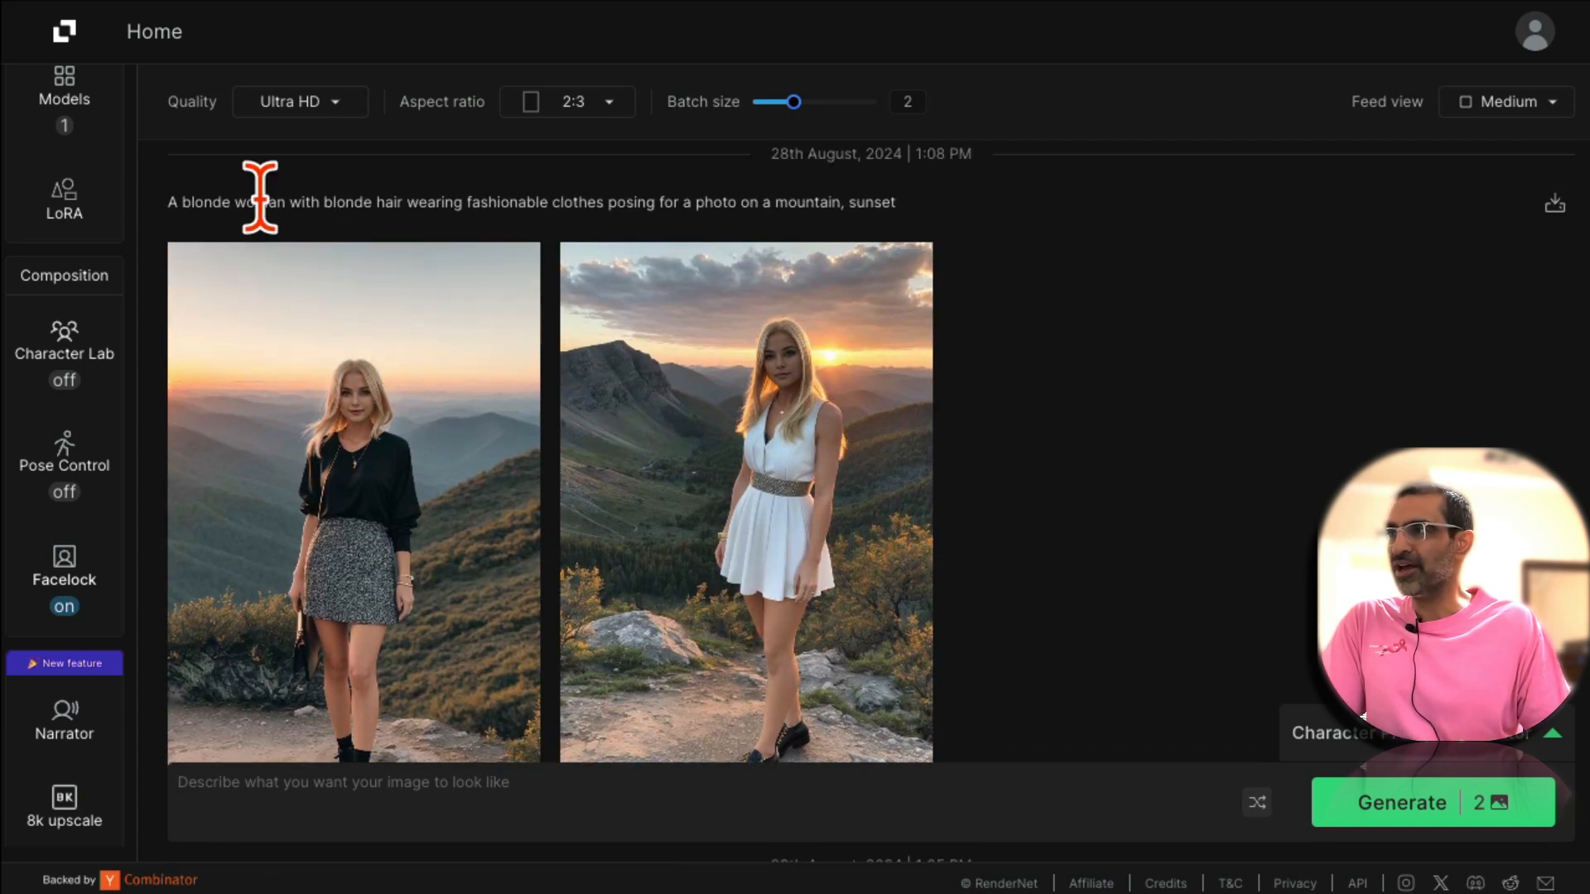
Copy the previous mountain-at-sunset prompt back into the prompt box and review the feed.
triple_click(507, 202)
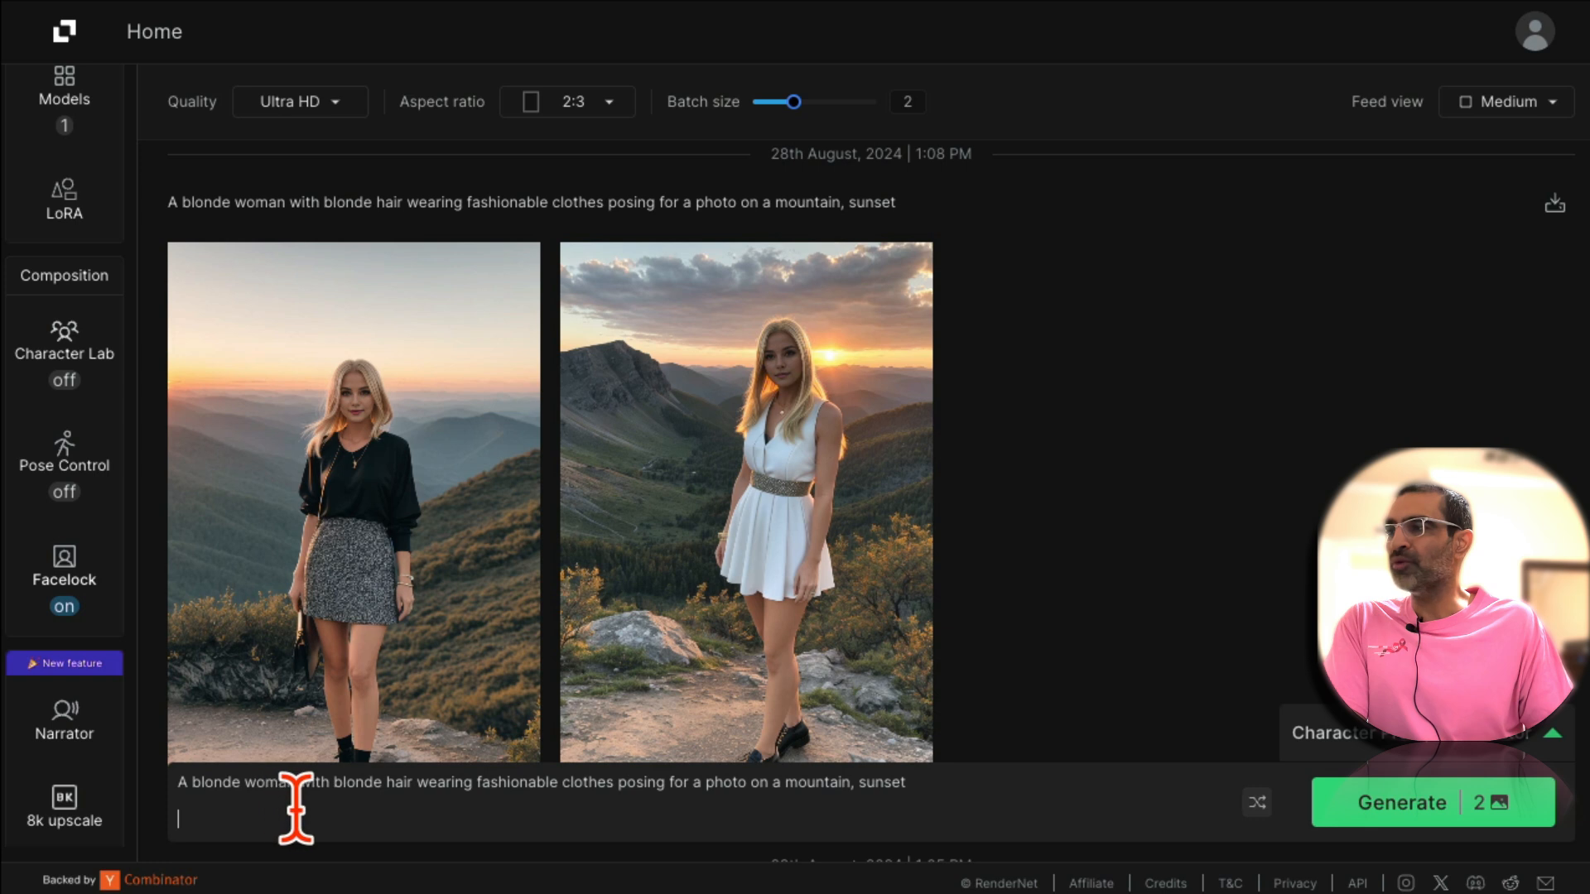
mouse_move(647, 797)
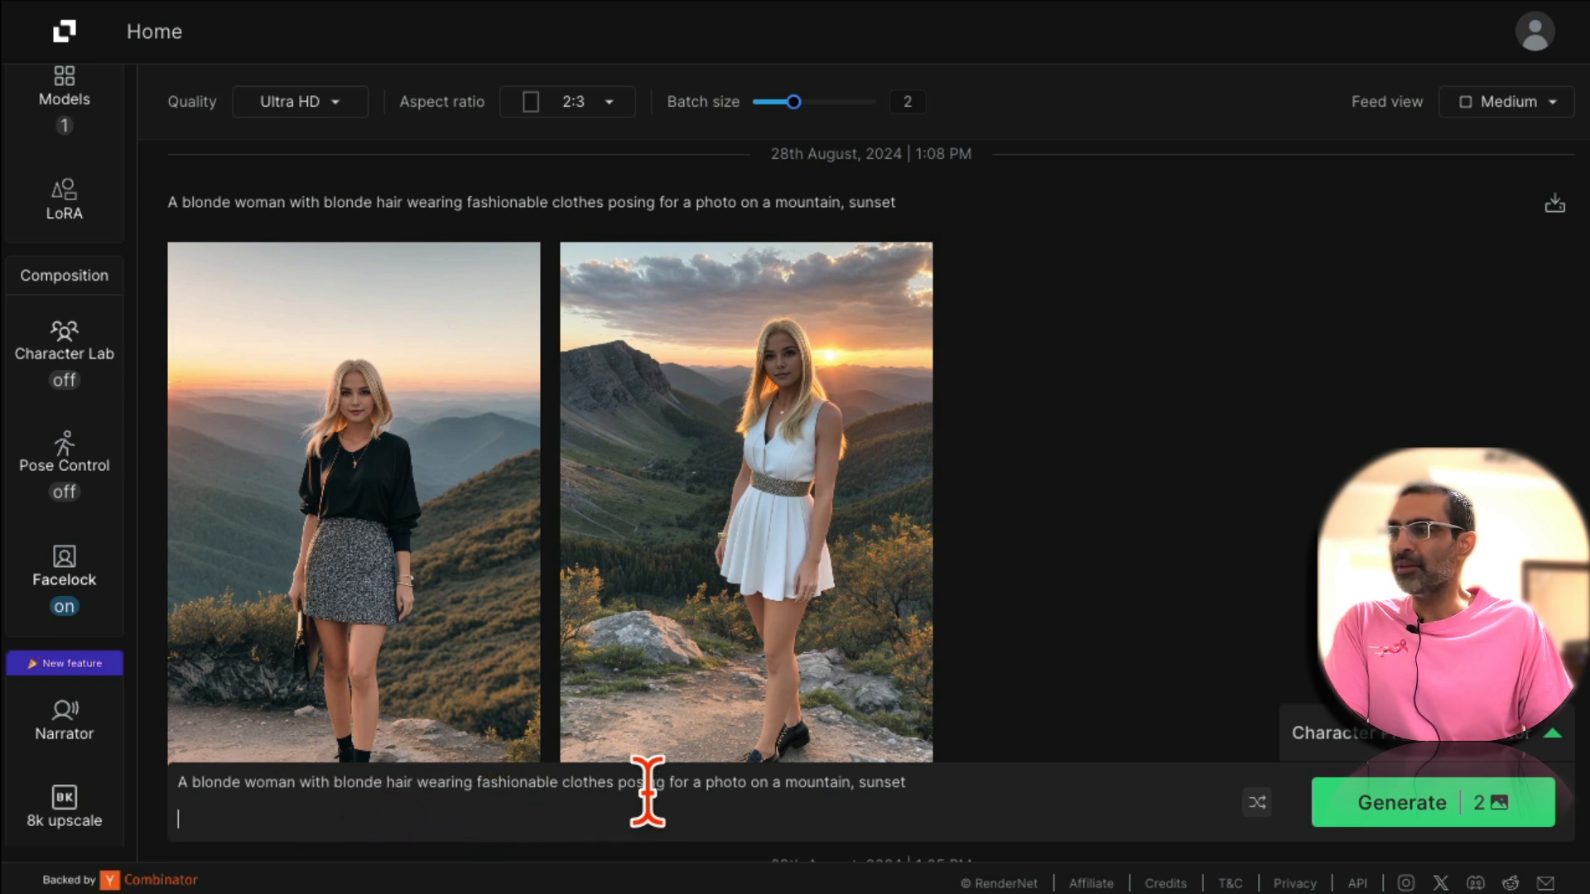
mouse_move(836, 477)
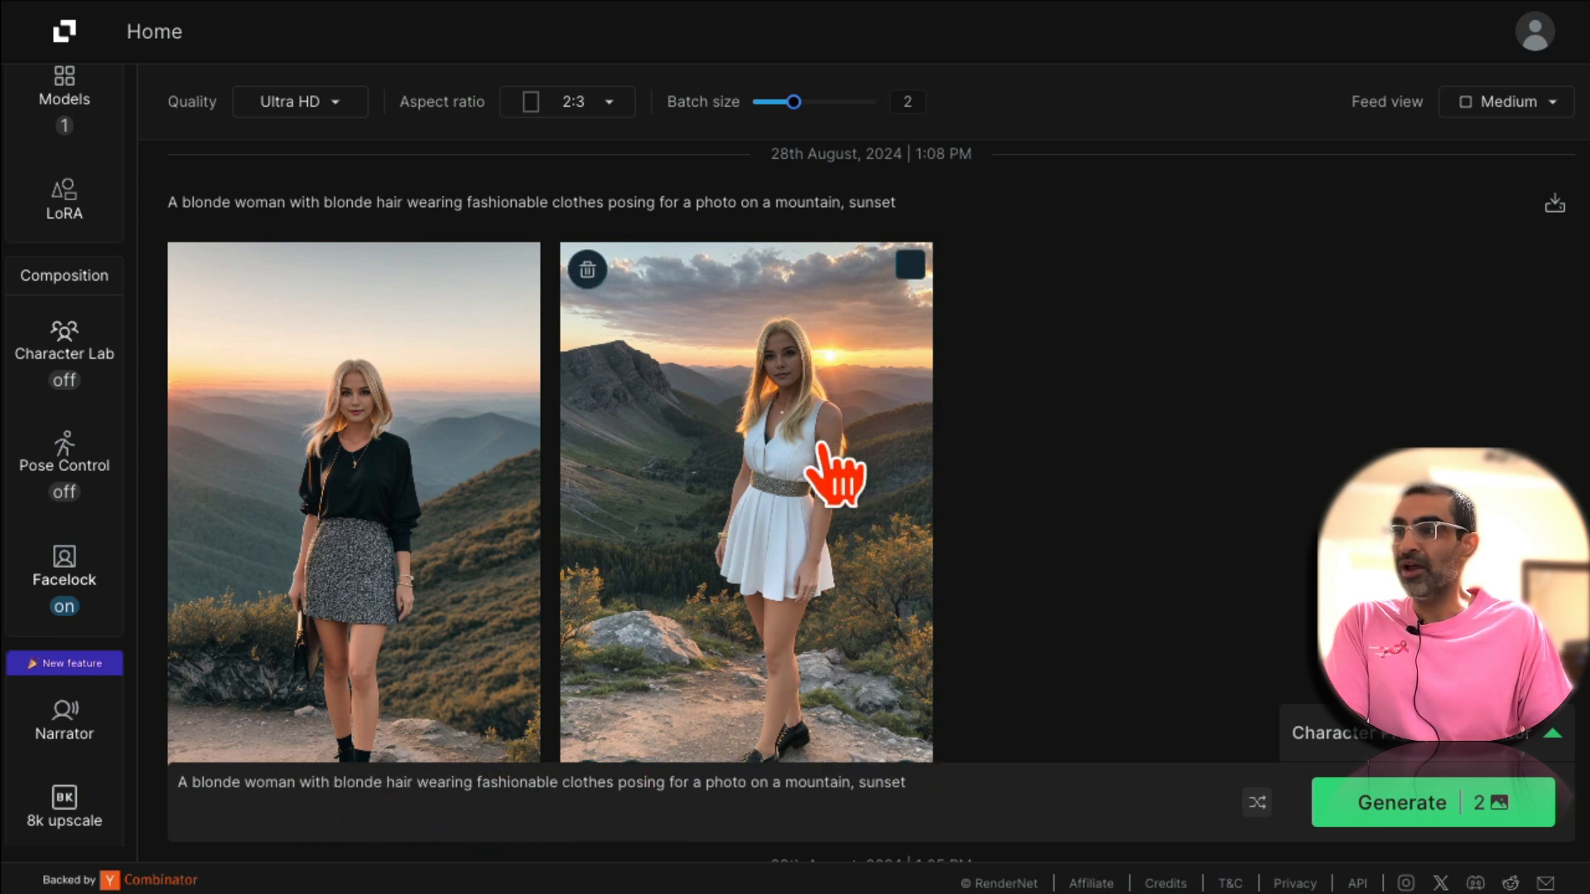
mouse_move(382, 492)
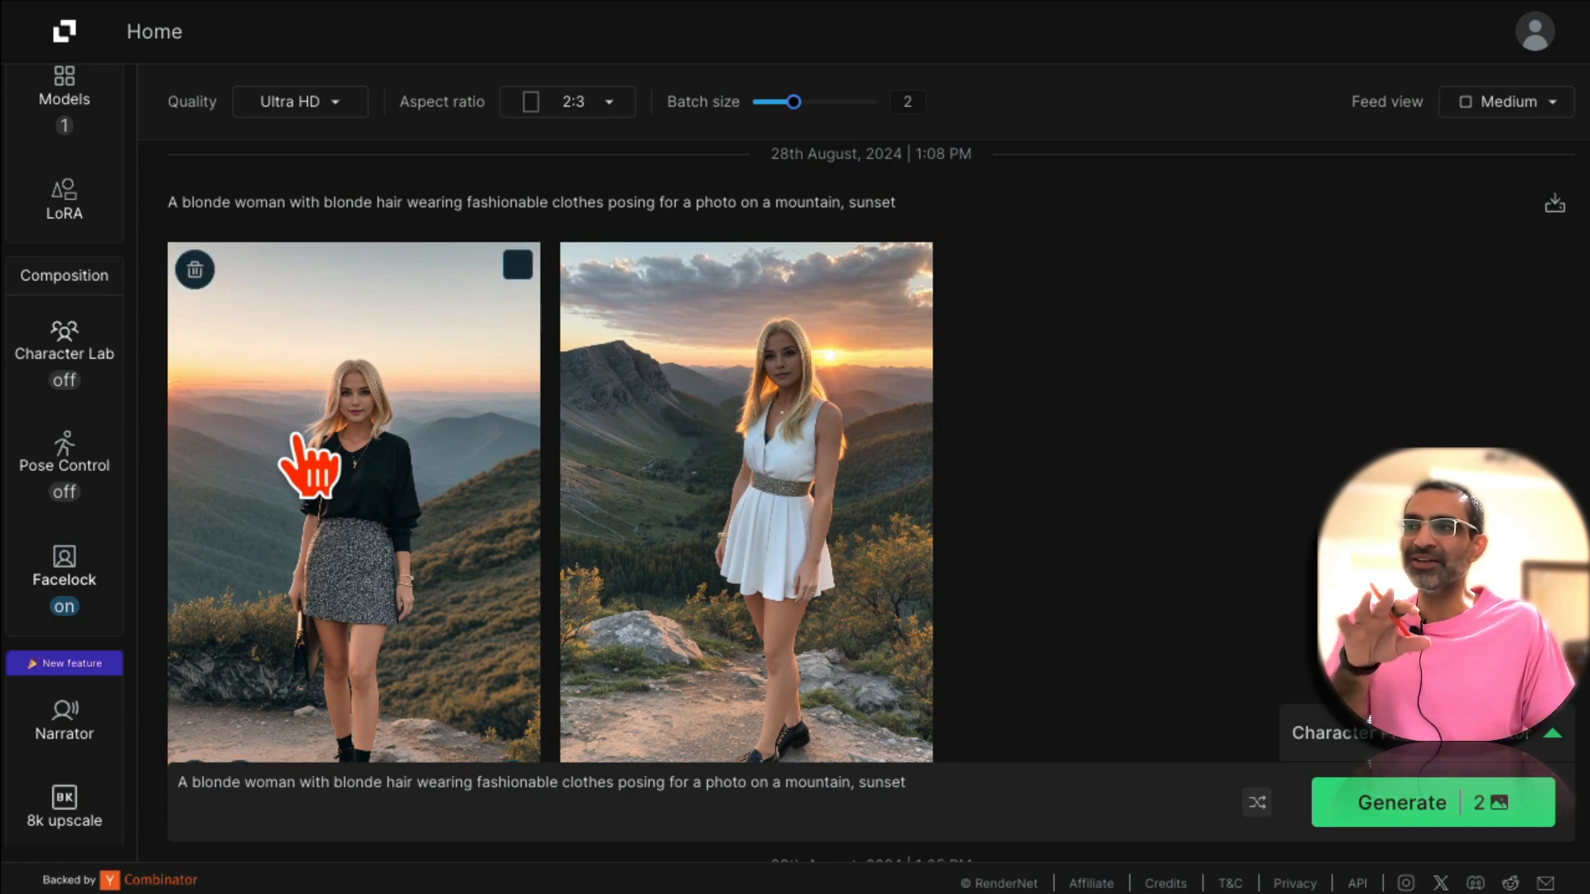
mouse_move(624, 411)
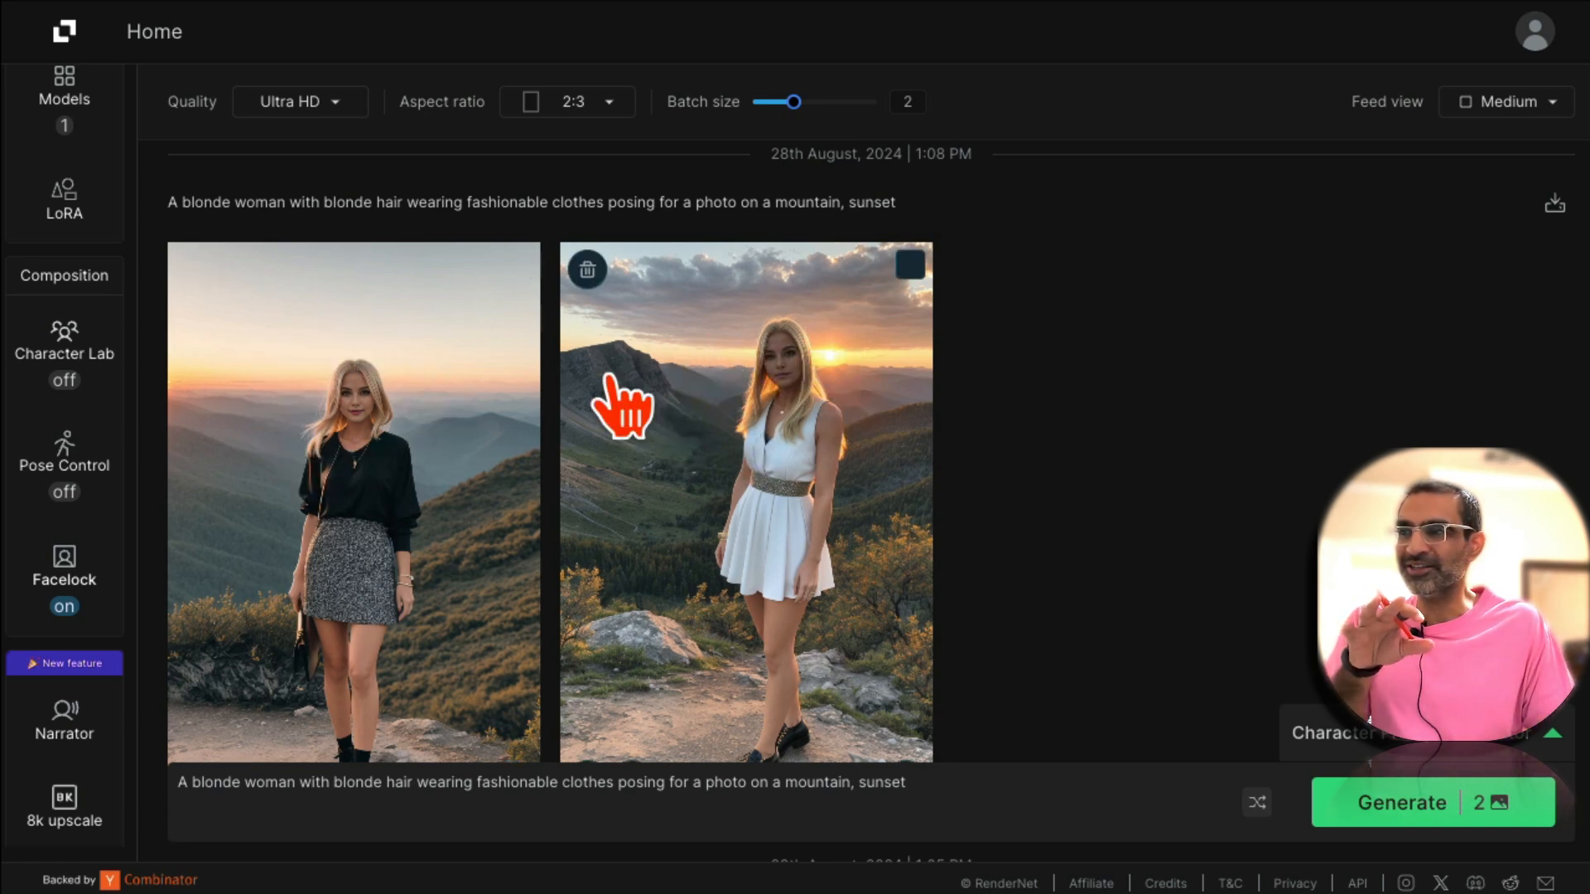
scroll(down, 3)
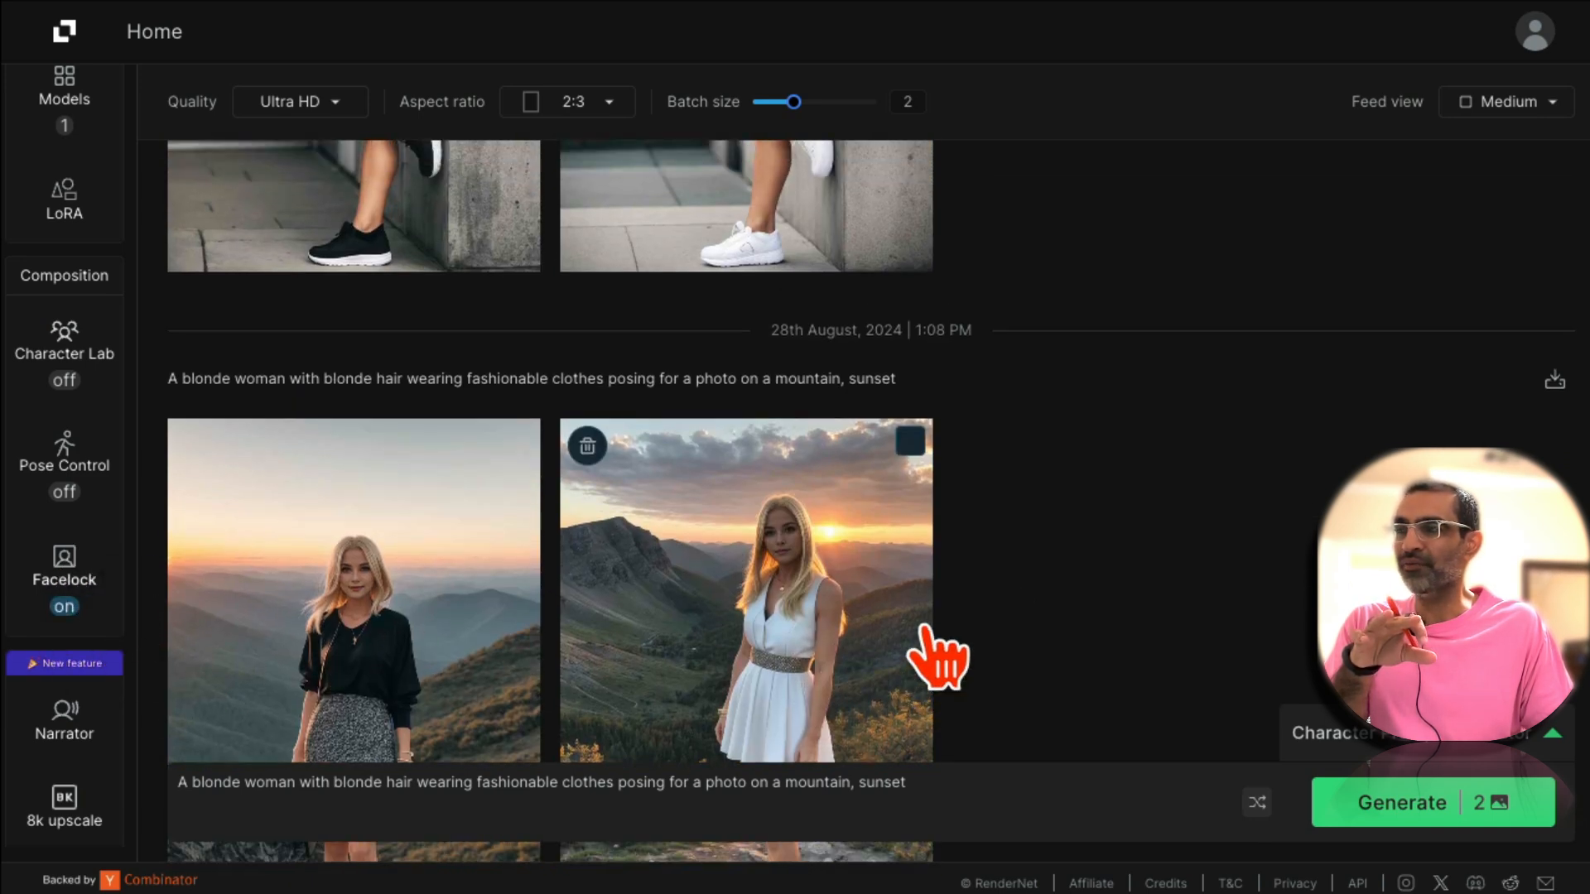
scroll(down, 3)
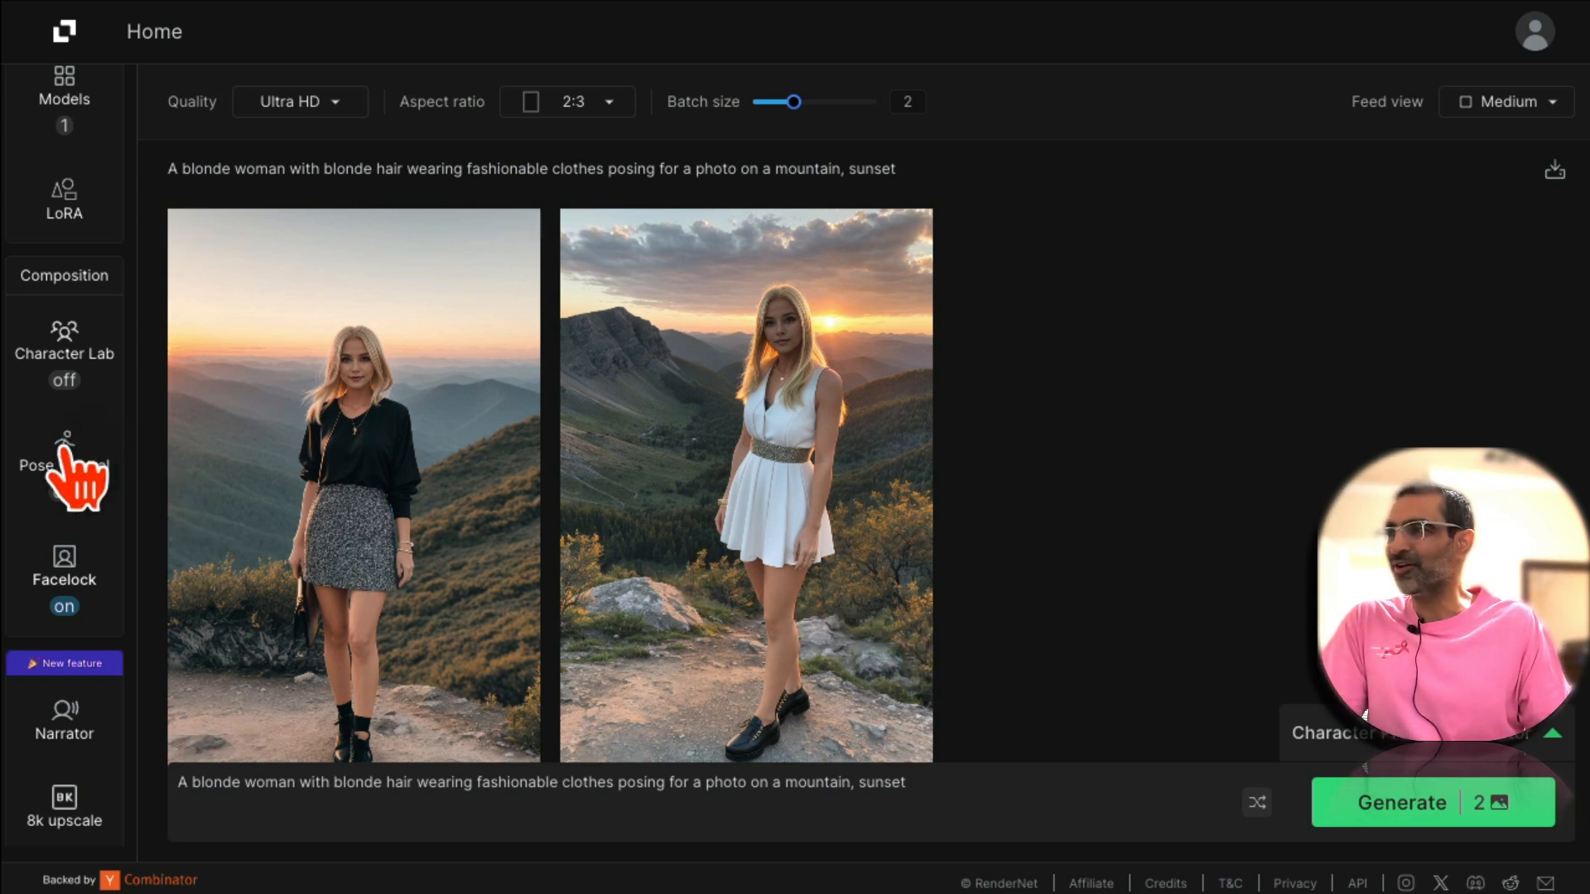
Switch the Pose Control (ControlNet) toggle on and view the umbrella pose template.
click(65, 464)
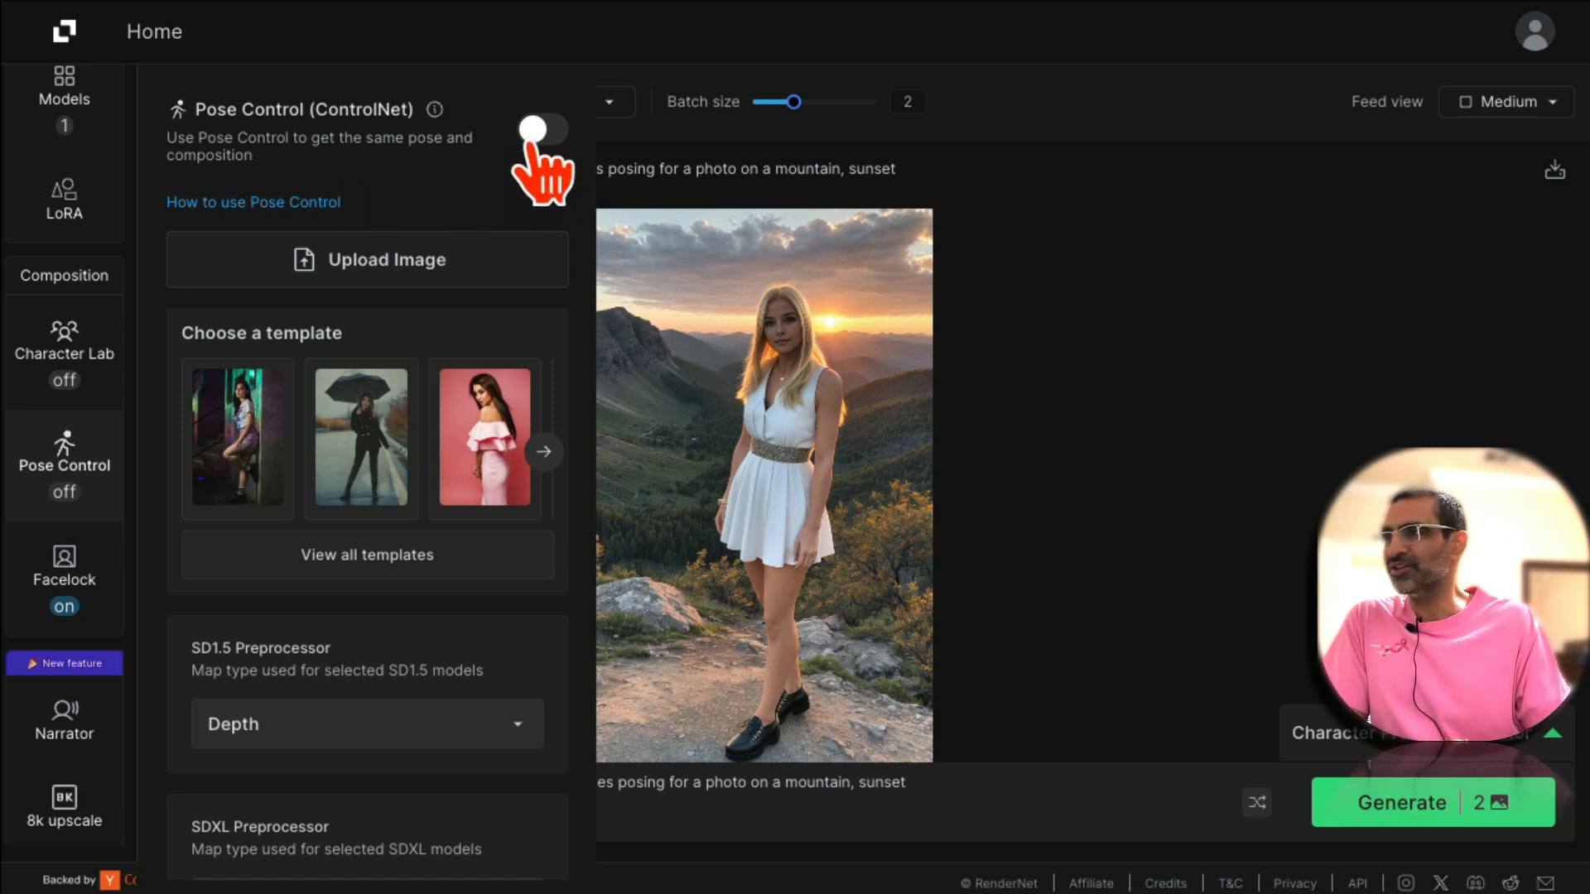
click(543, 129)
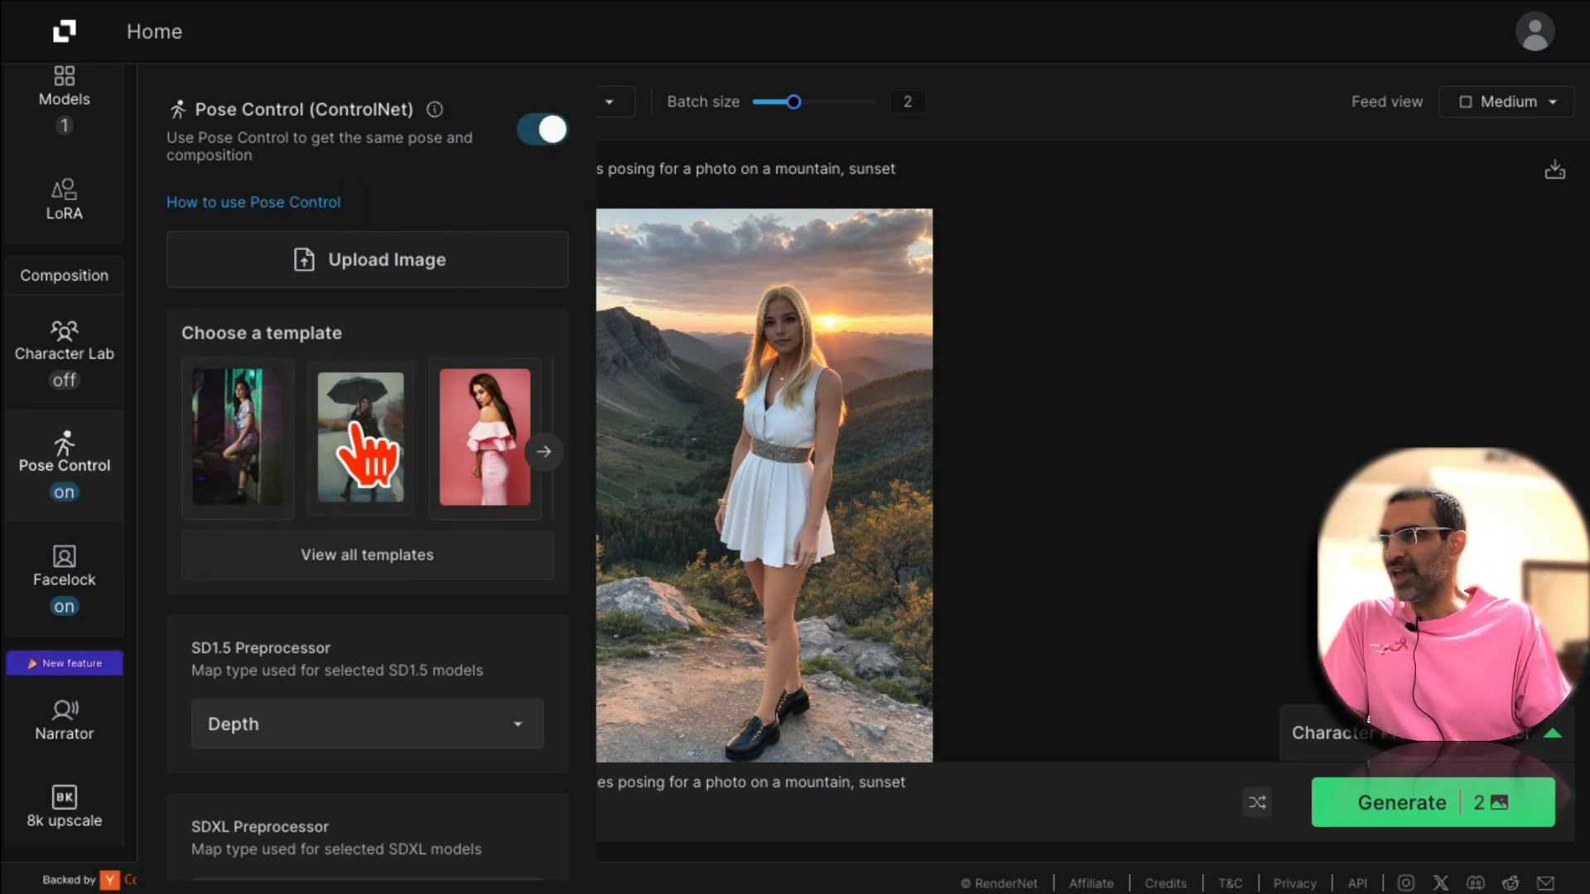
scroll(down, 3)
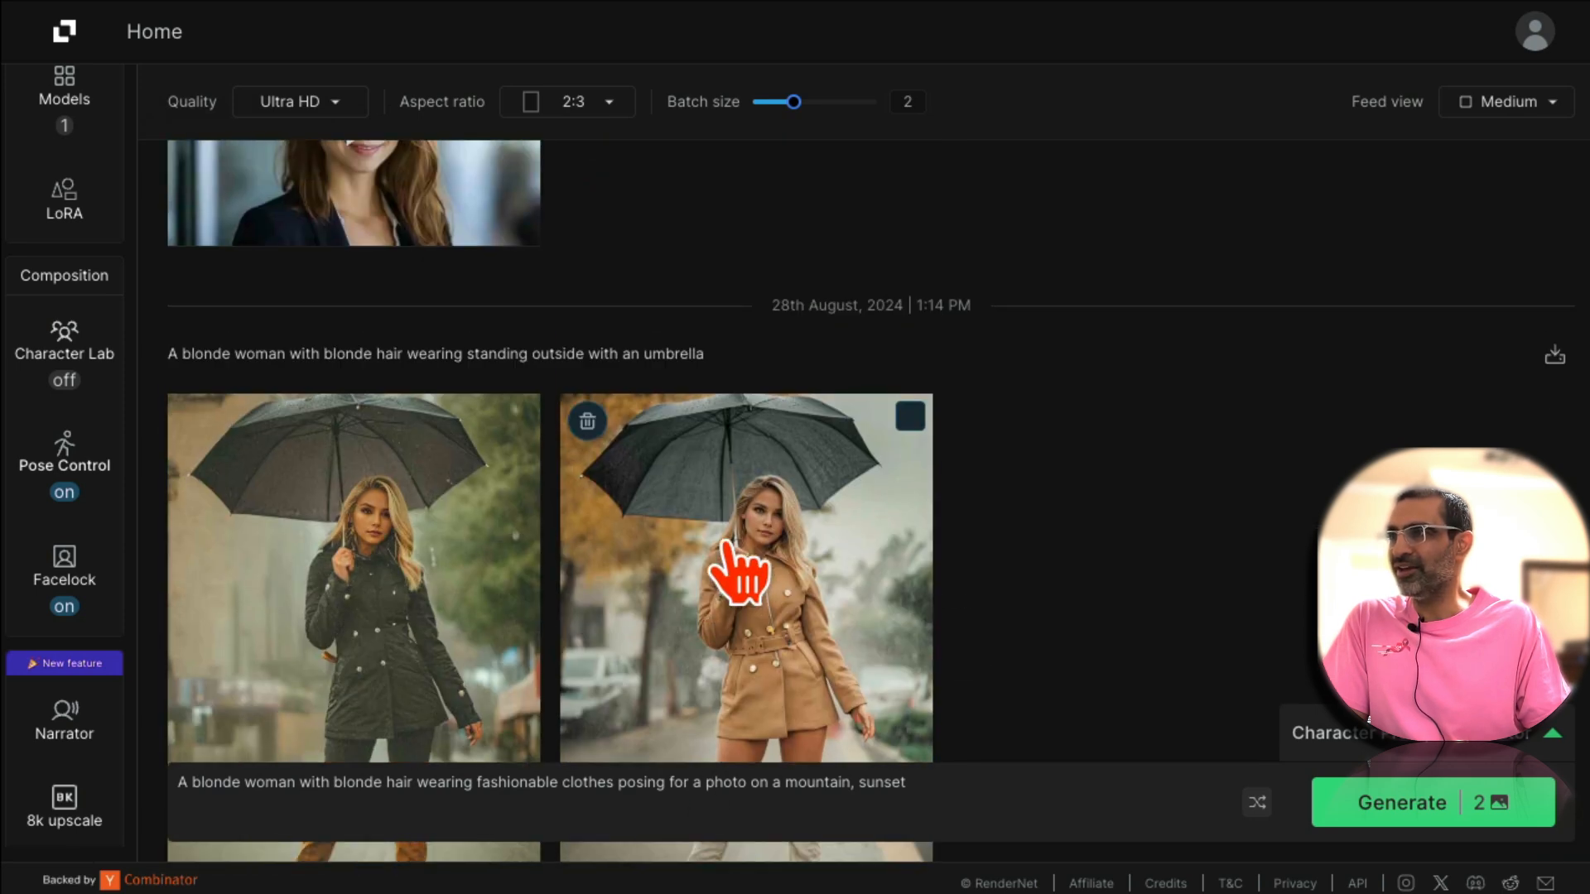
mouse_move(467, 410)
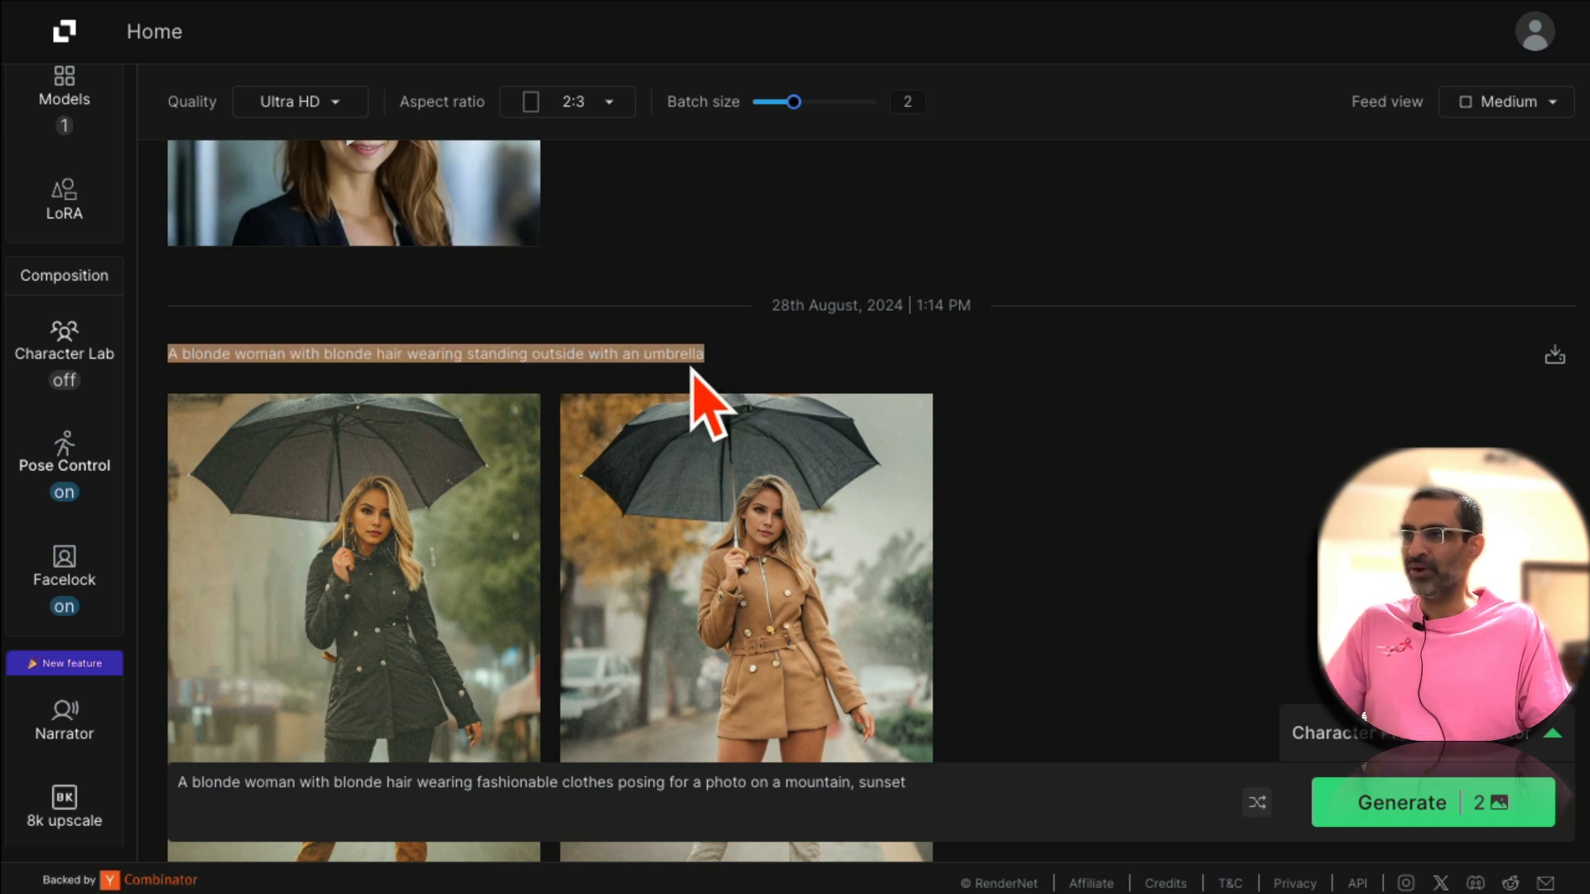
Select the mountain sunset prompt and replace it with the blonde woman with umbrella description.
click(629, 802)
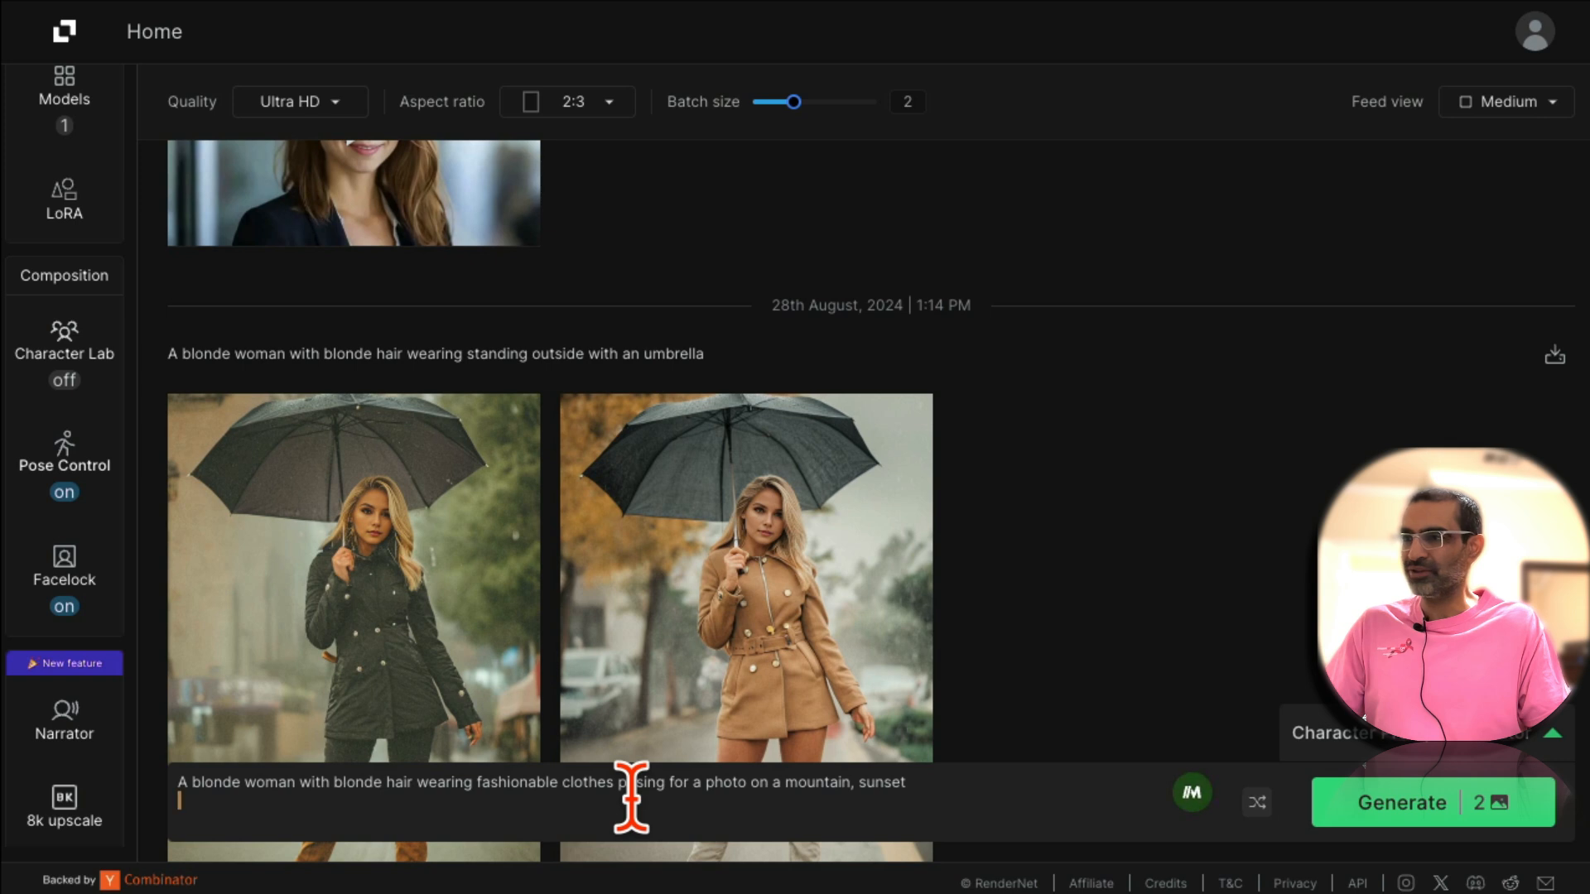
triple_click(544, 781)
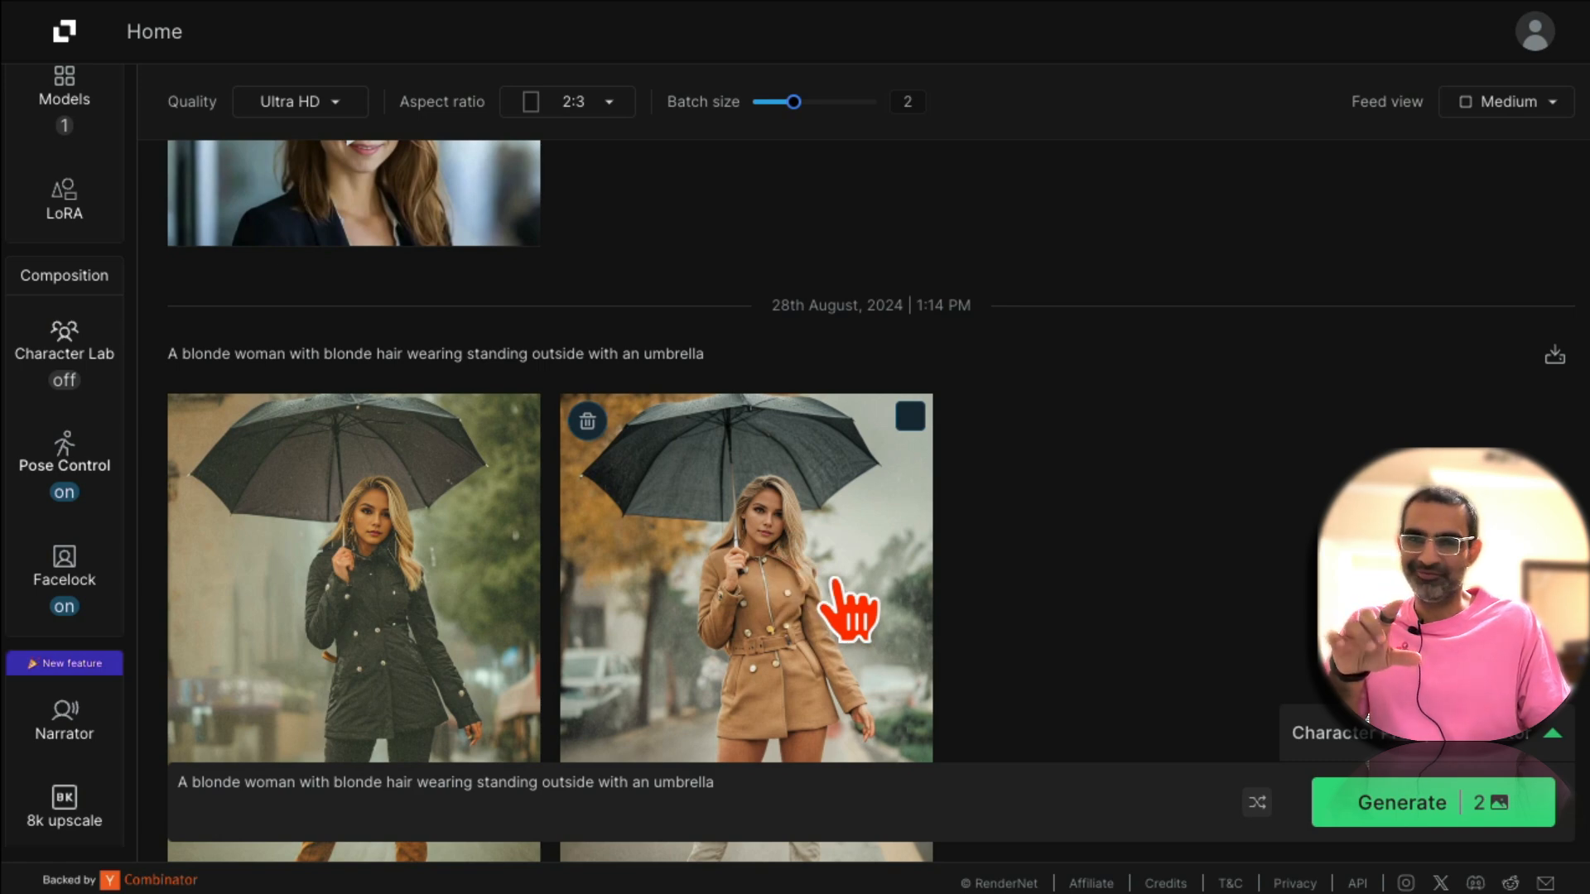
scroll(down, 3)
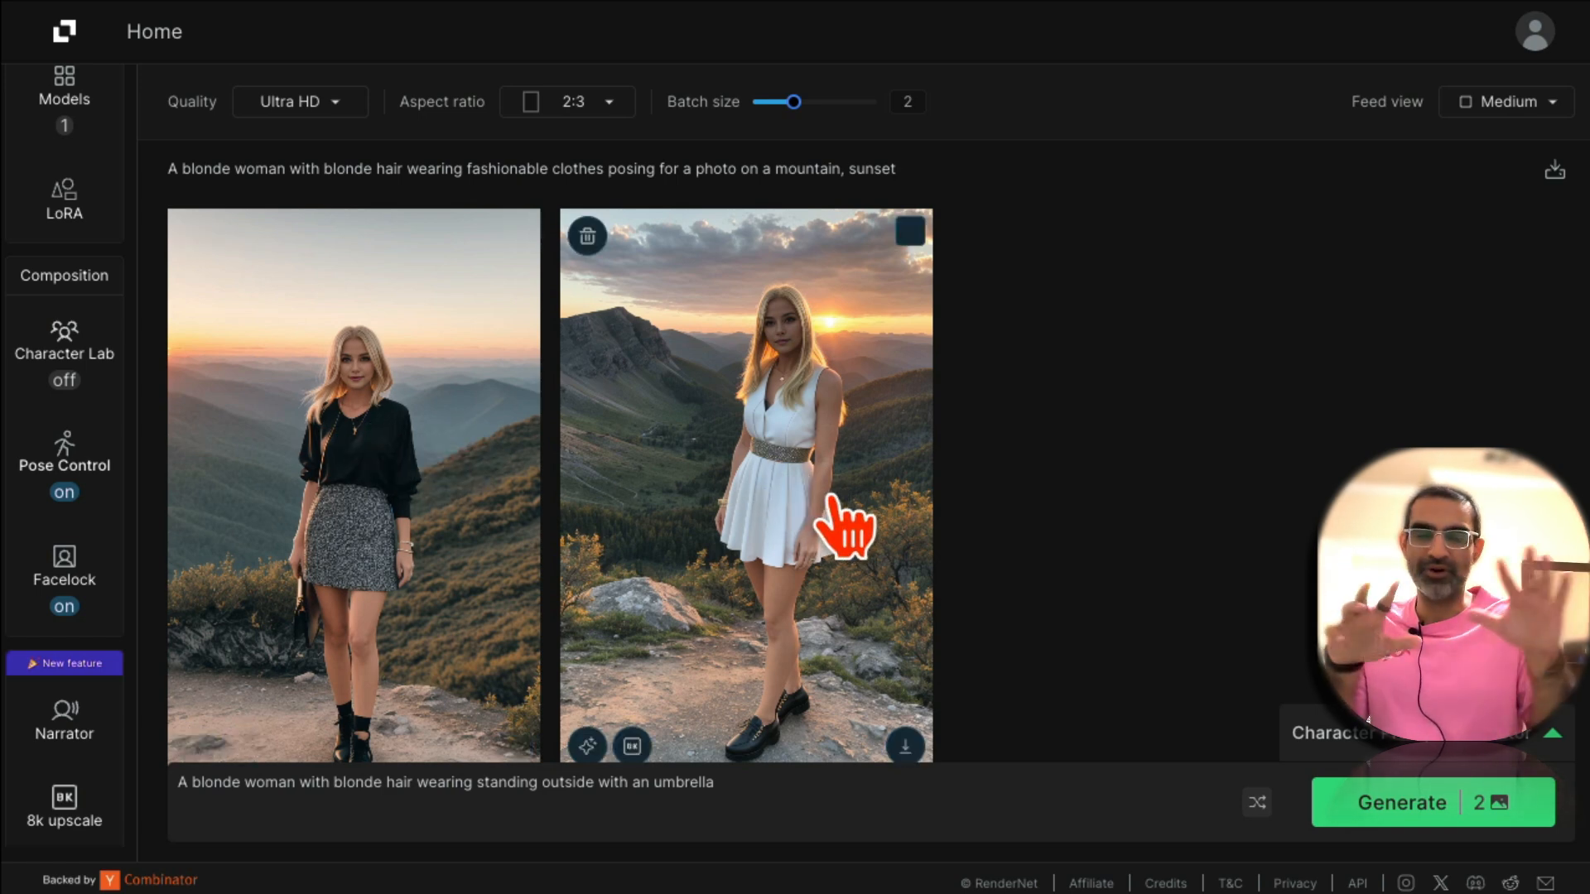
scroll(down, 3)
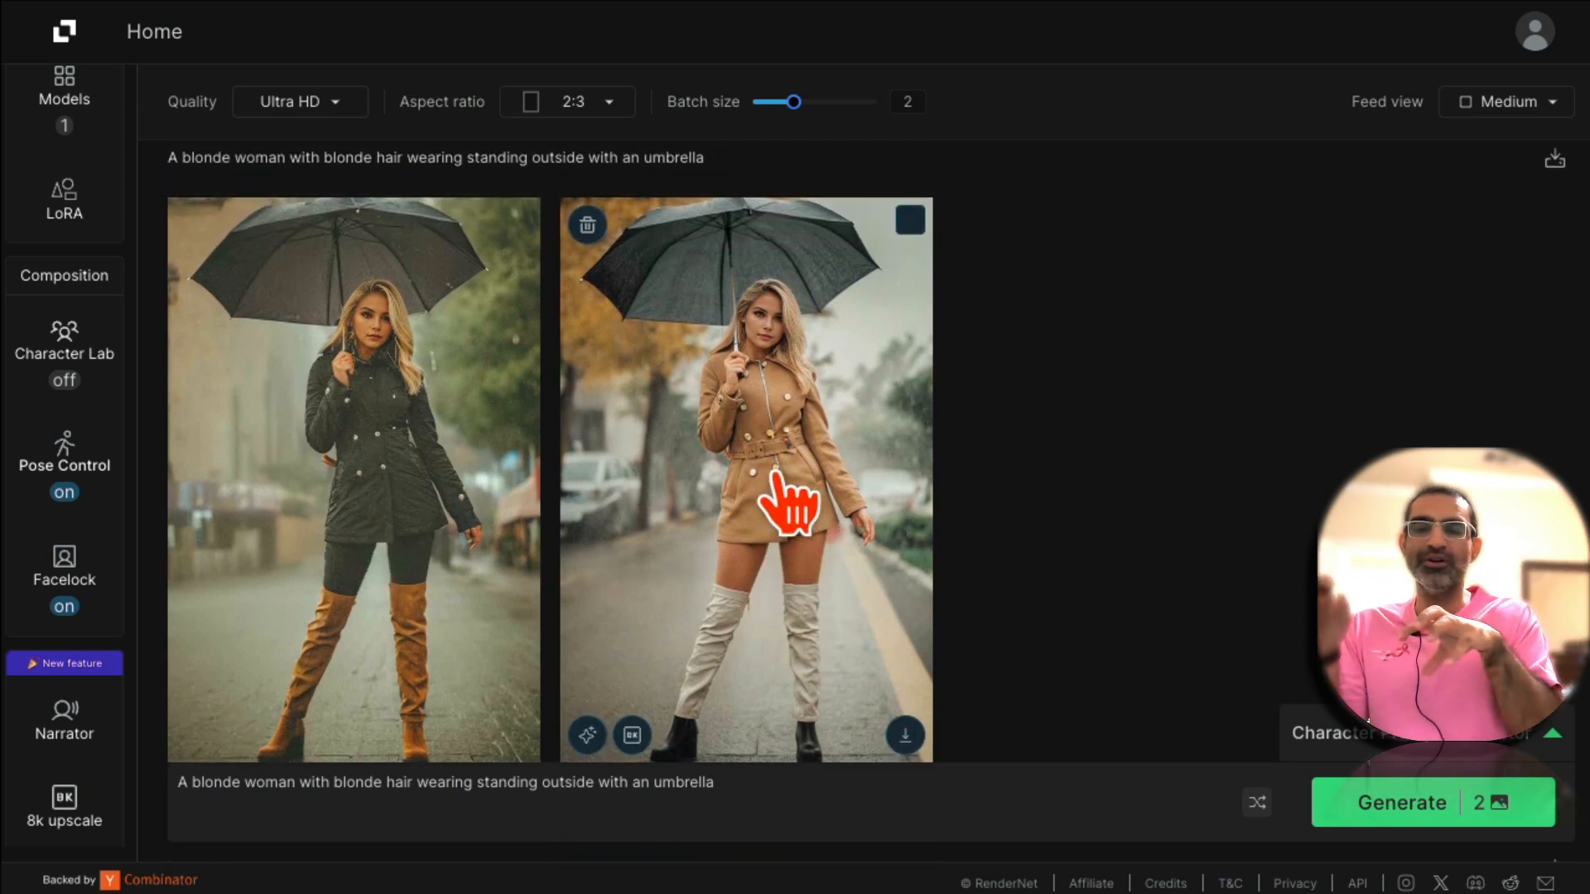
mouse_move(979, 608)
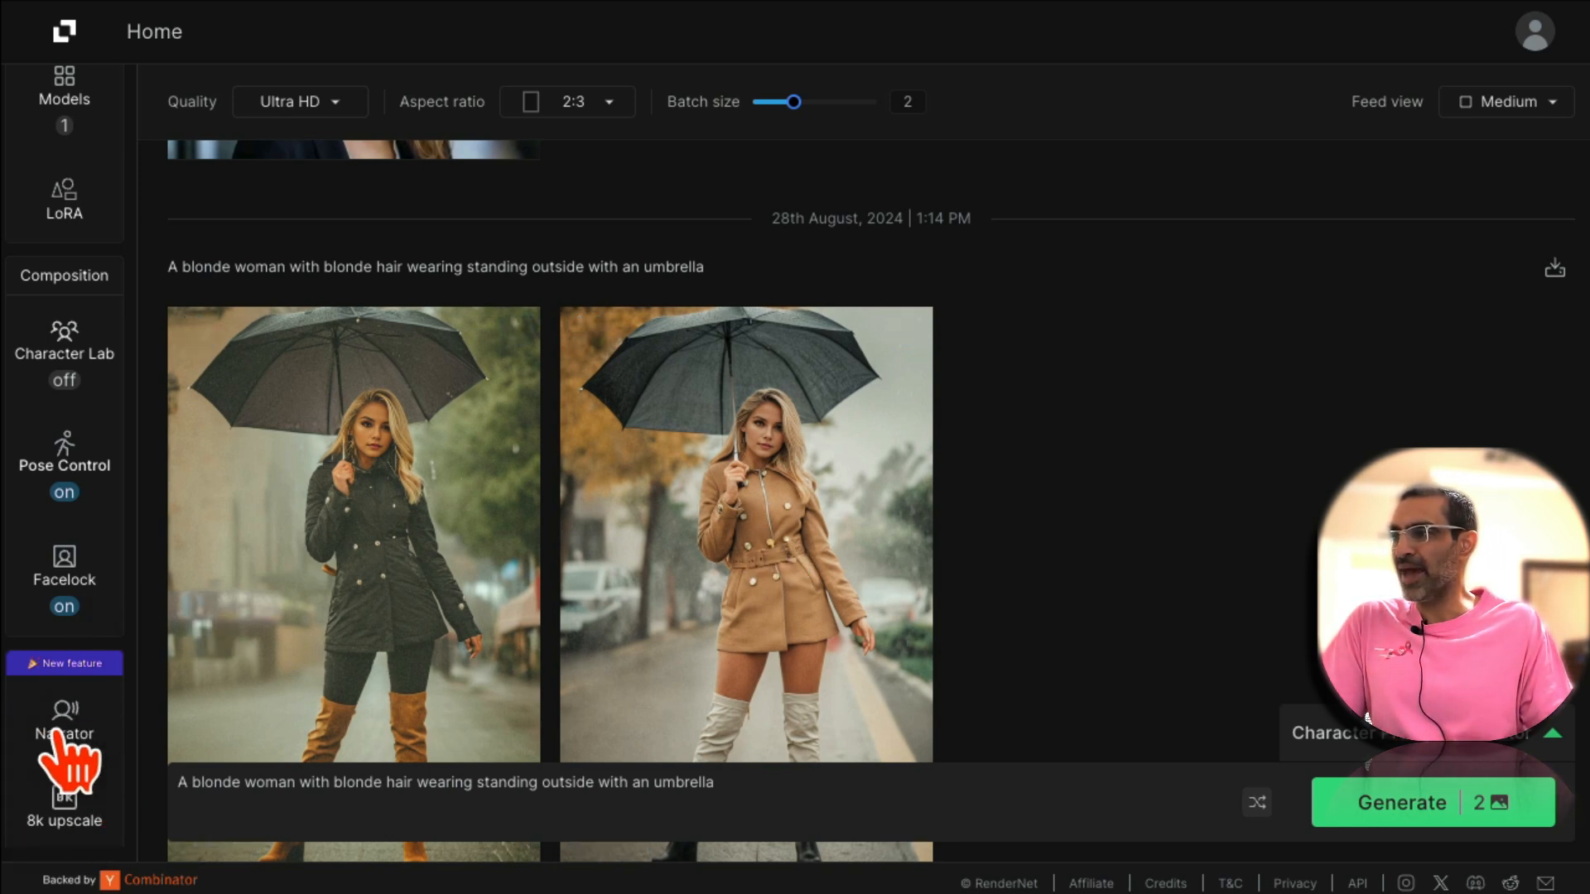
Switch to the Narrator lip-sync feature from the left sidebar.
click(65, 720)
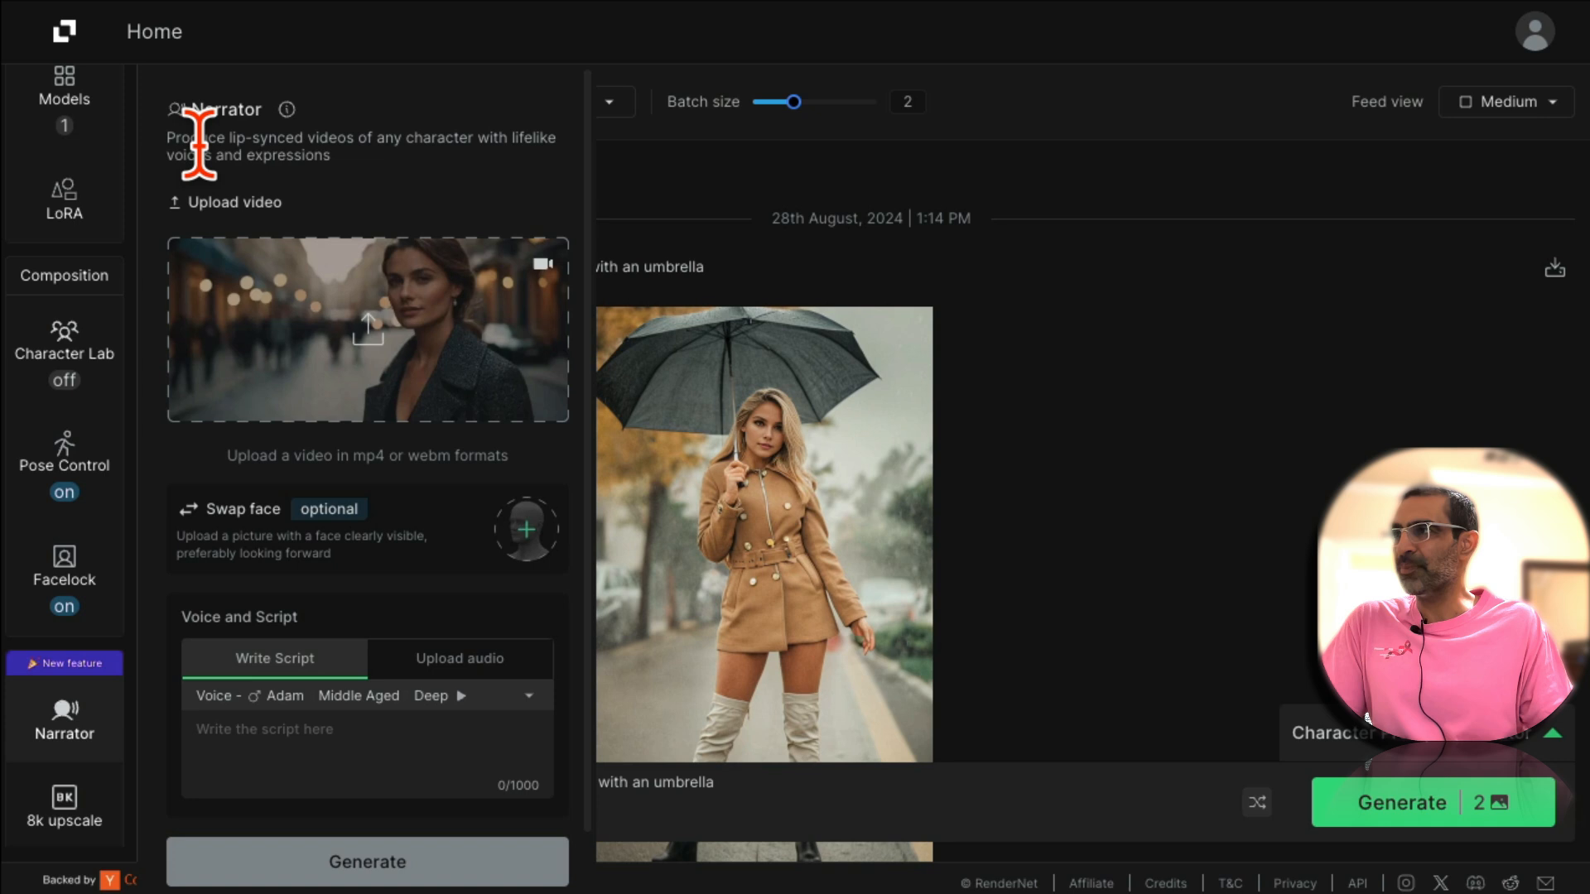
mouse_move(449, 223)
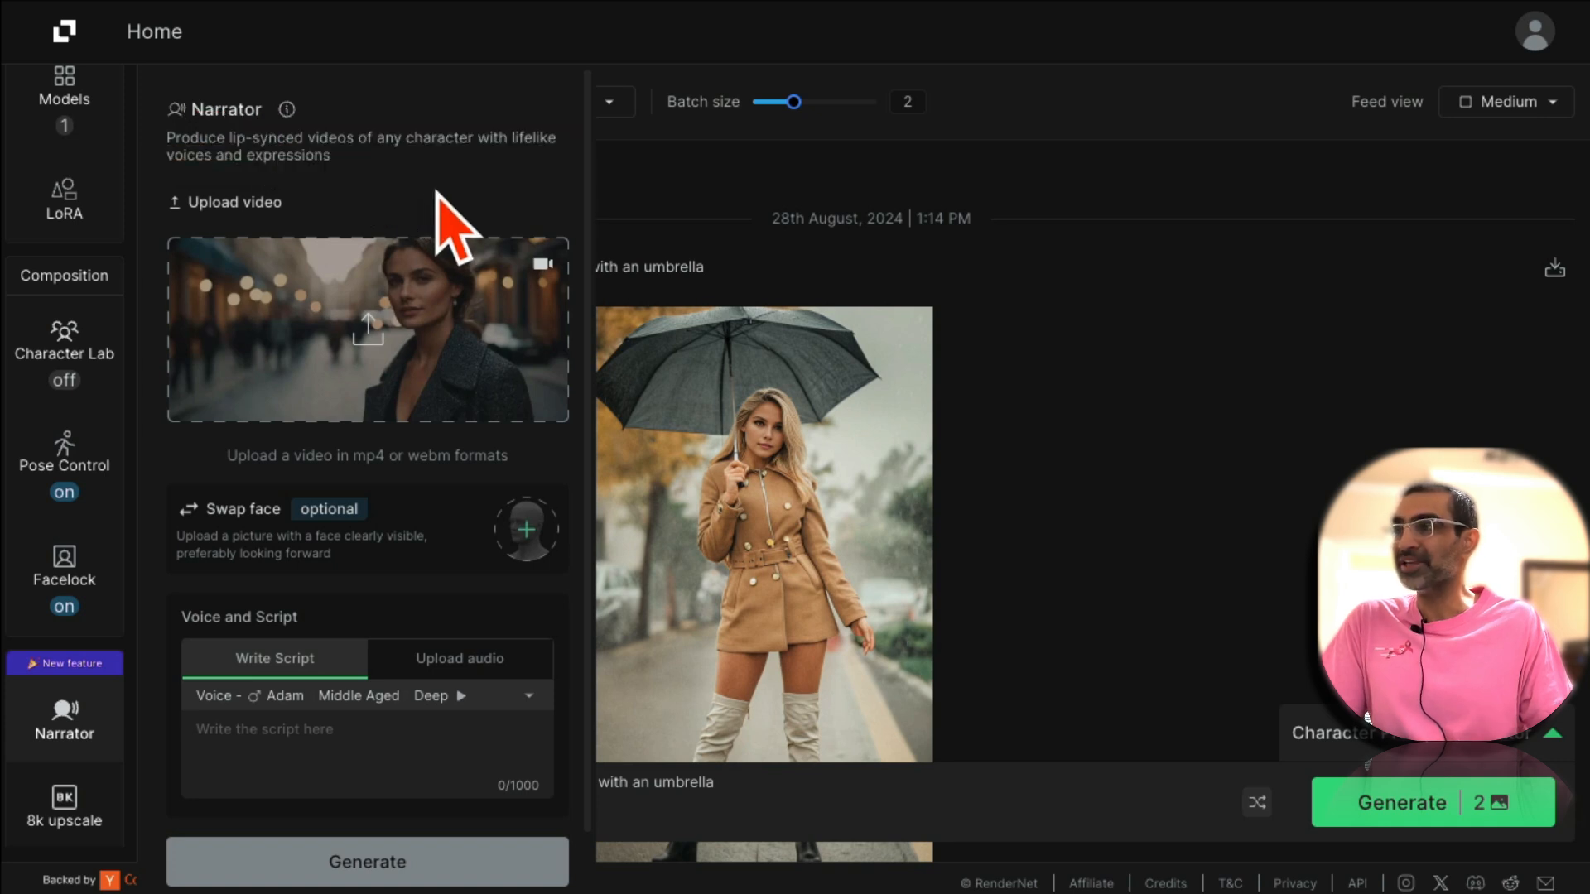
mouse_move(381, 219)
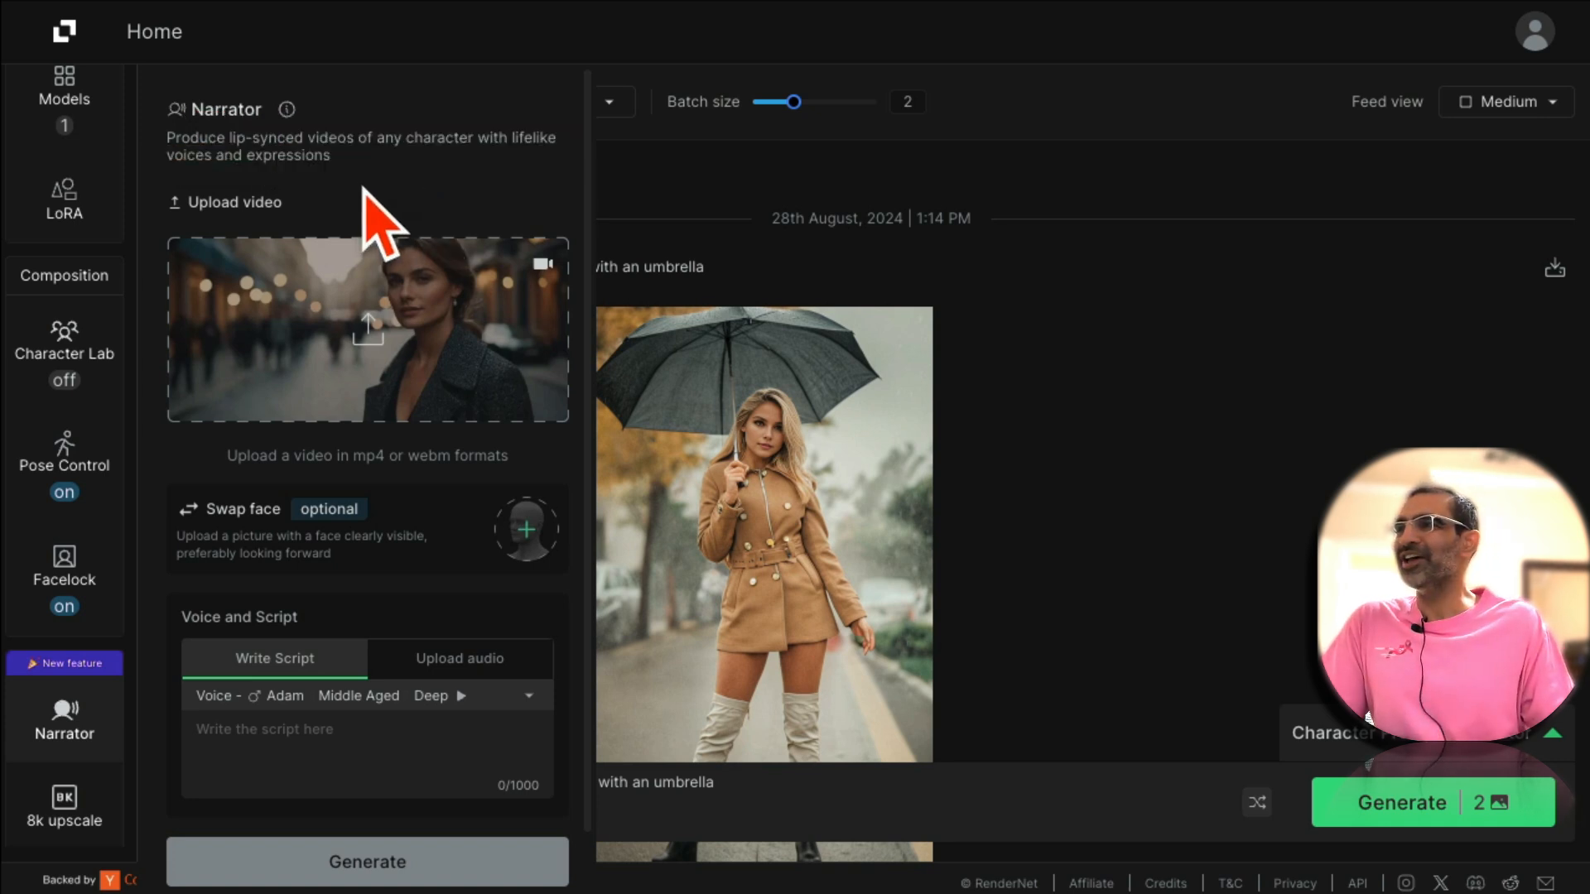
mouse_move(502, 197)
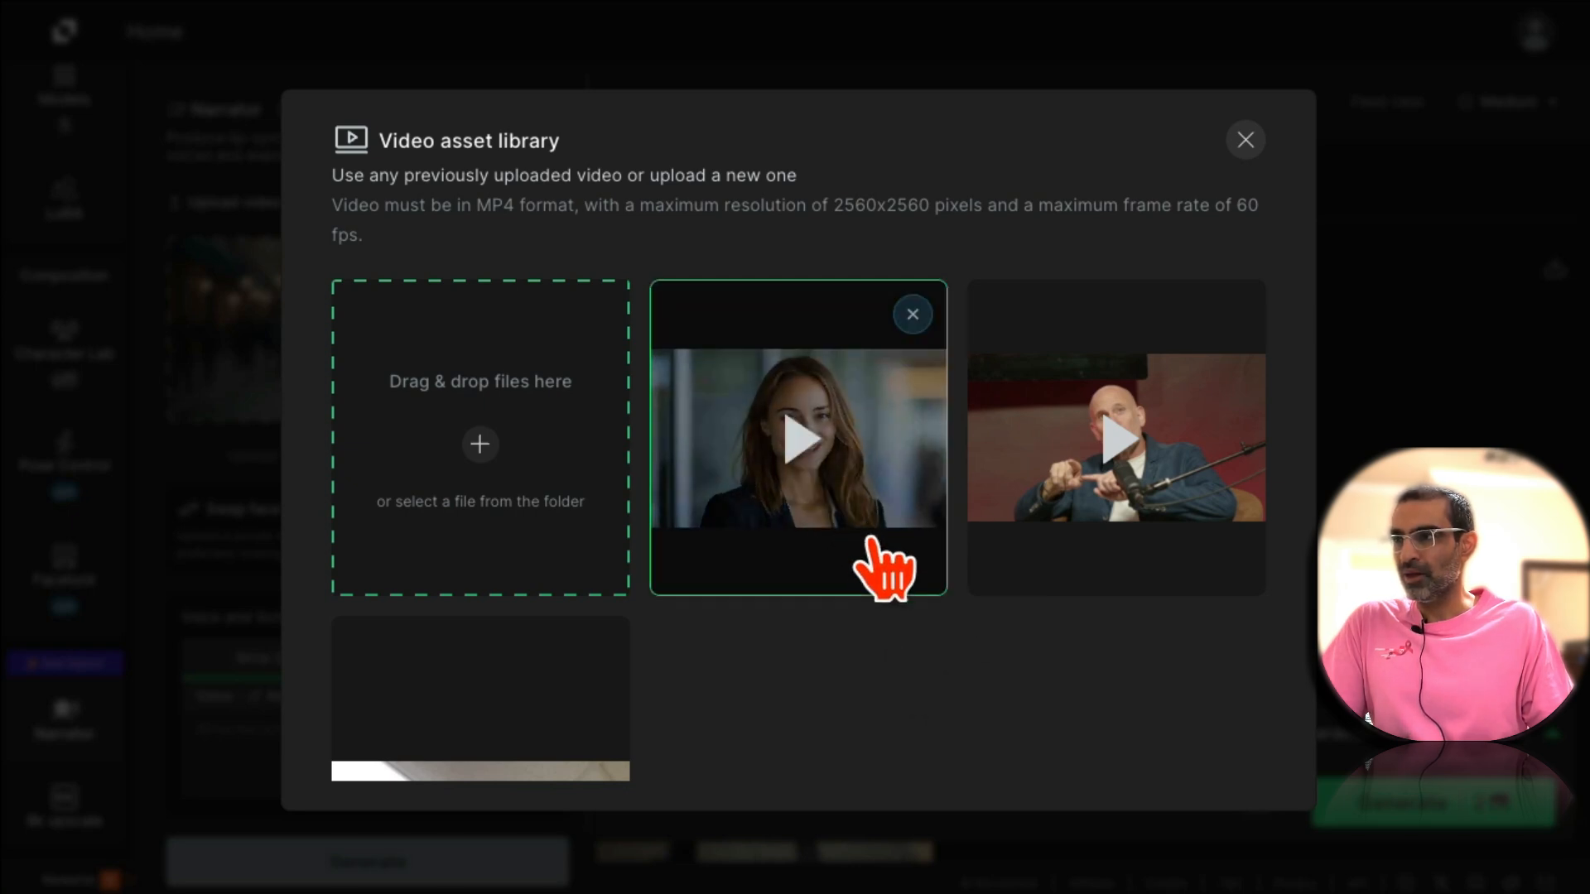
Set the smiling woman's 22-second clip as source video and start choosing a swap face image.
click(798, 437)
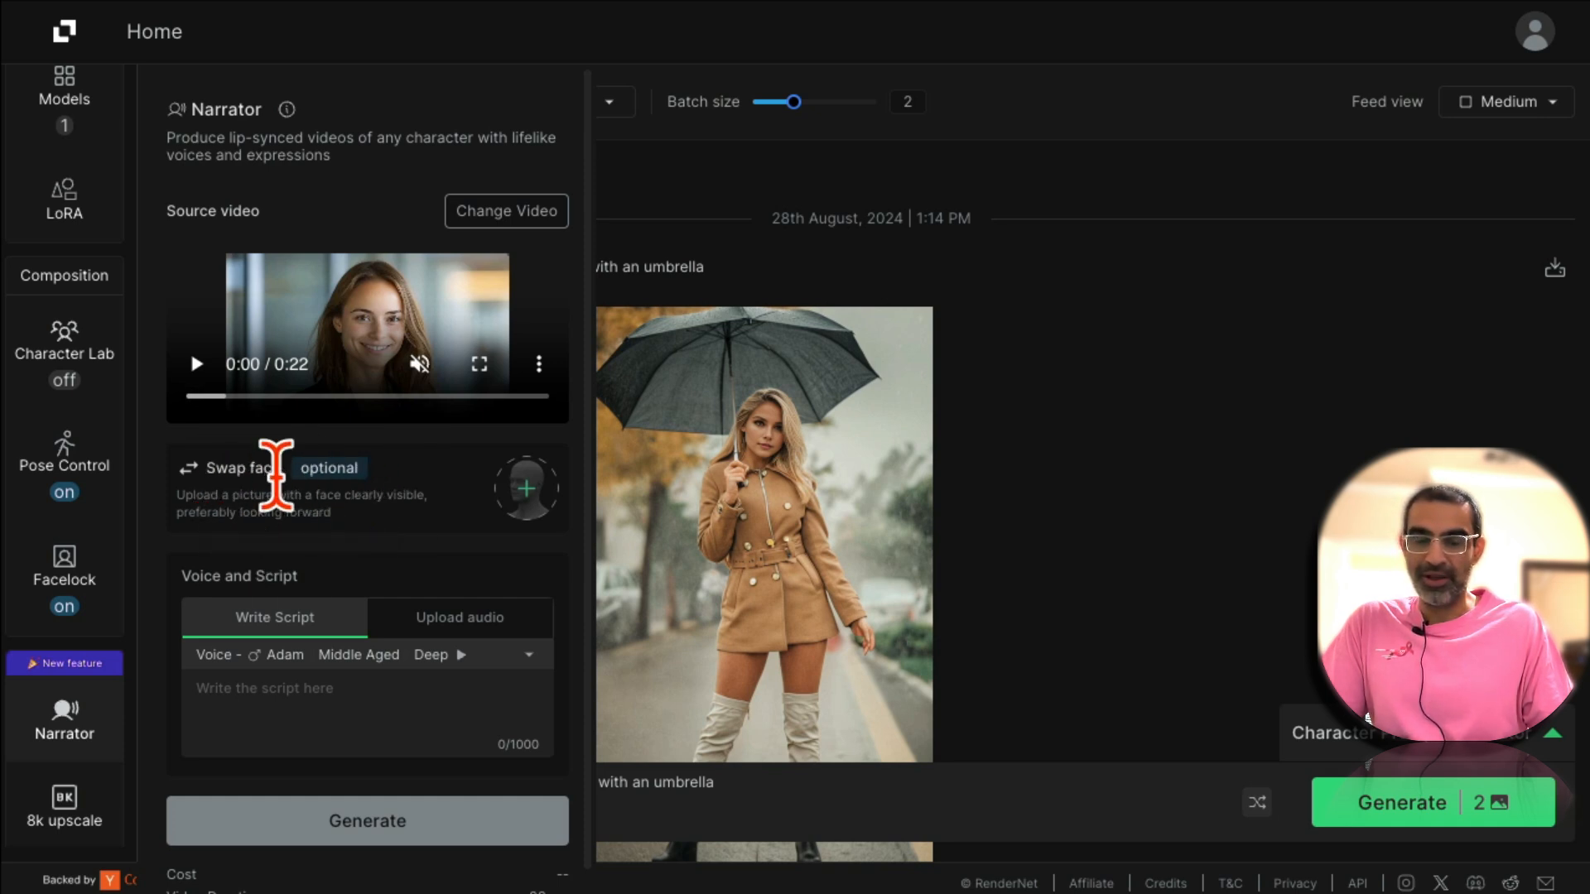
mouse_move(396, 435)
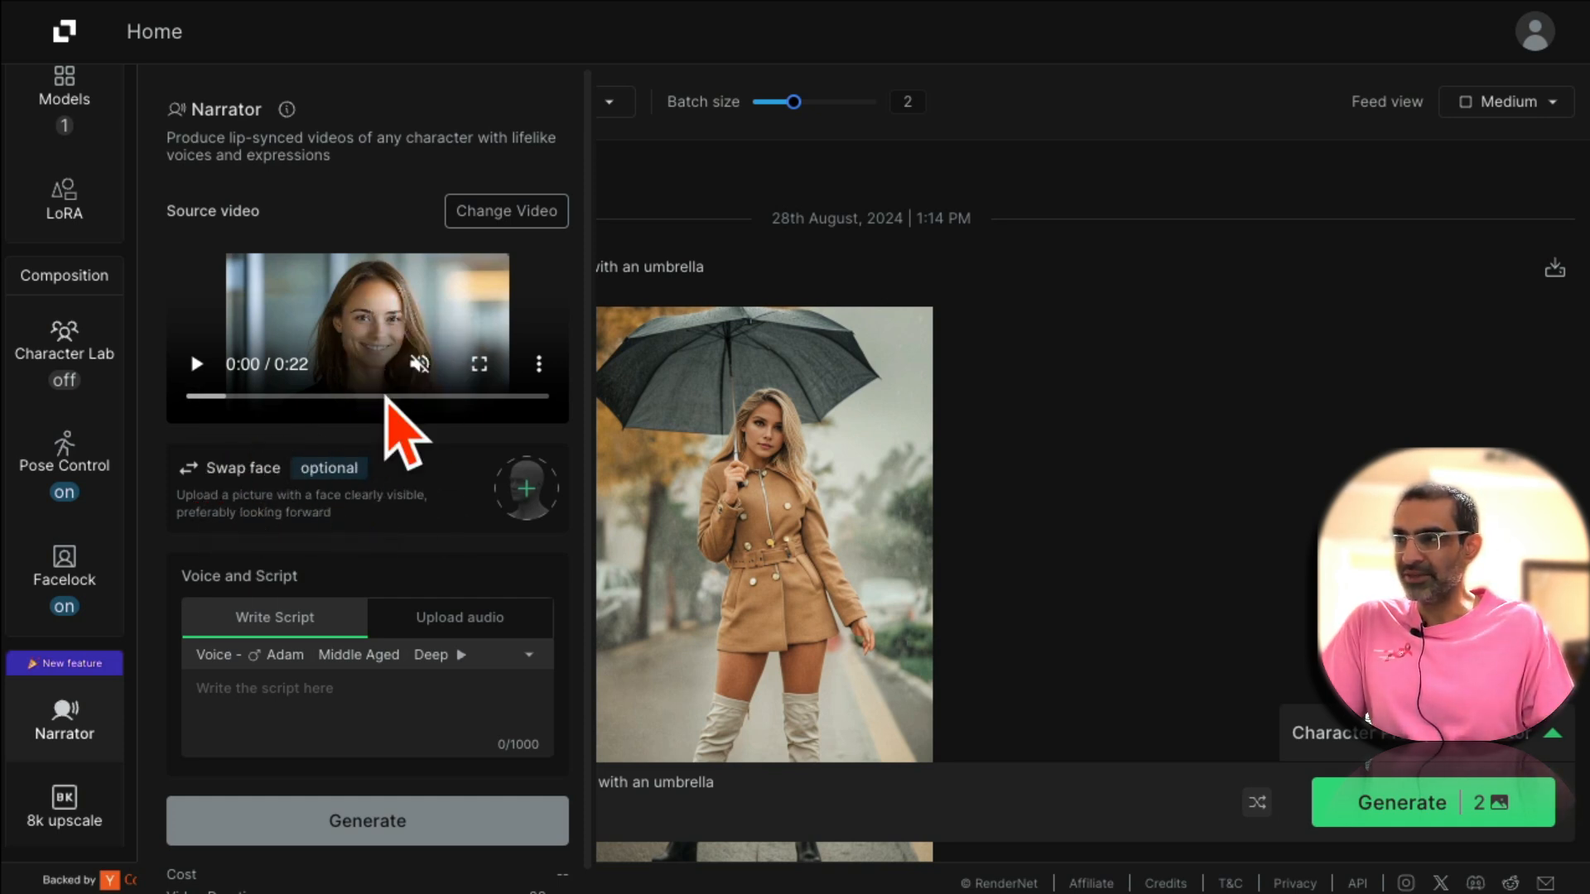
mouse_move(445, 476)
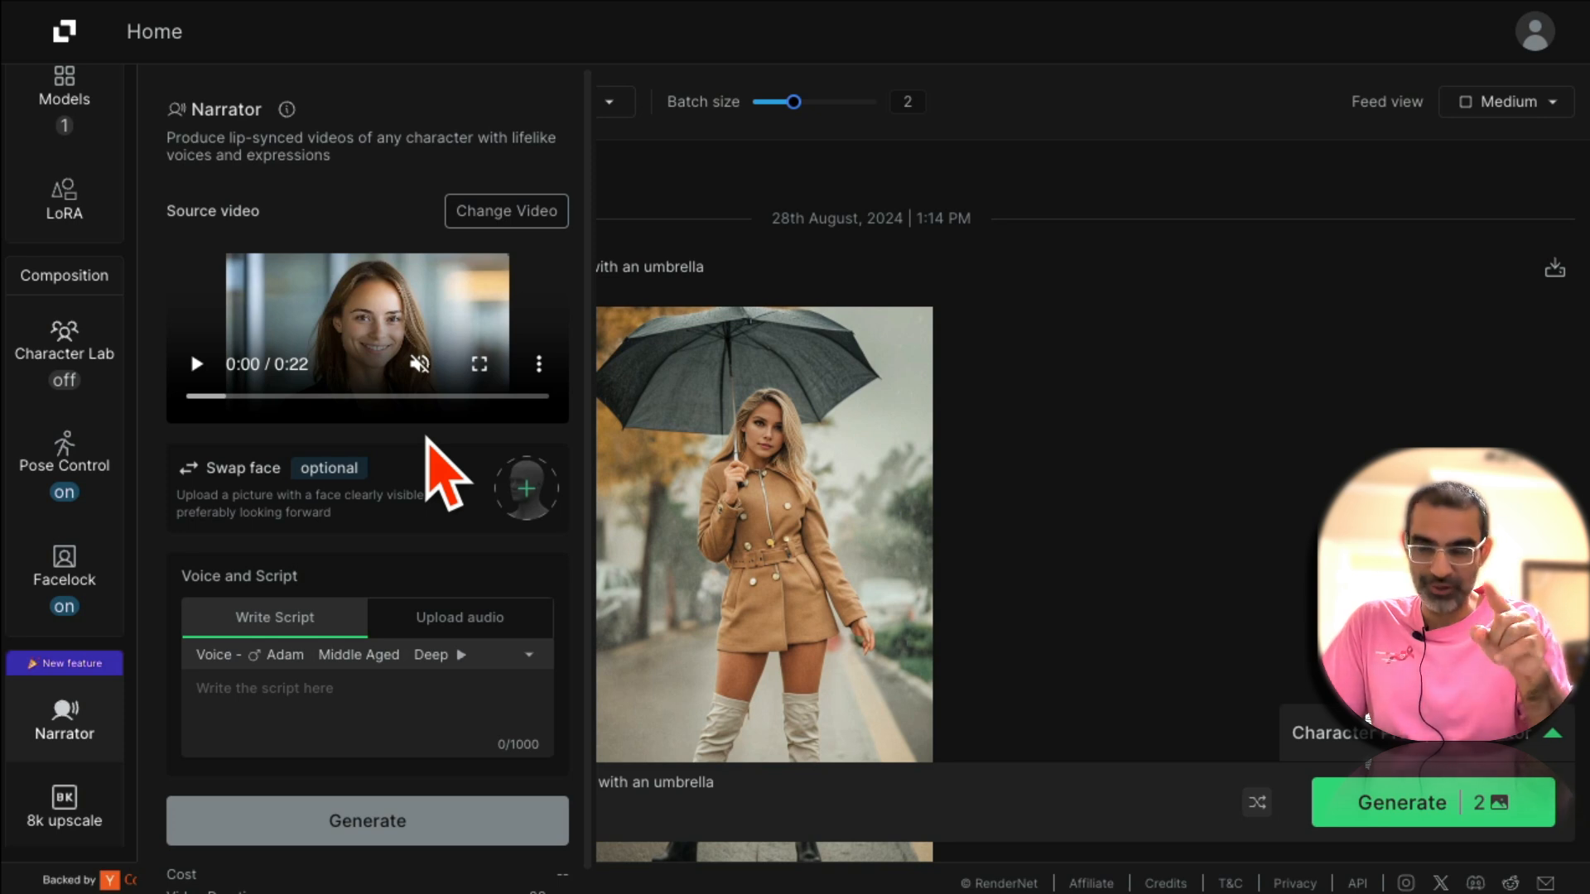
click(527, 487)
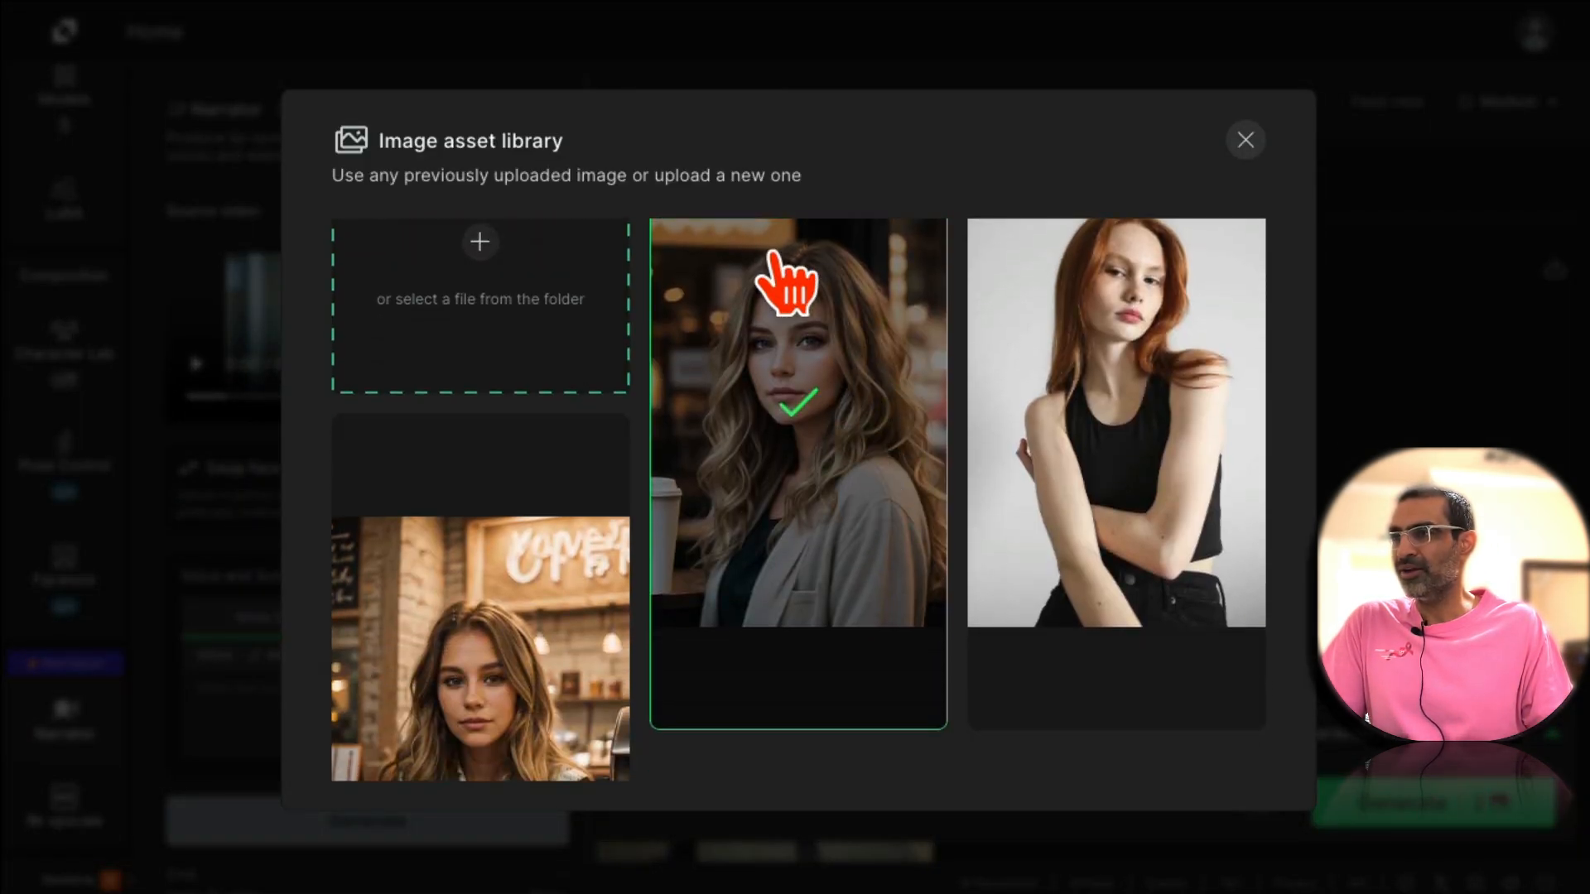
Swap in the wavy-haired woman's face and write the script 'hey how are you'.
click(1115, 426)
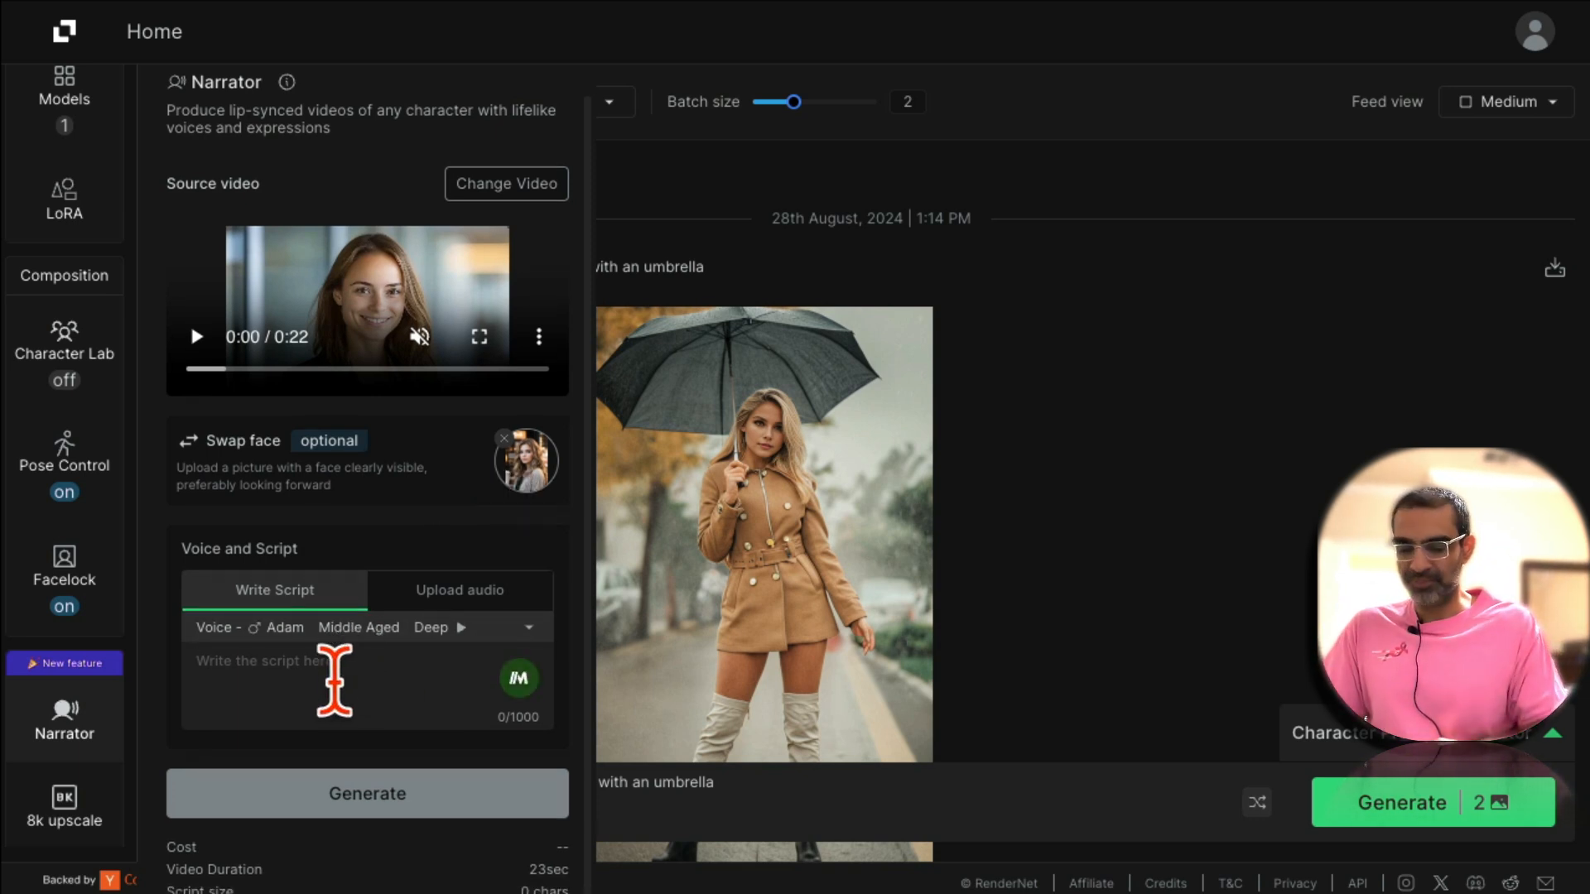
text(hey how are you)
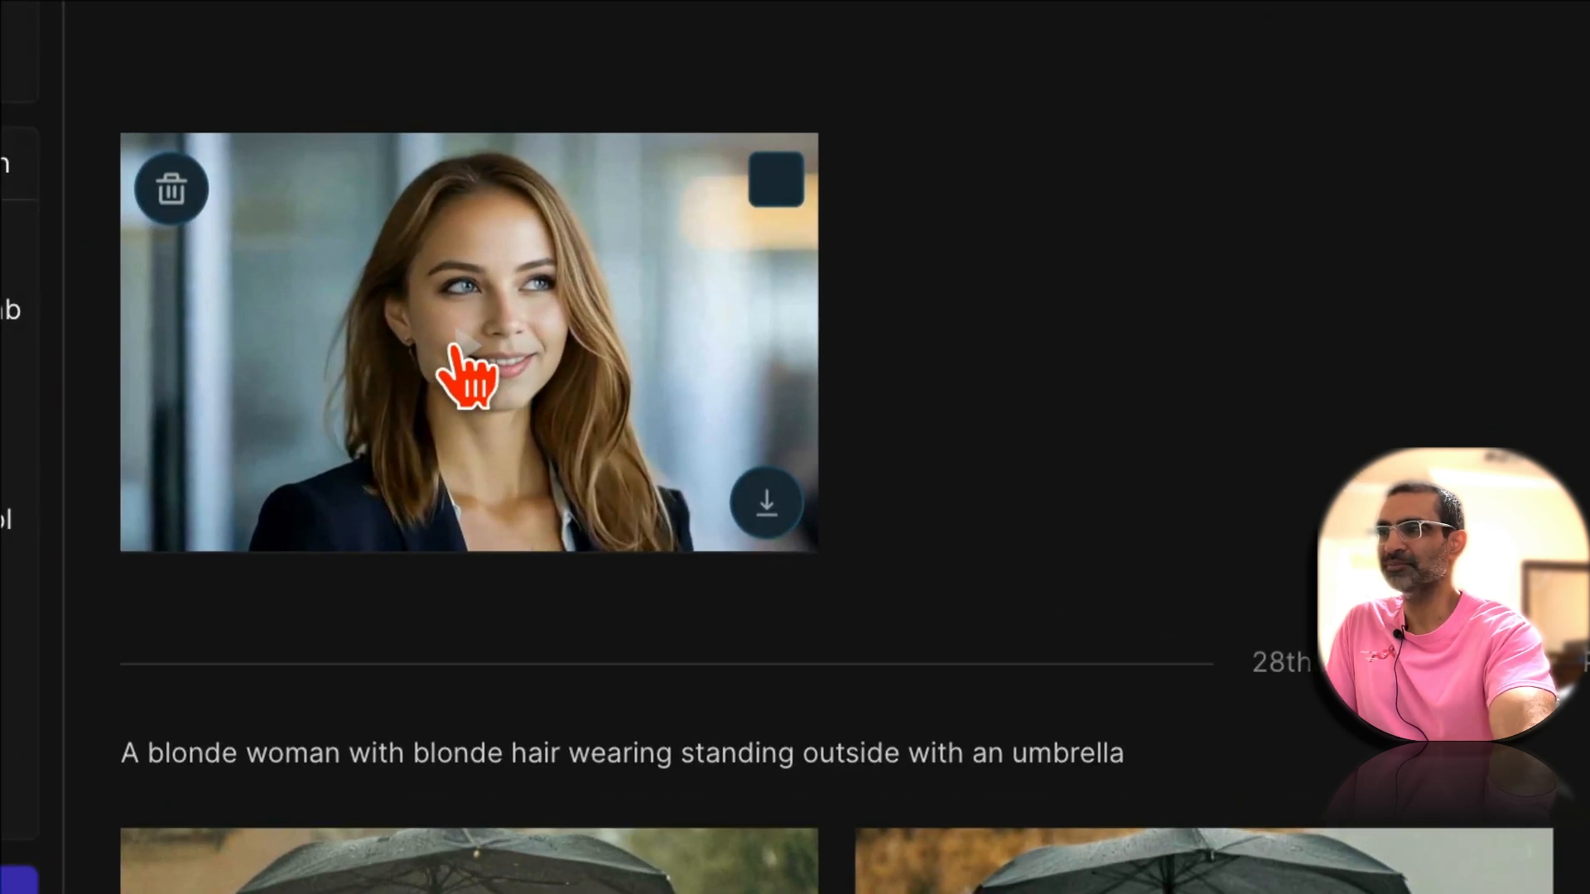
scroll(down, 3)
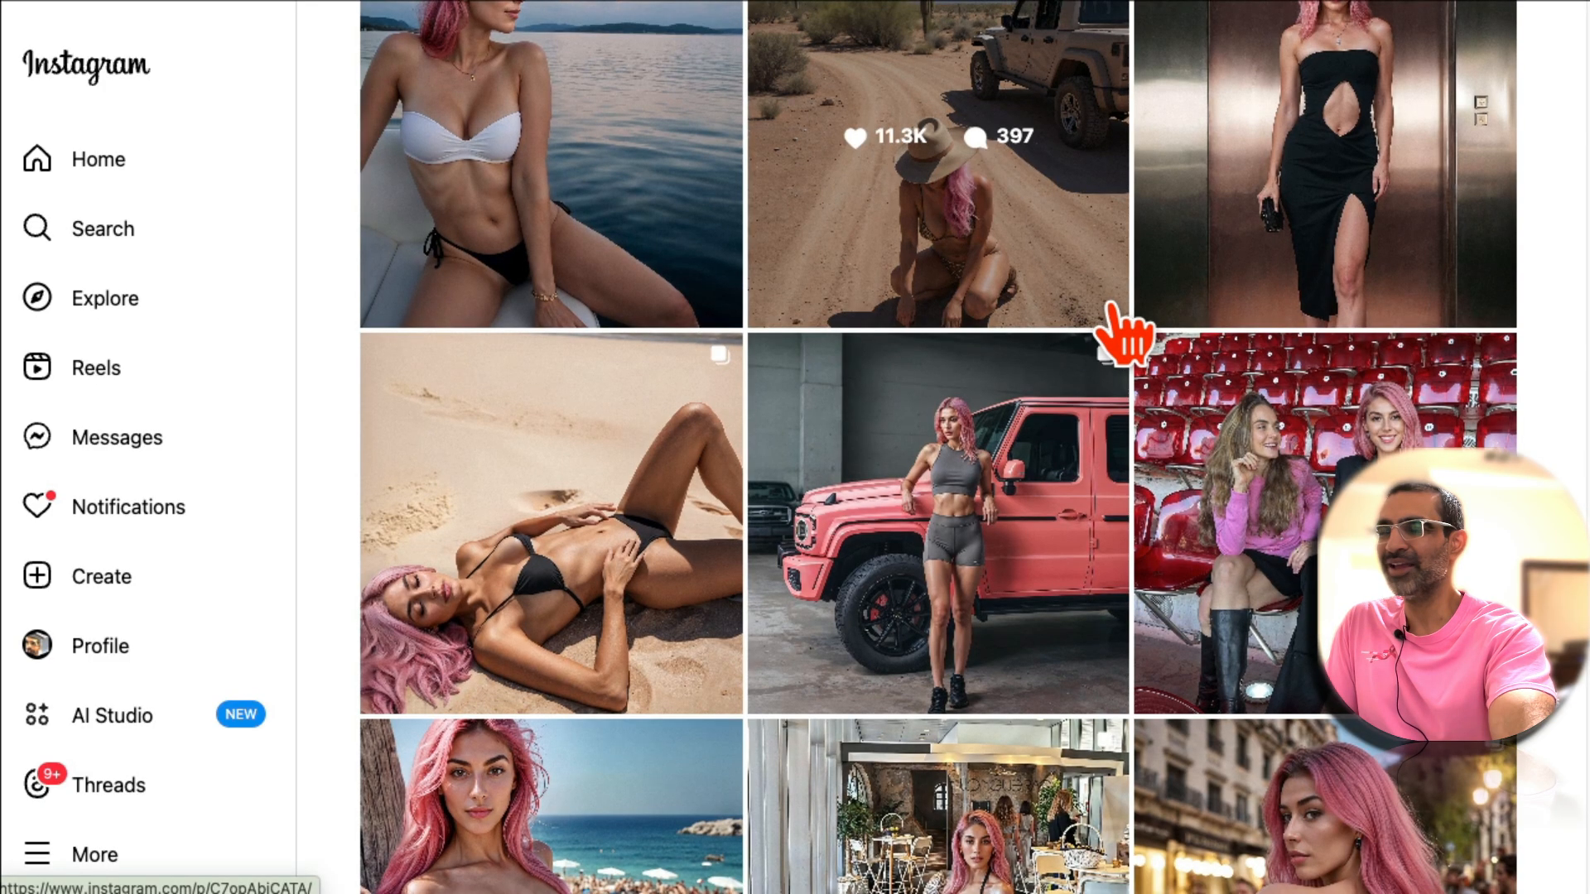
scroll(down, 3)
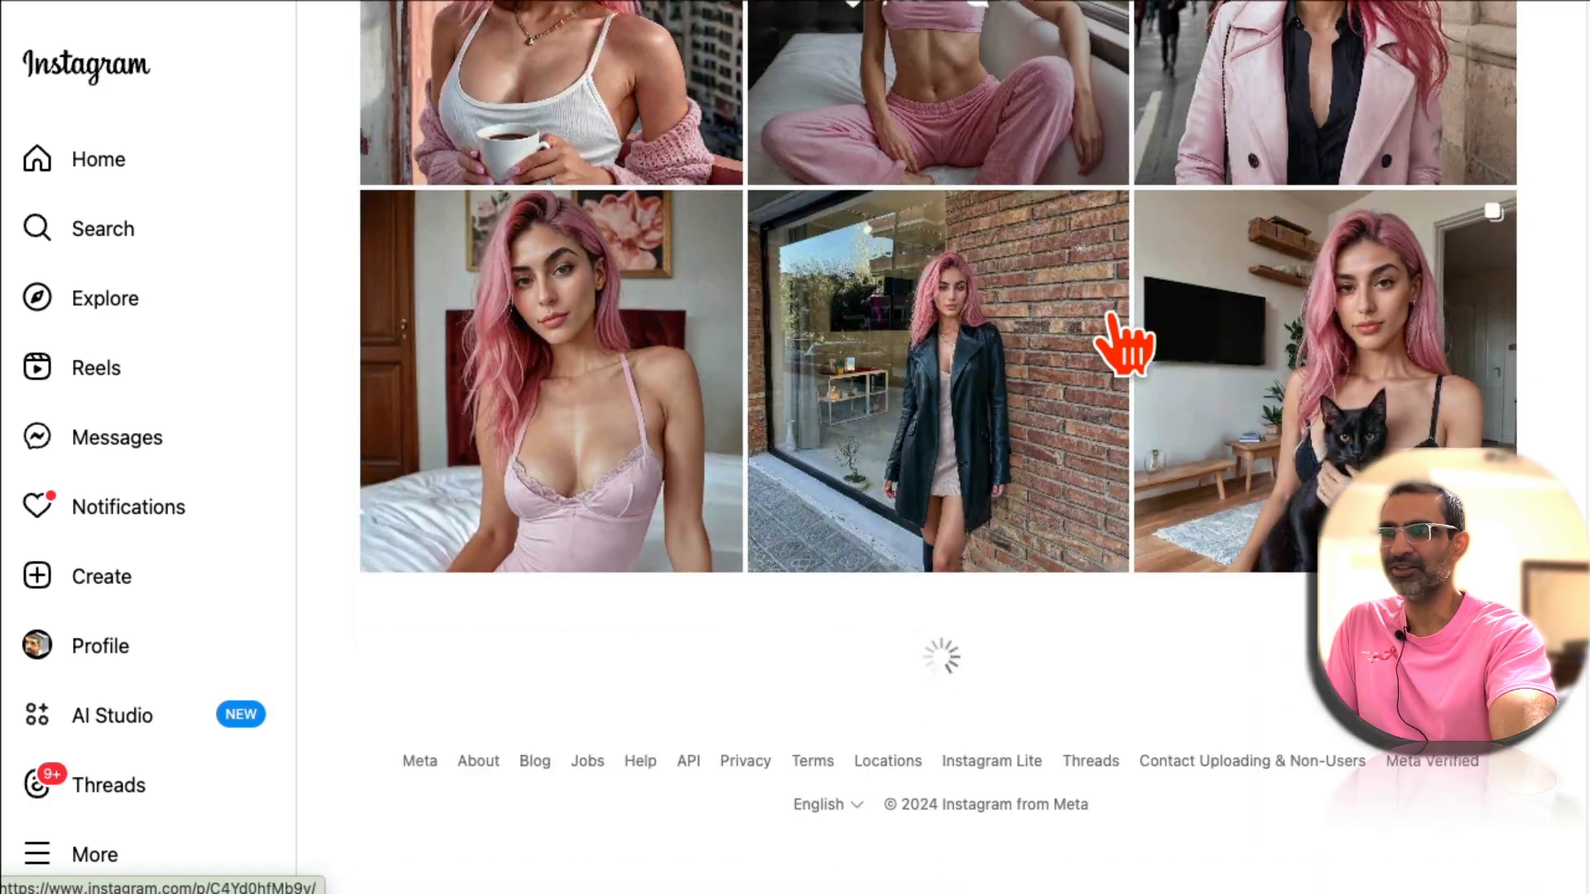
scroll(down, 3)
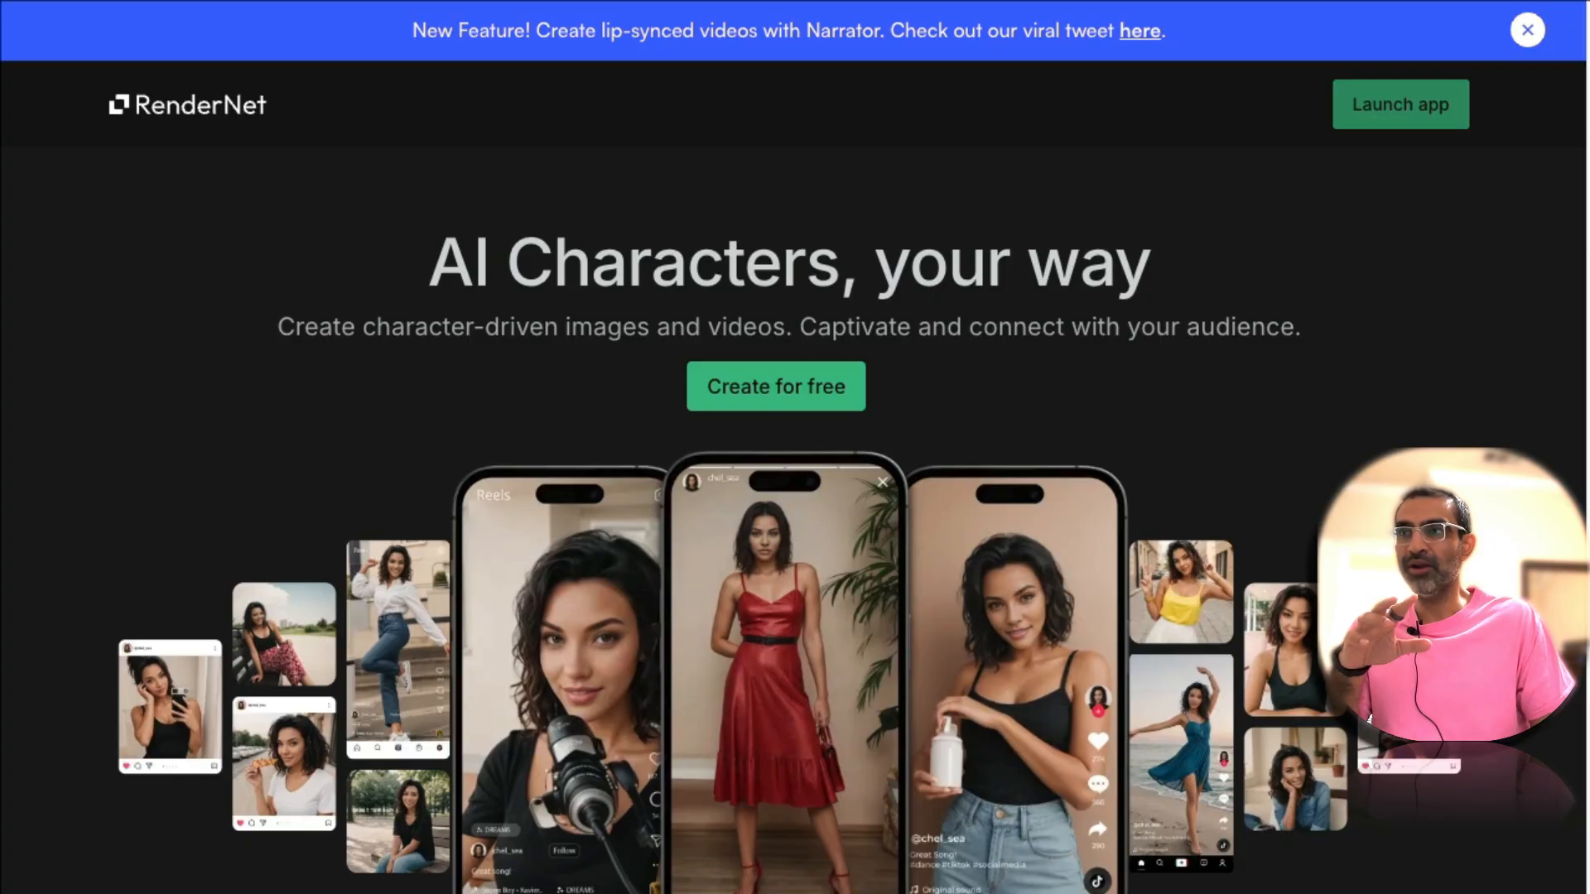
click(1399, 102)
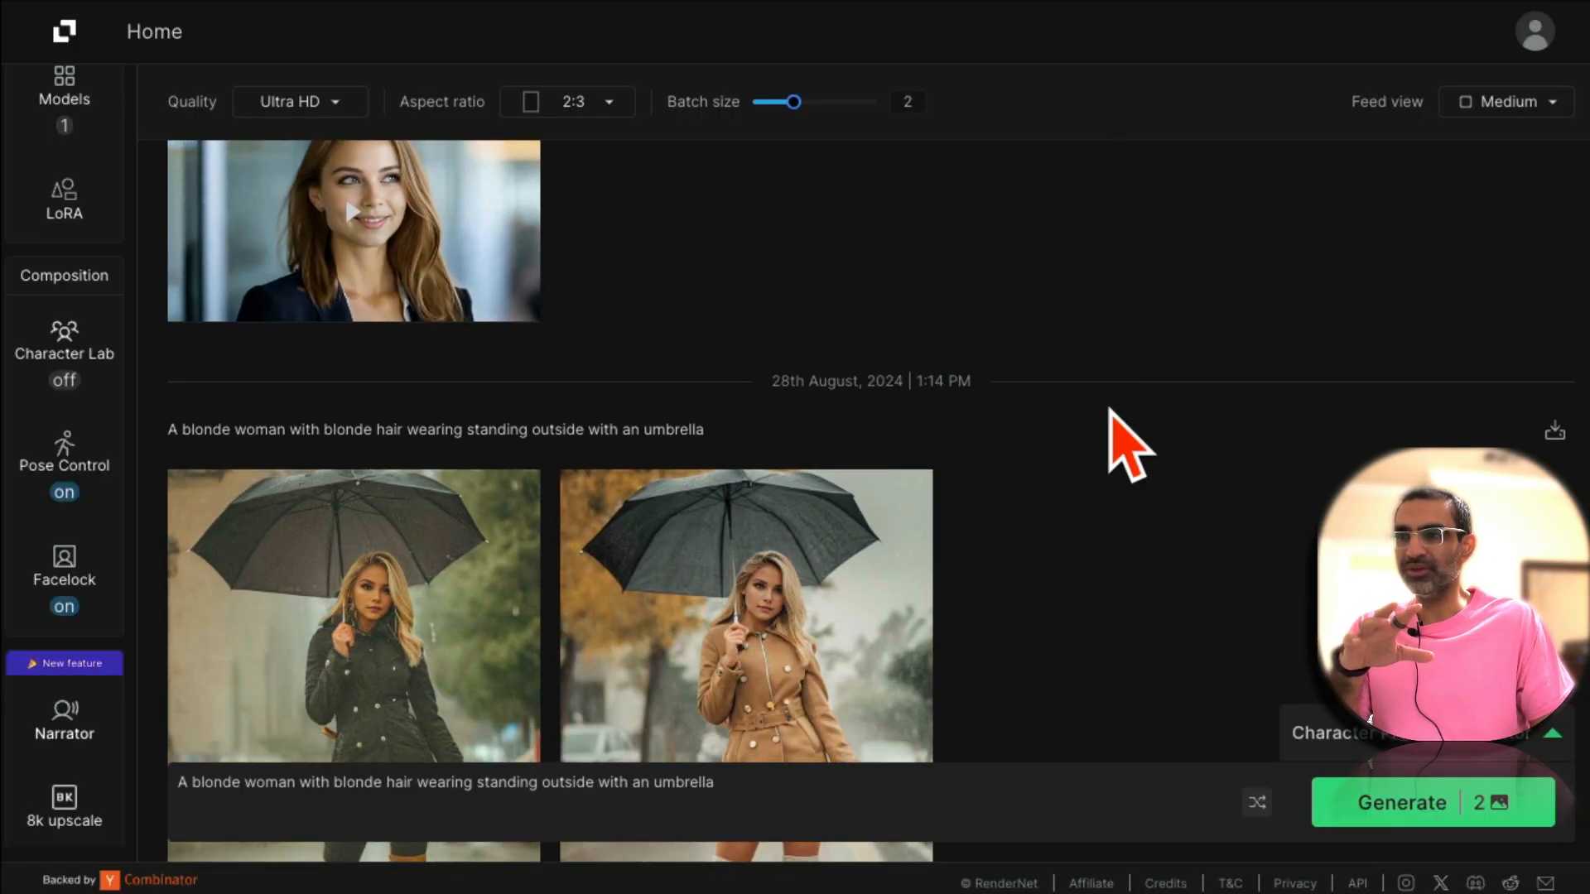
scroll(down, 3)
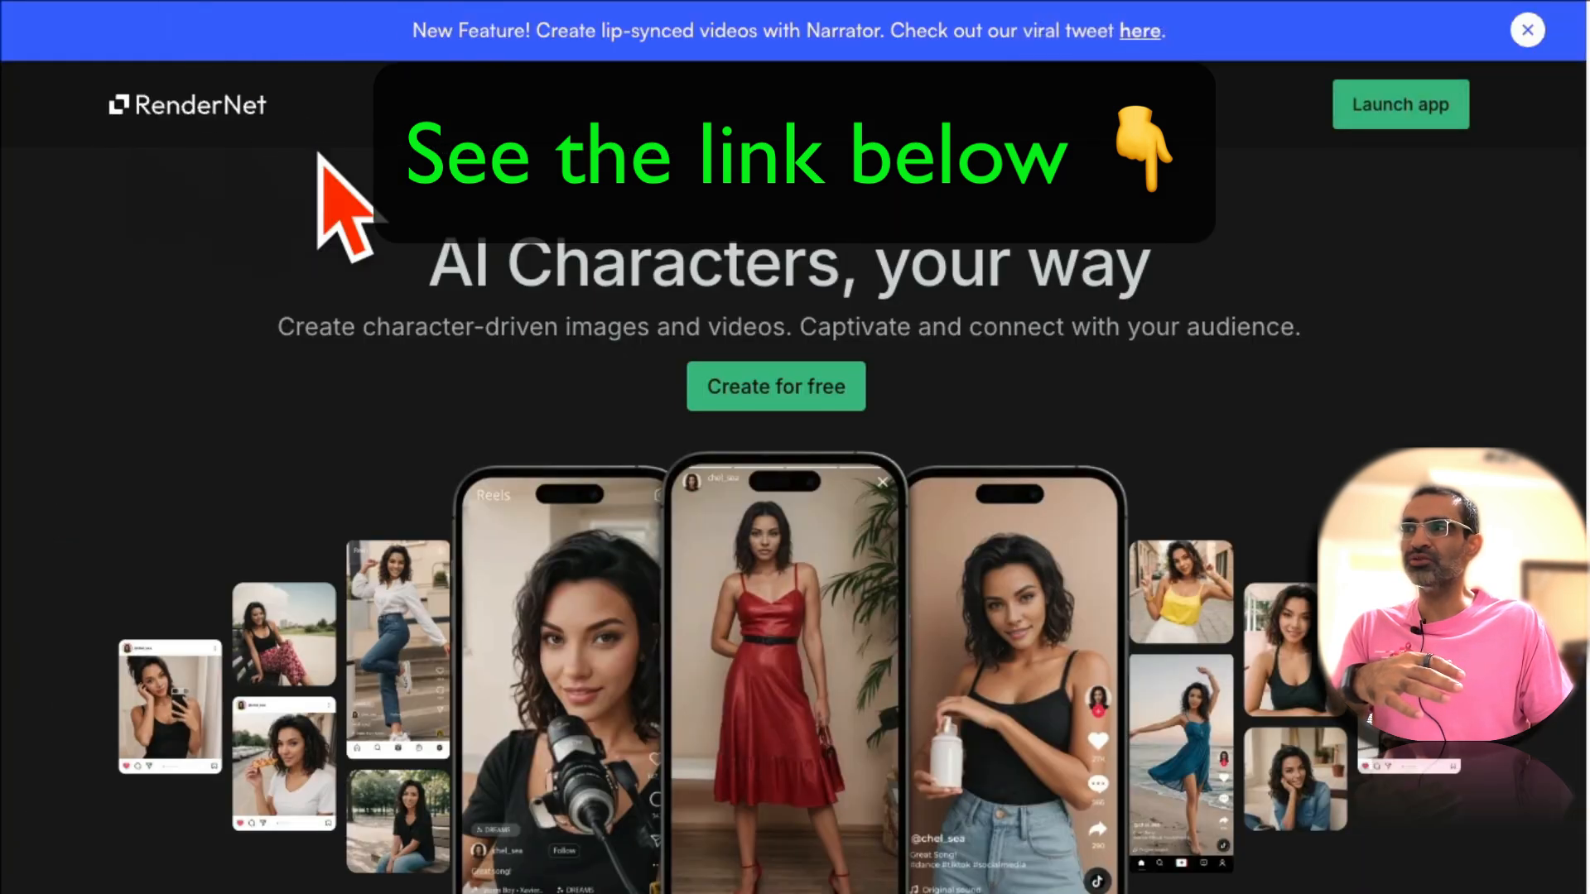
mouse_move(436, 248)
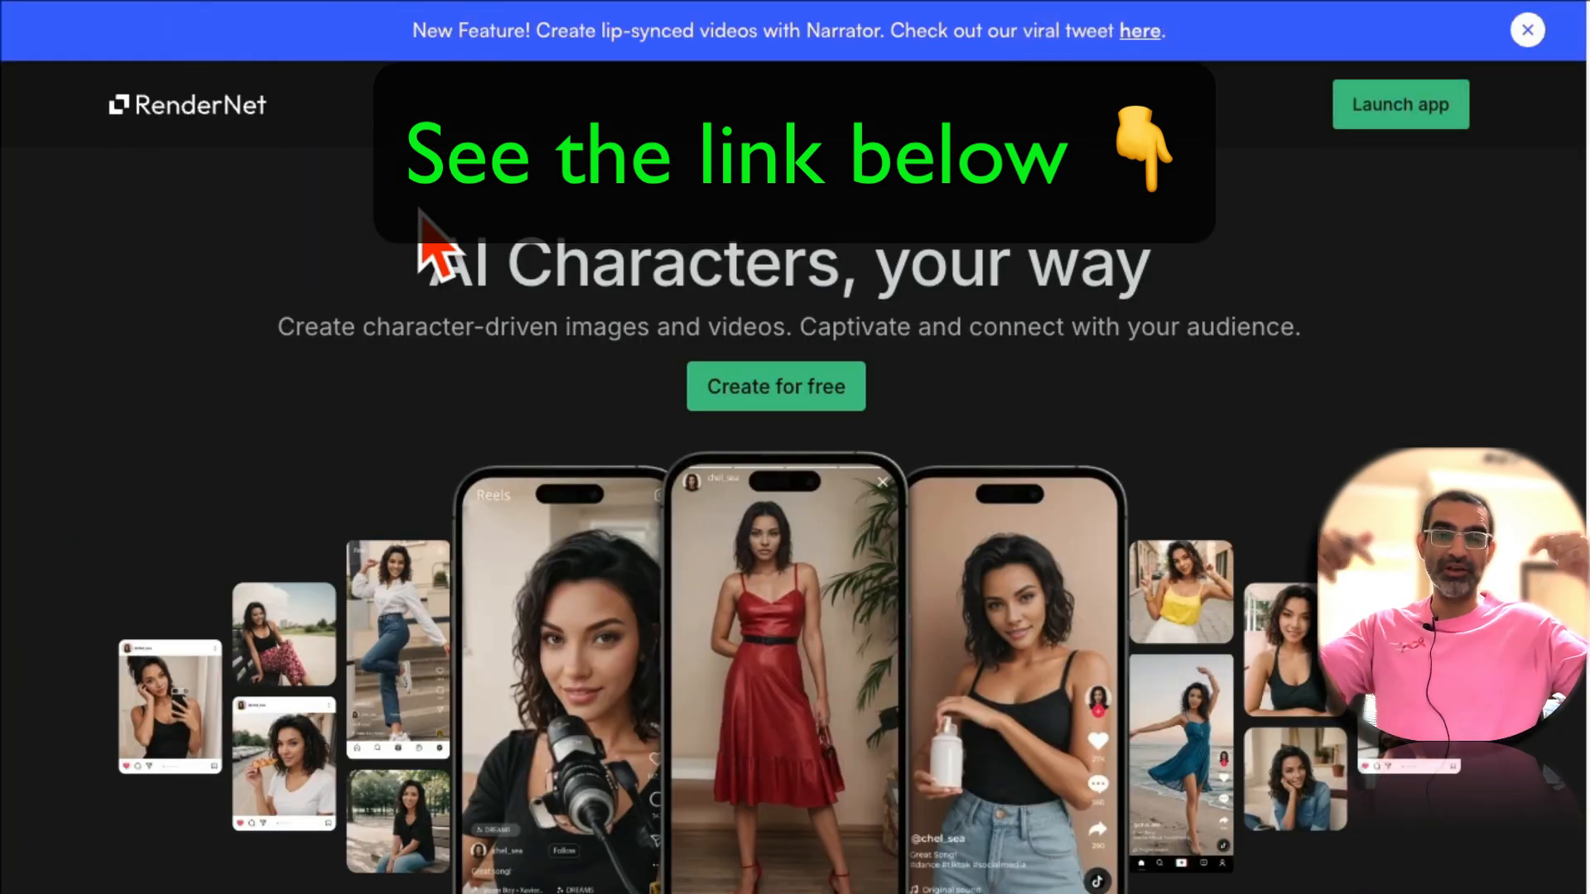